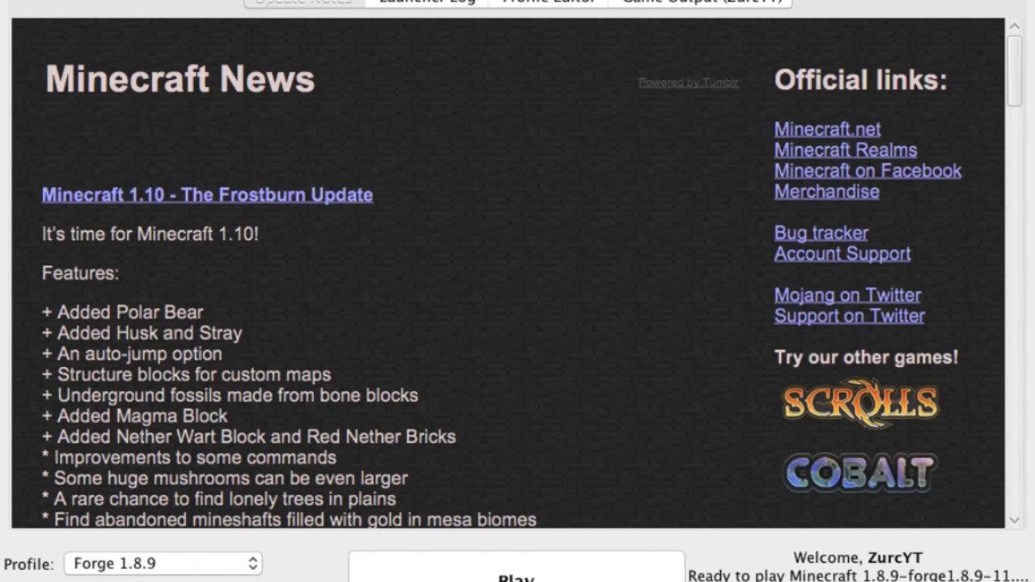
pyautogui.moveTo(637, 201)
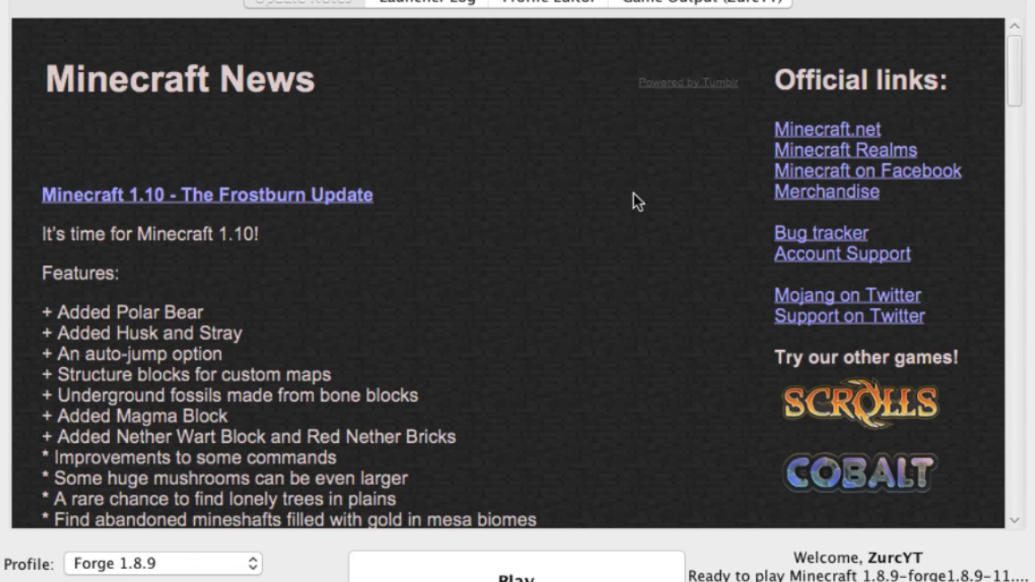
pyautogui.moveTo(592, 259)
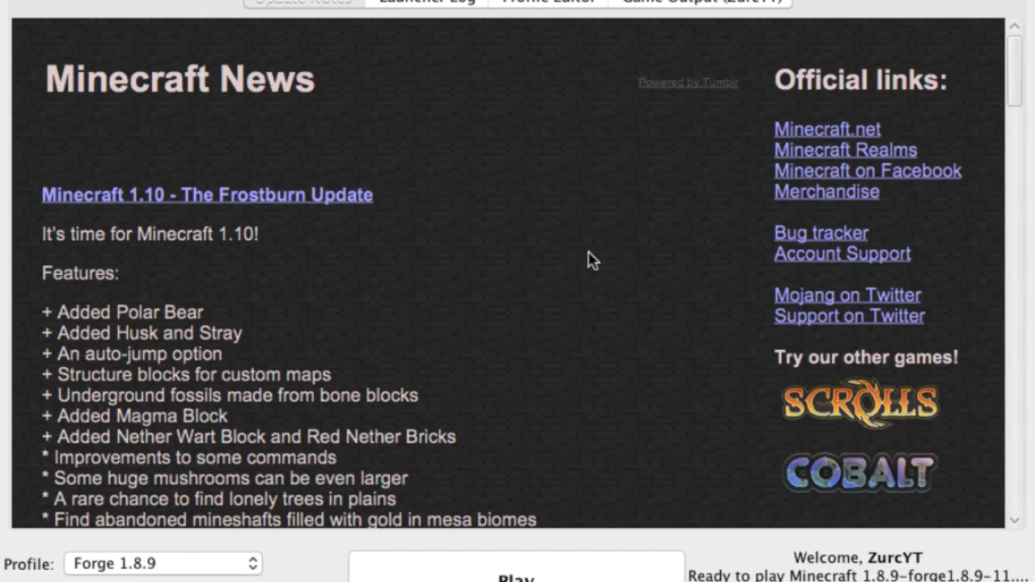
pyautogui.moveTo(89, 572)
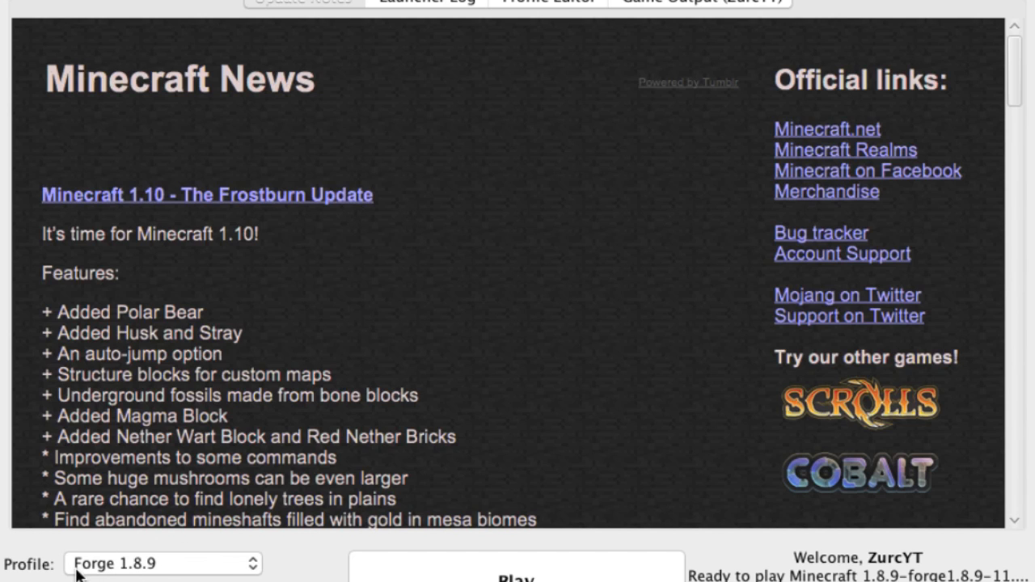
pyautogui.moveTo(112, 566)
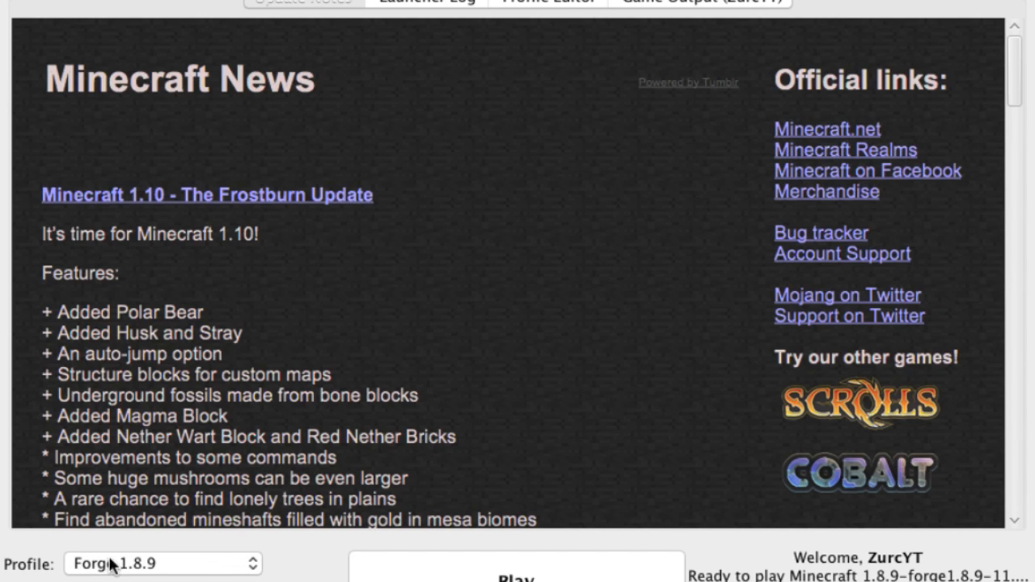
pyautogui.moveTo(321, 482)
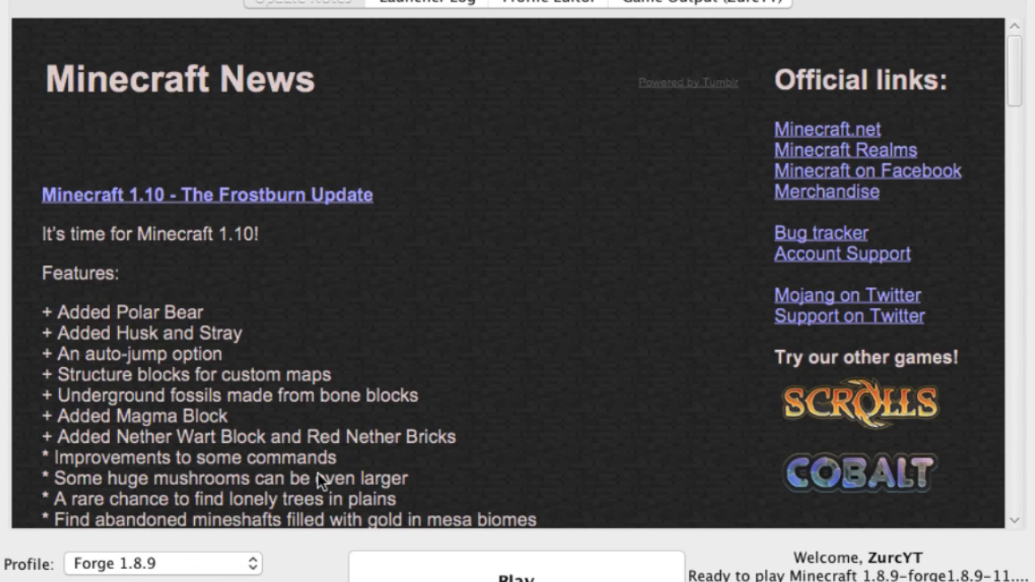
pyautogui.moveTo(537, 220)
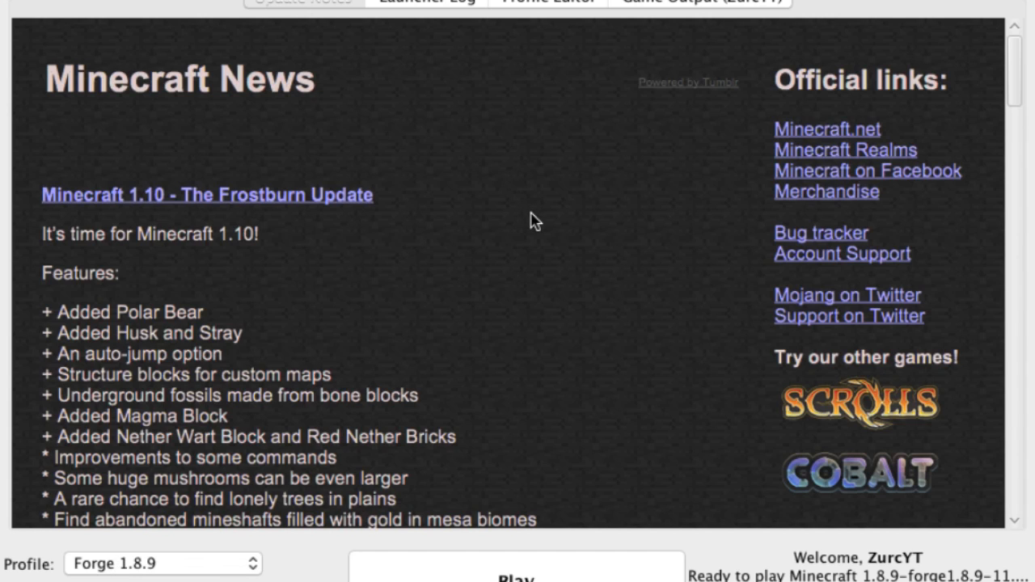
pyautogui.moveTo(498, 313)
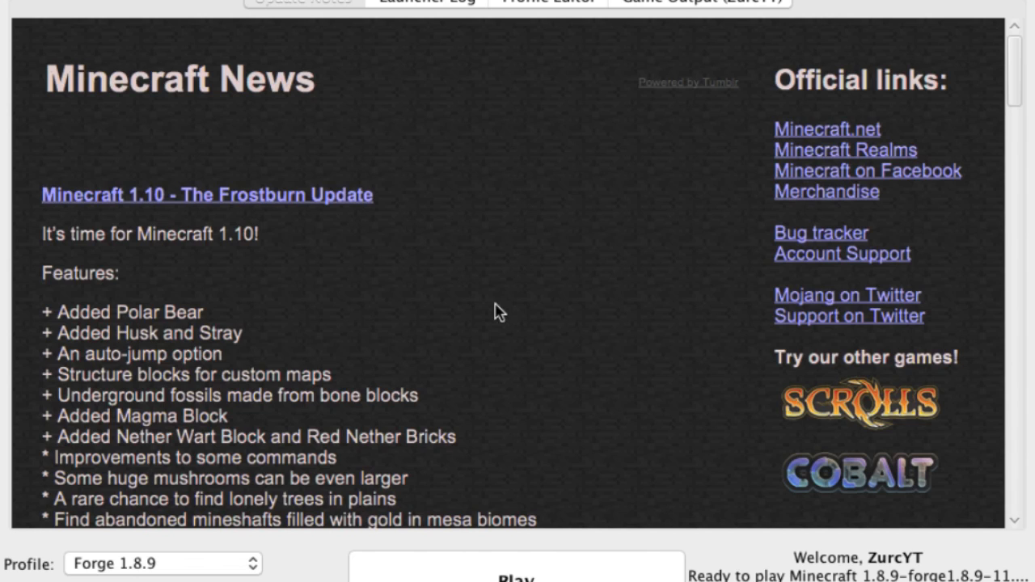
pyautogui.moveTo(340, 493)
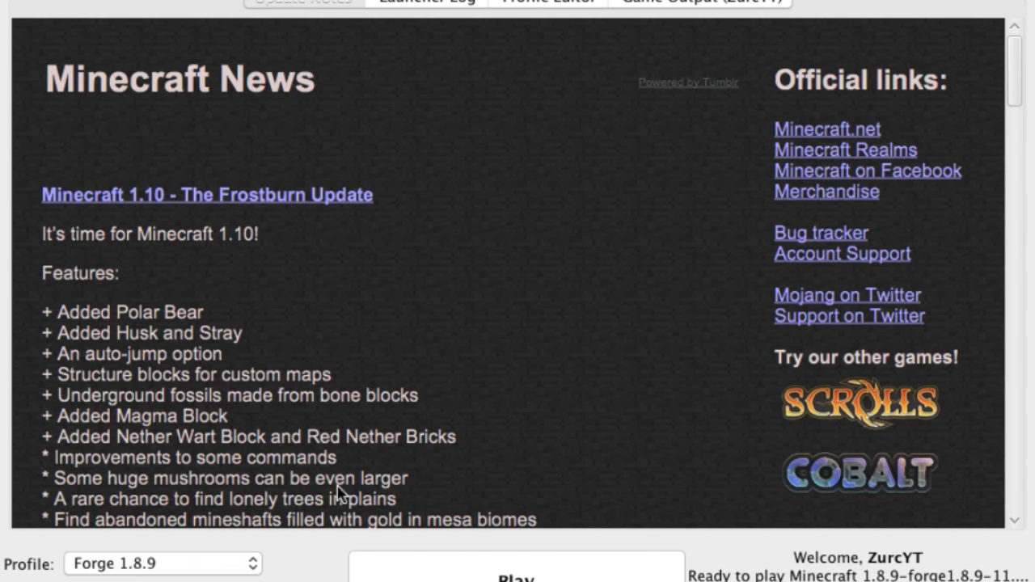
pyautogui.moveTo(315, 560)
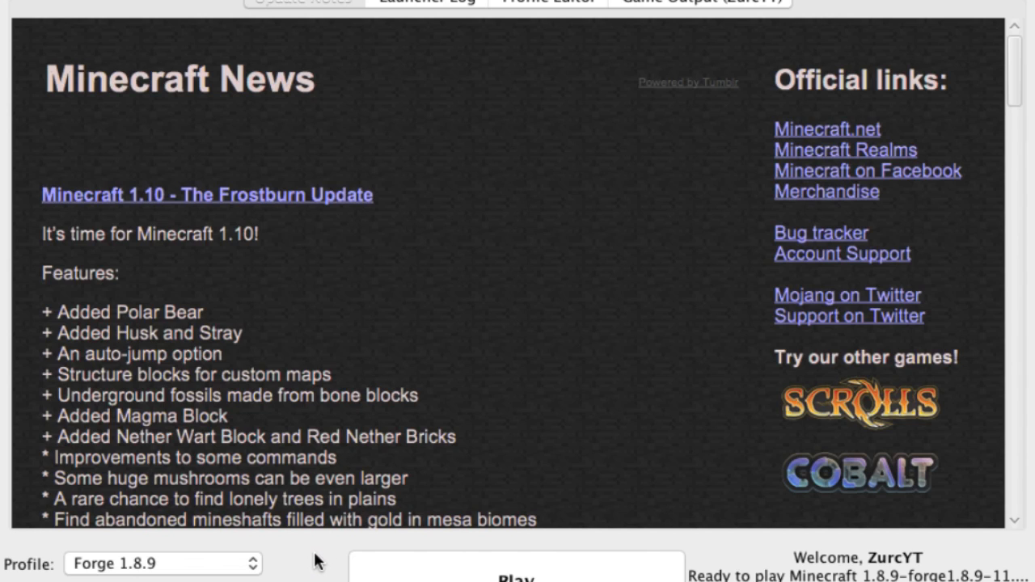
pyautogui.moveTo(321, 566)
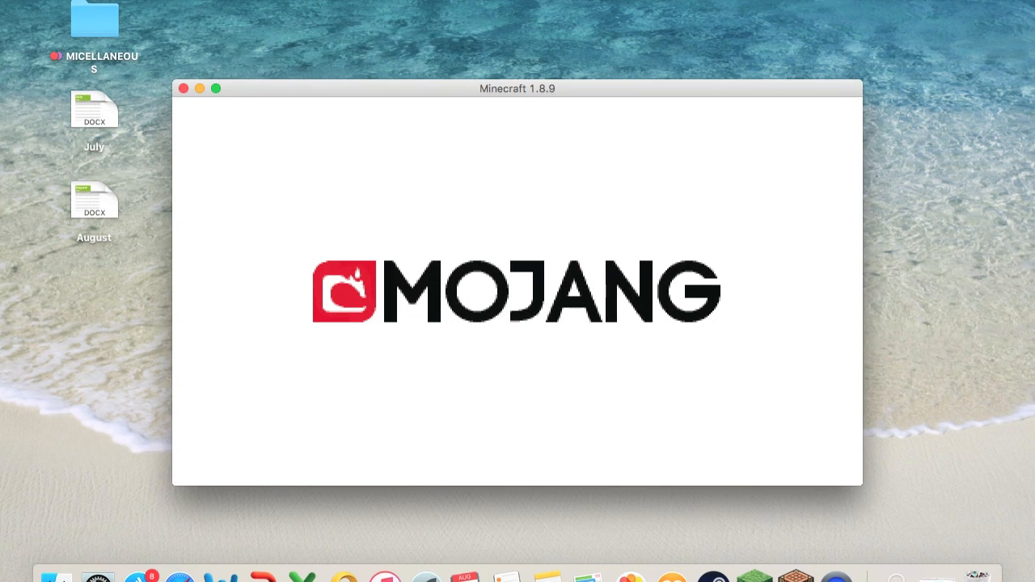
# Step: Force quit the frozen Minecraft game from the Apple menu's Force Quit list
pyautogui.click(13, 6)
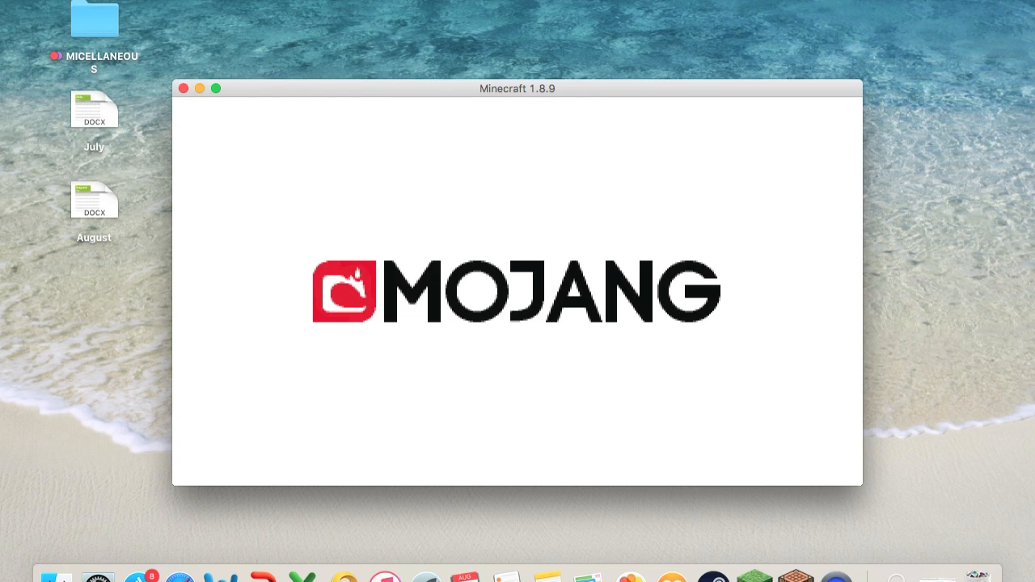
pyautogui.click(14, 6)
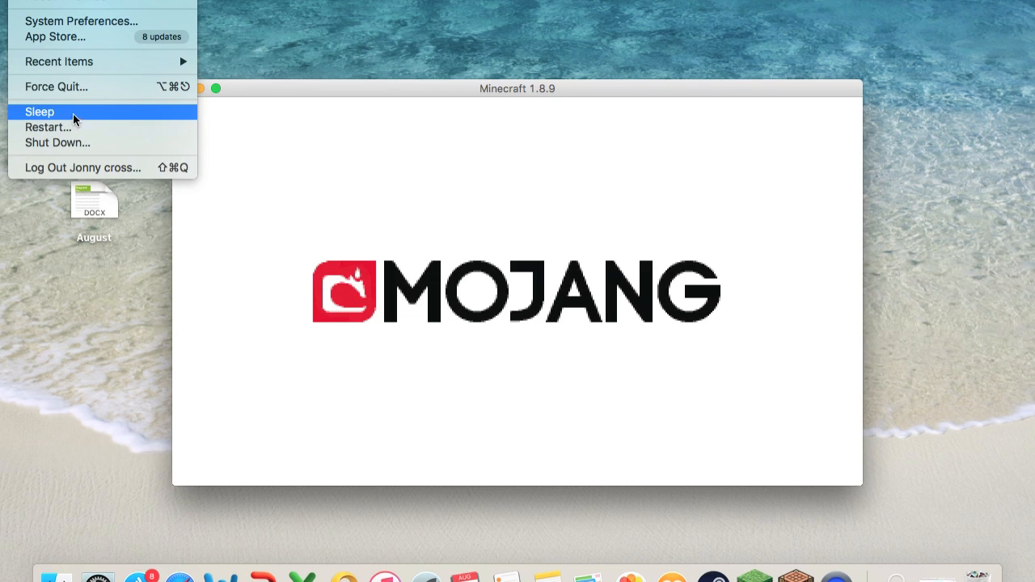
pyautogui.click(55, 87)
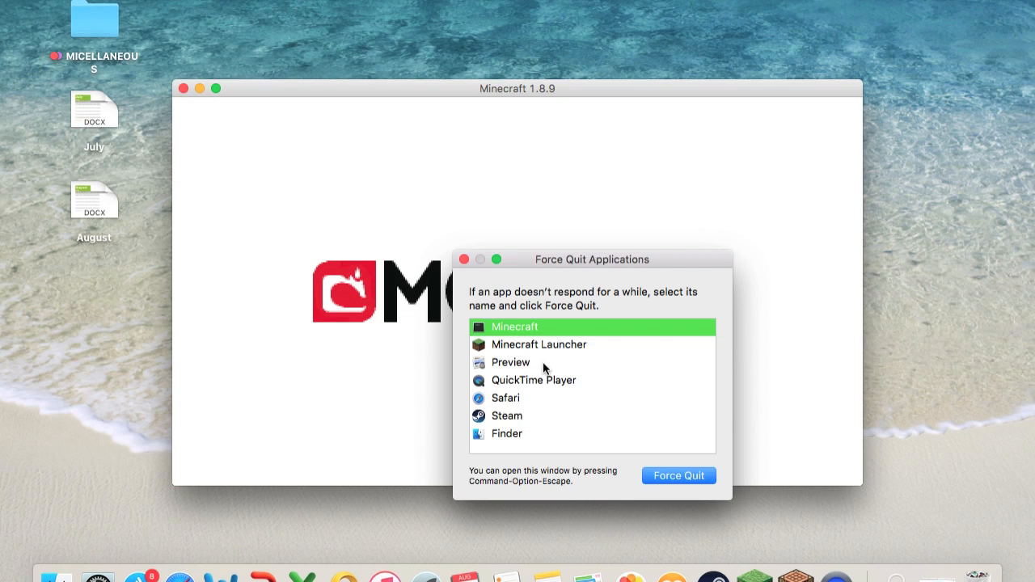
pyautogui.click(679, 475)
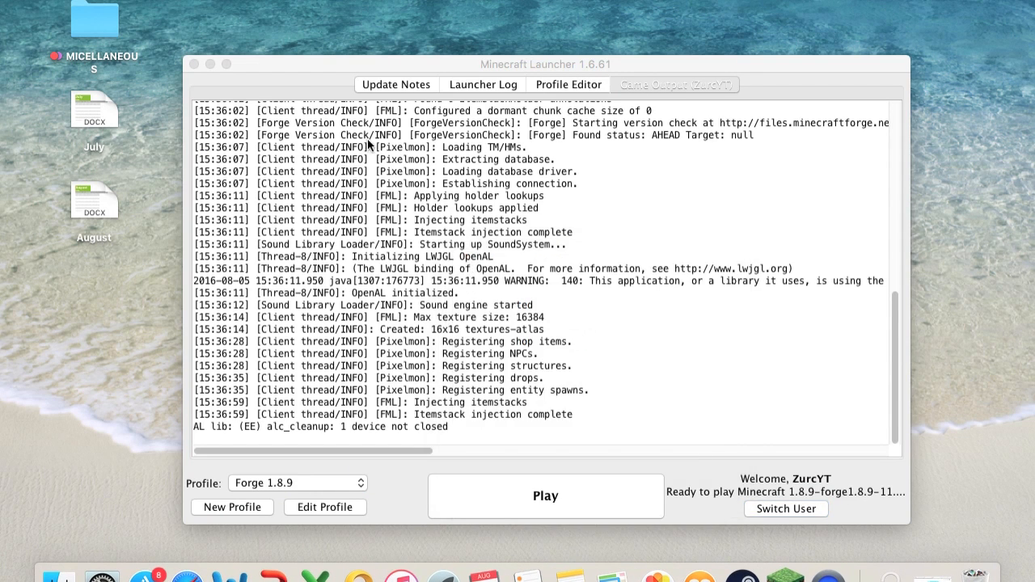
# Step: Close the Minecraft Launcher window, leaving the desktop showing
pyautogui.click(676, 84)
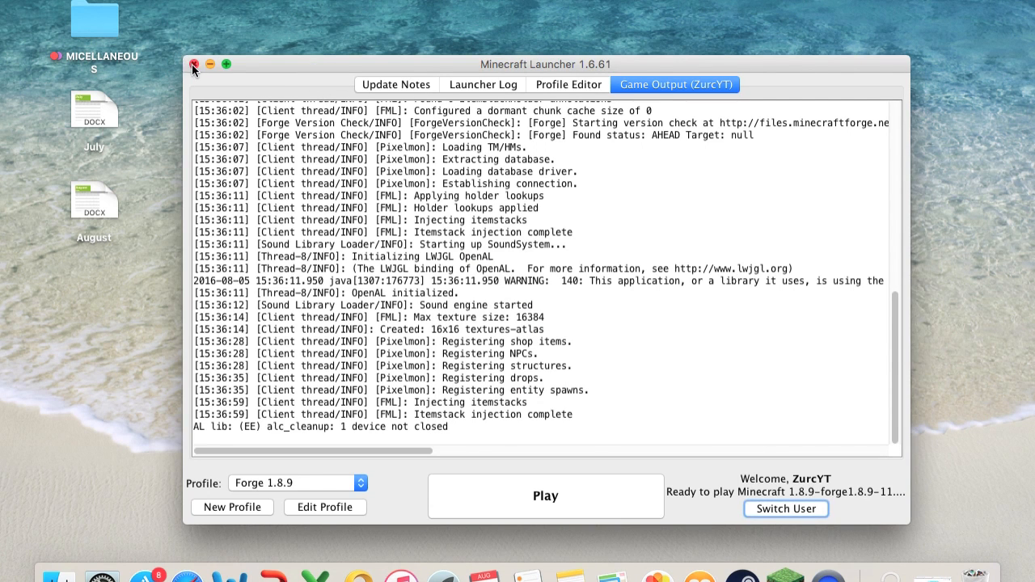
pyautogui.click(194, 64)
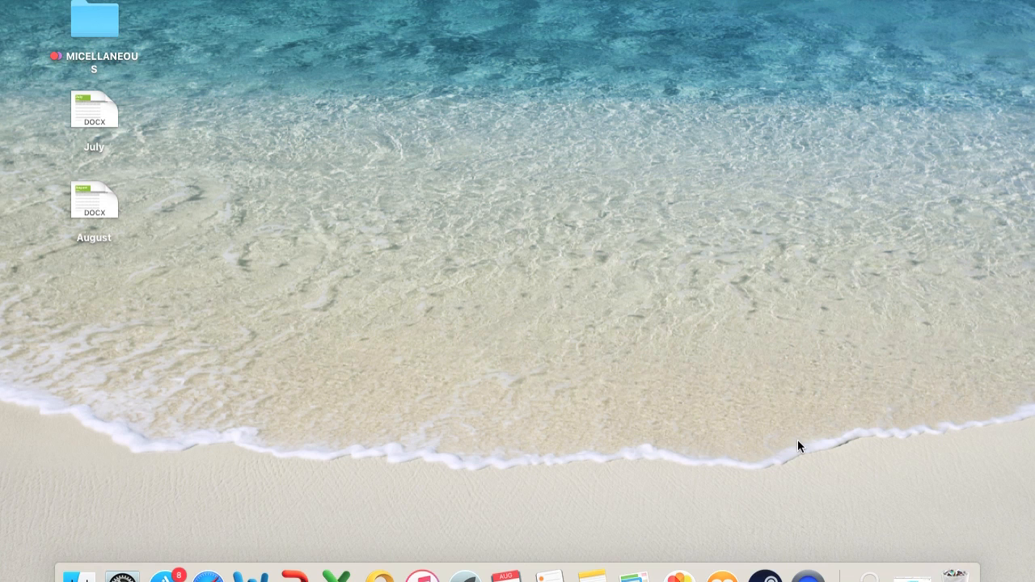
pyautogui.moveTo(903, 566)
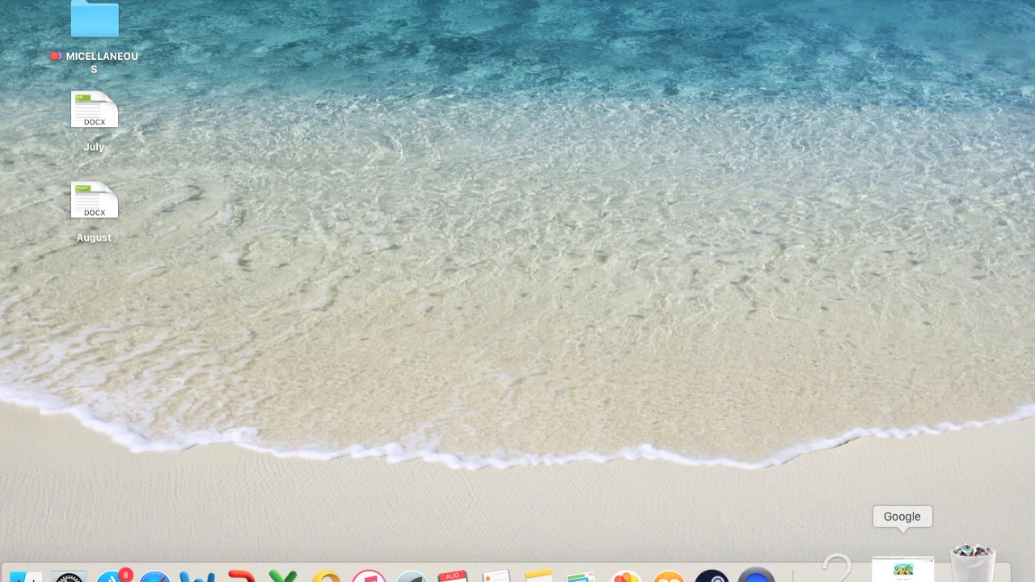
# Step: Search Google in Safari for 'forge'
pyautogui.click(902, 576)
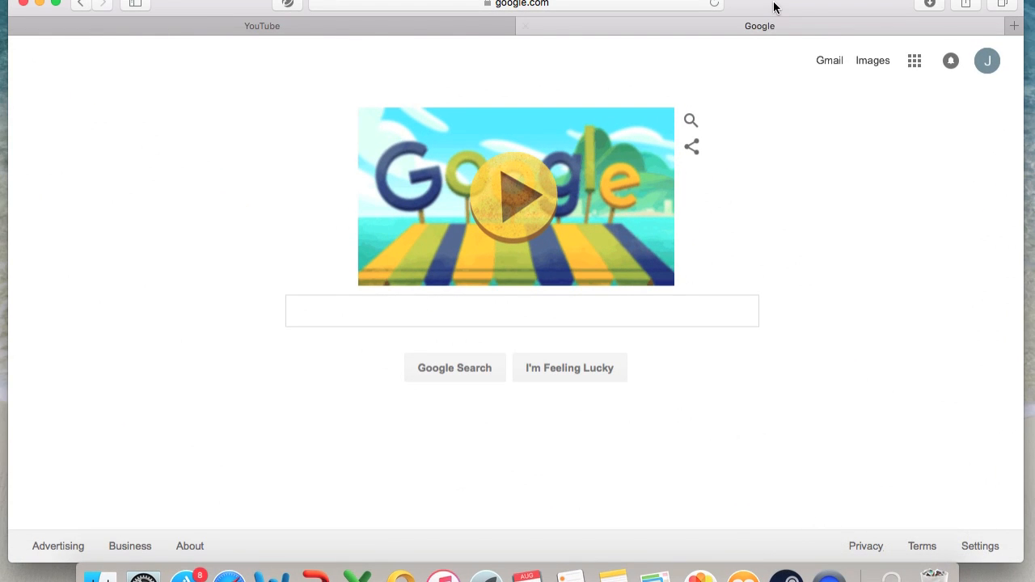
pyautogui.moveTo(198, 4)
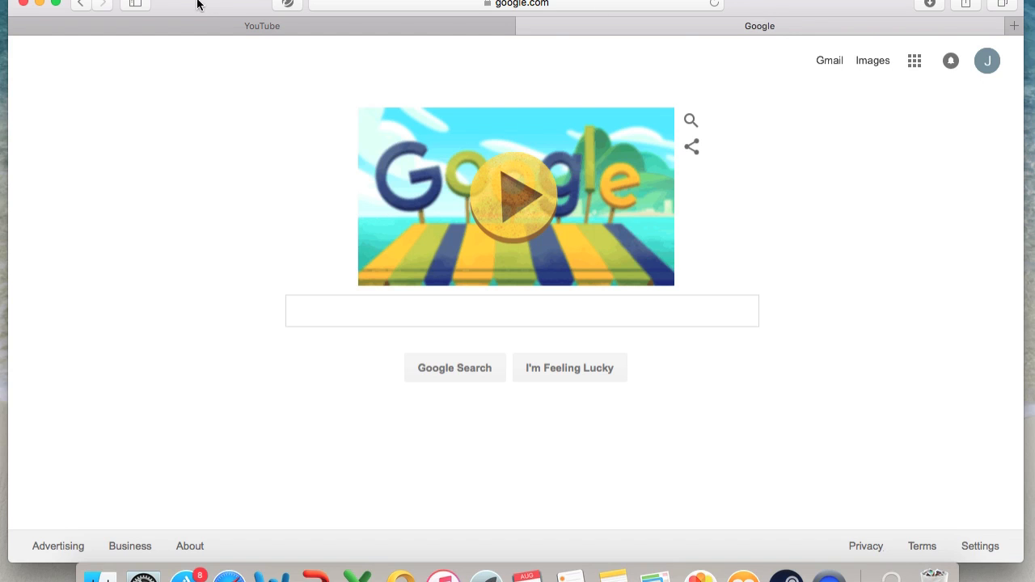
pyautogui.moveTo(225, 10)
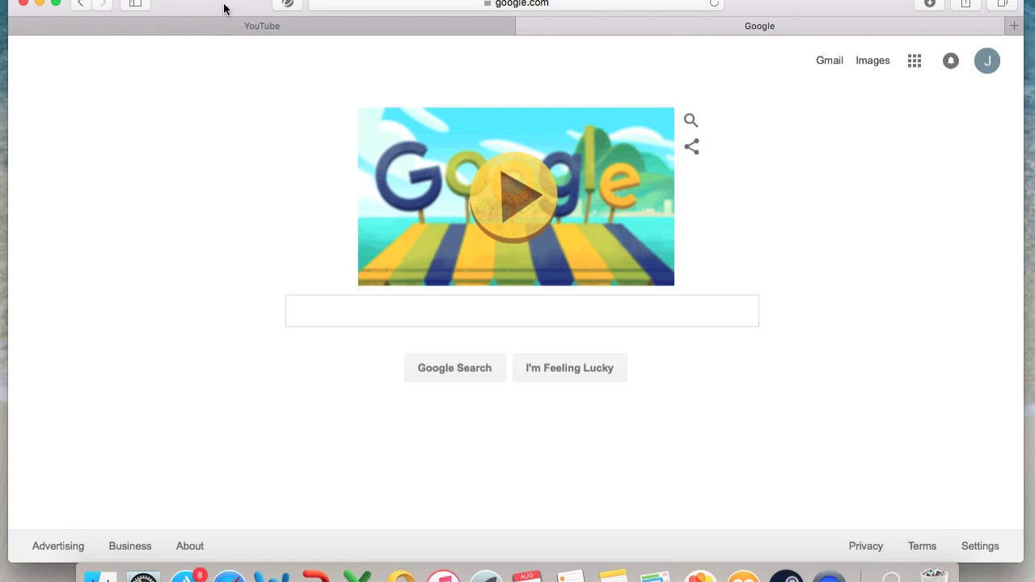
pyautogui.click(520, 310)
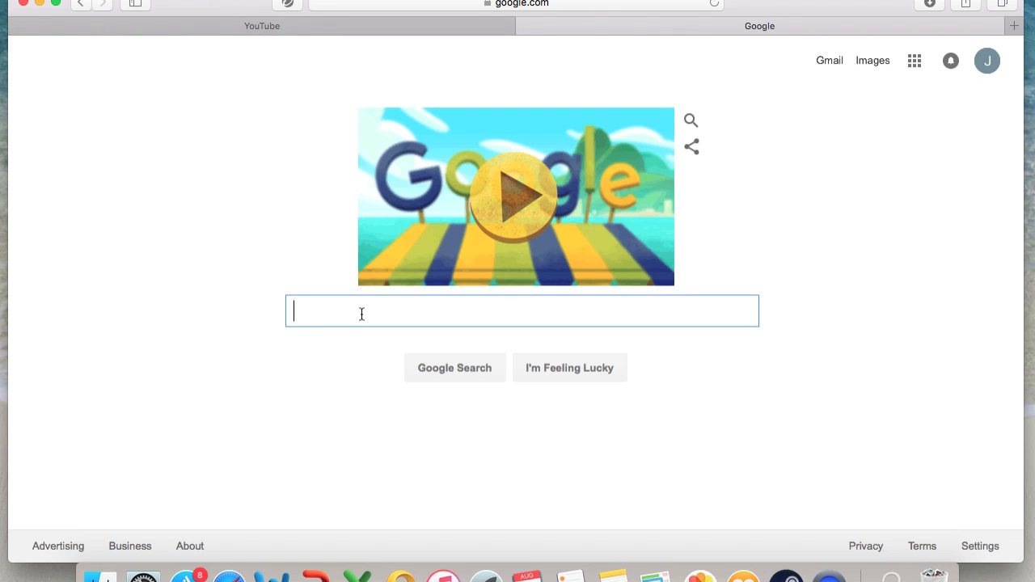
pyautogui.write('forge')
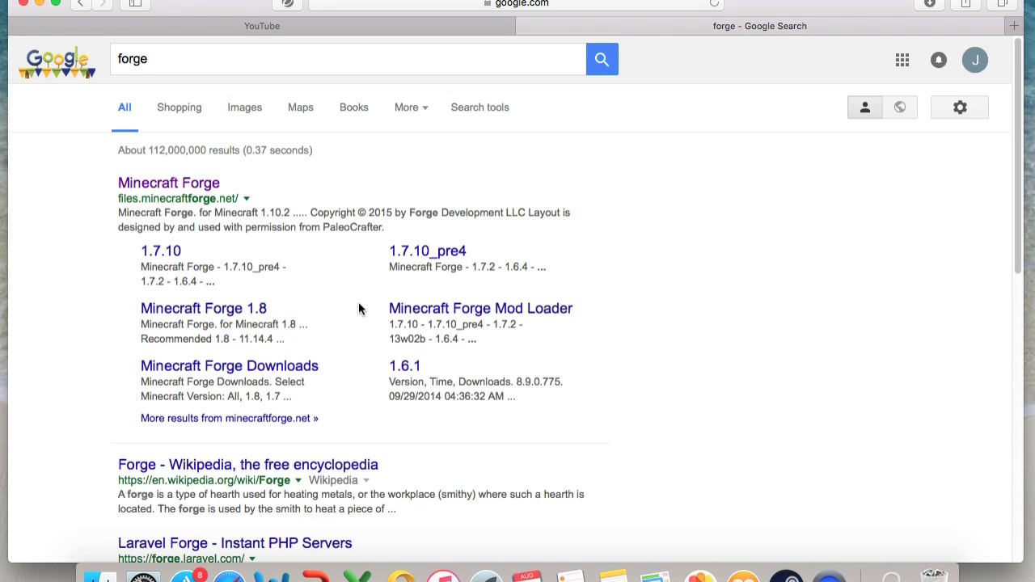
pyautogui.moveTo(343, 138)
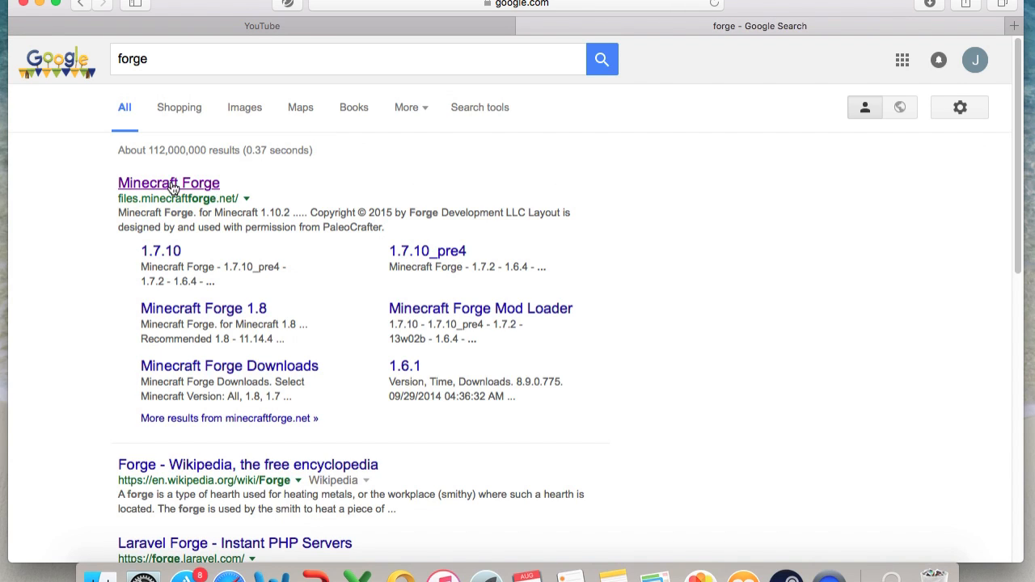
# Step: Download the latest Forge installer from the Minecraft 1.8.9 downloads page
pyautogui.click(168, 183)
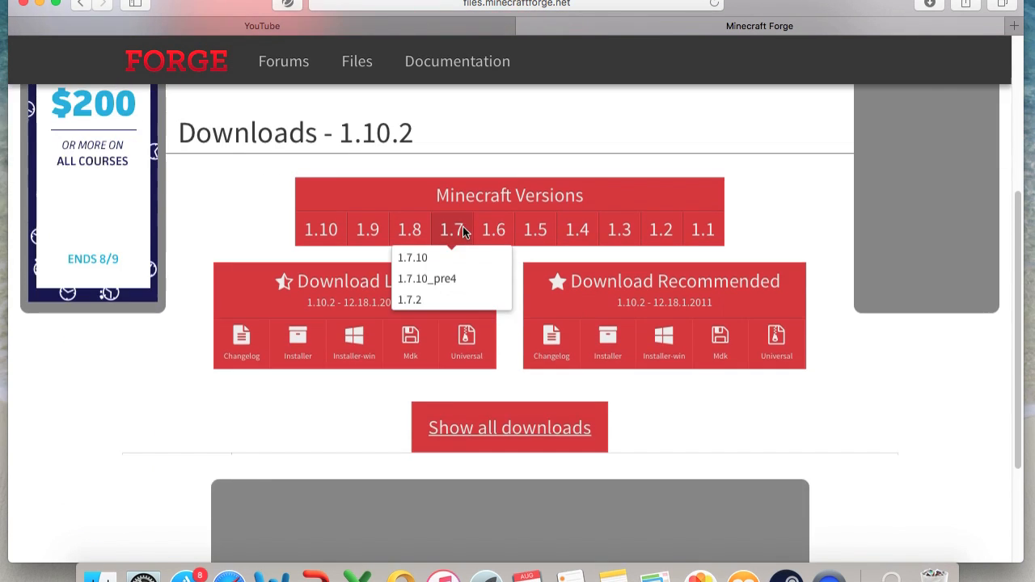
pyautogui.moveTo(449, 202)
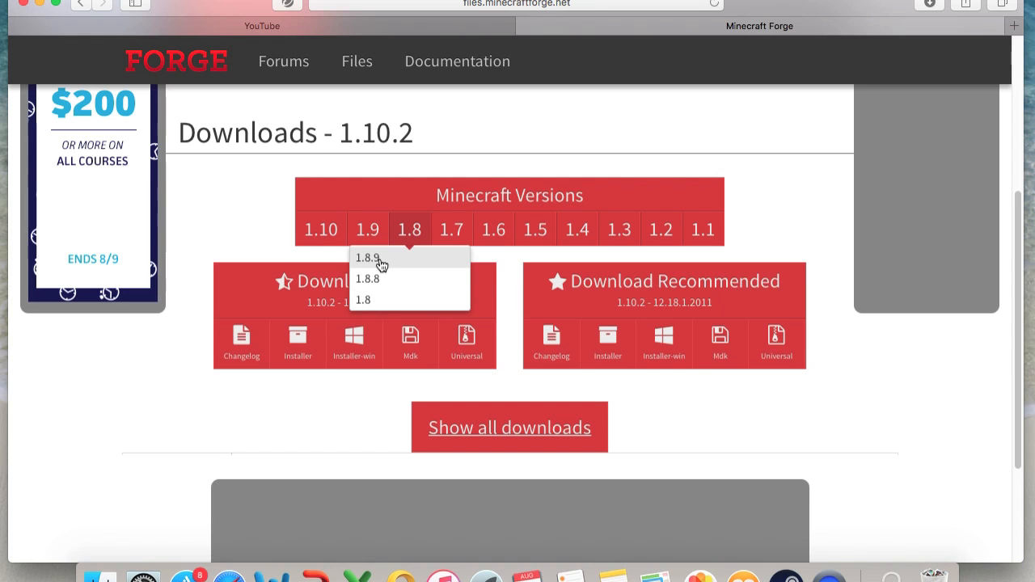
pyautogui.click(367, 257)
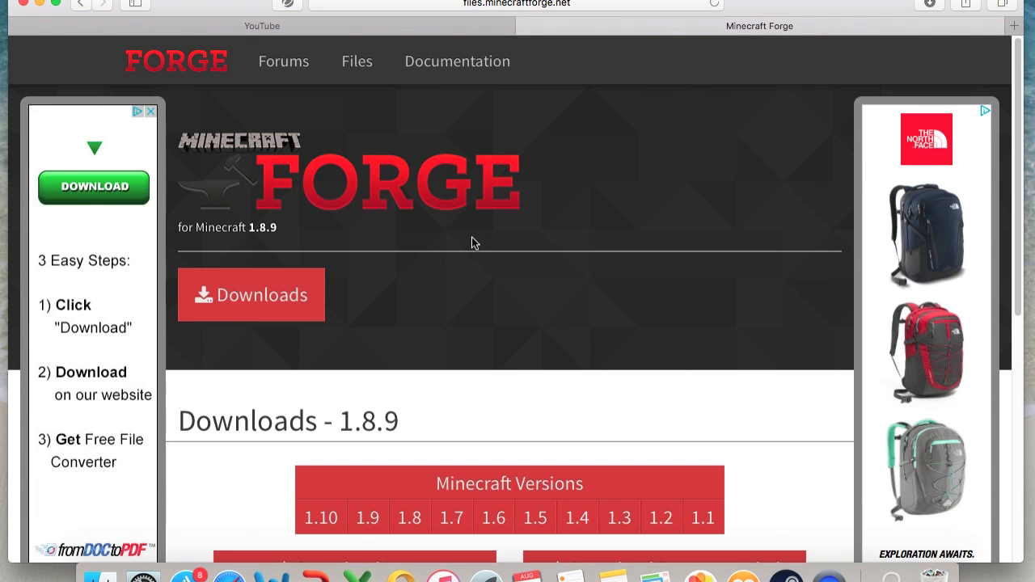
pyautogui.scroll(-3)
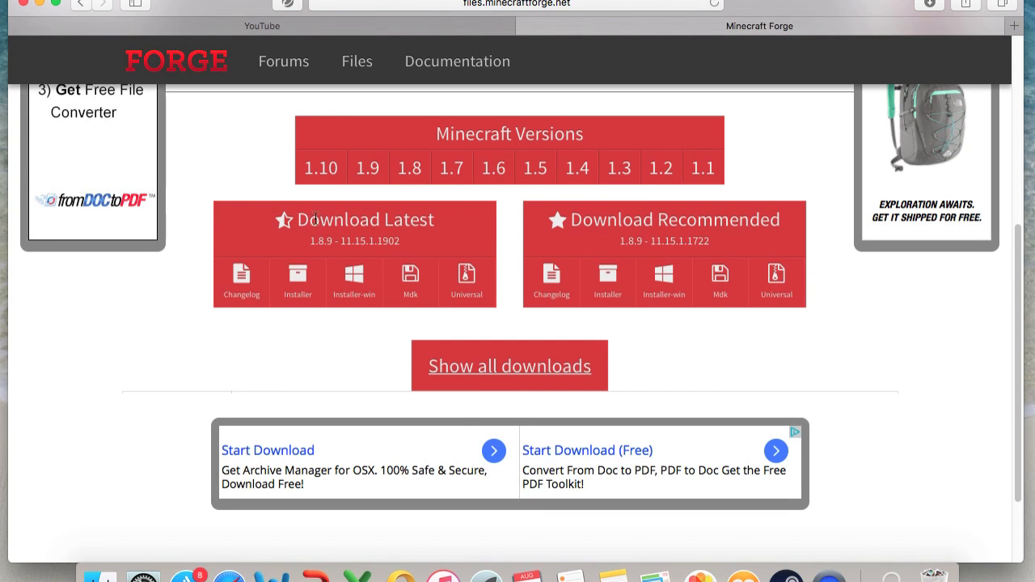
pyautogui.moveTo(298, 282)
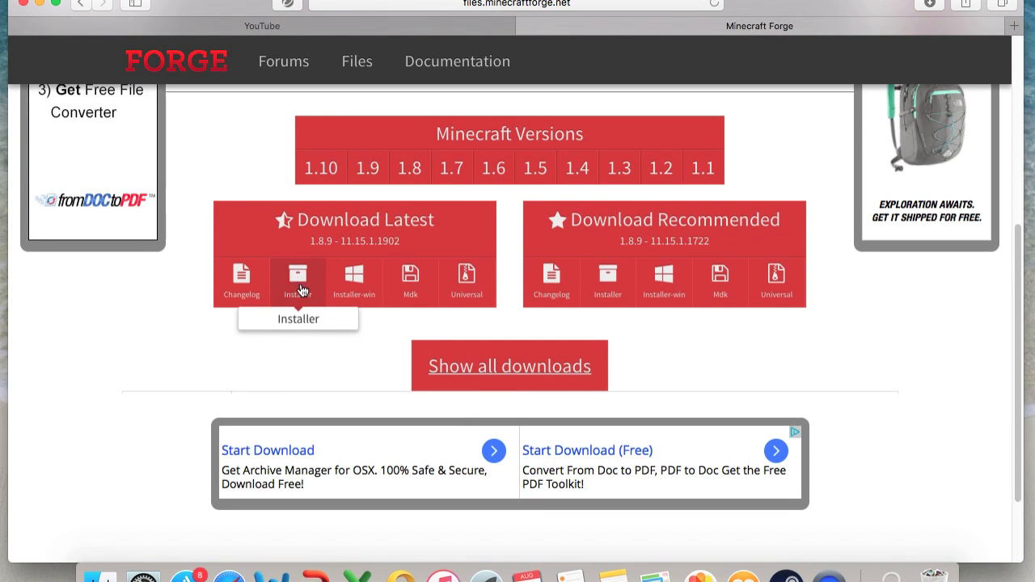
pyautogui.click(298, 282)
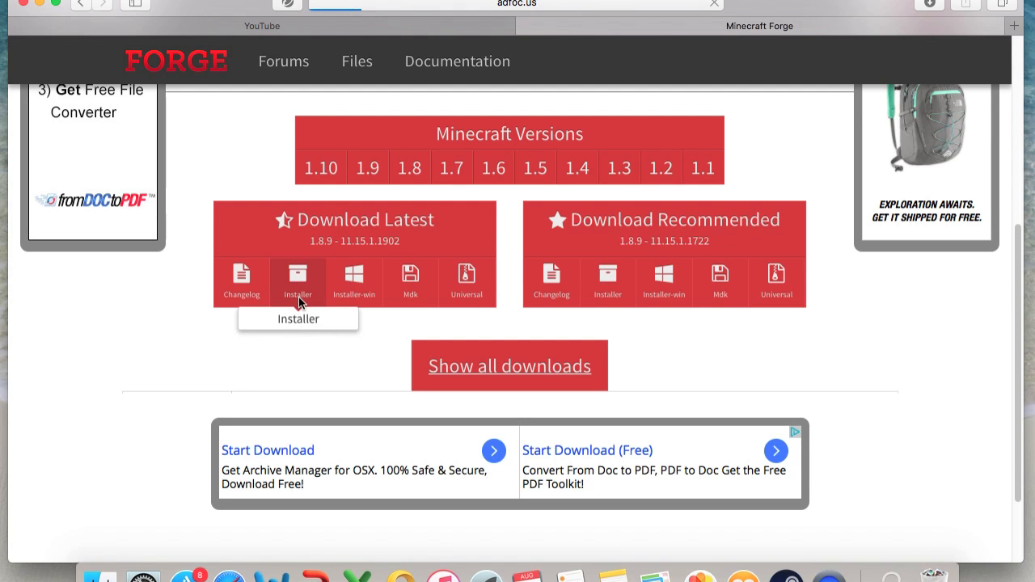
# Step: Skip the AdFoc.us advertisement so the Forge 1.8.9 installer jar downloads to the desktop
pyautogui.click(298, 281)
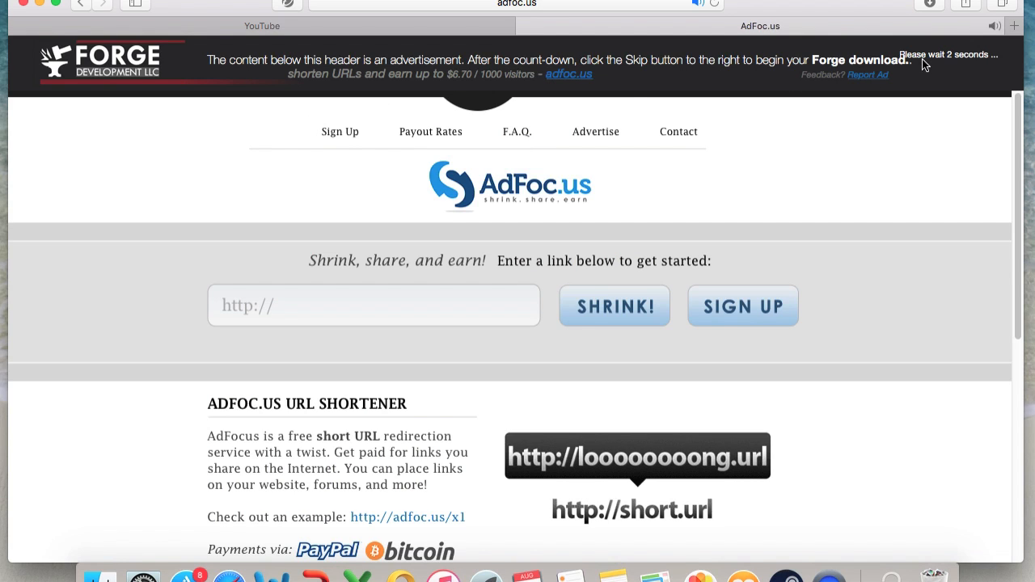
pyautogui.moveTo(938, 65)
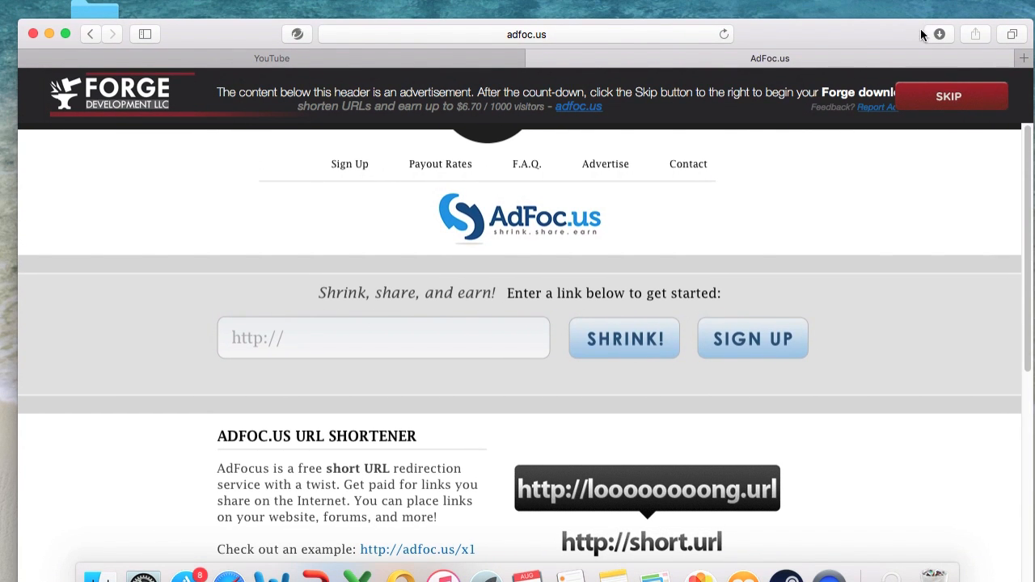
pyautogui.click(938, 34)
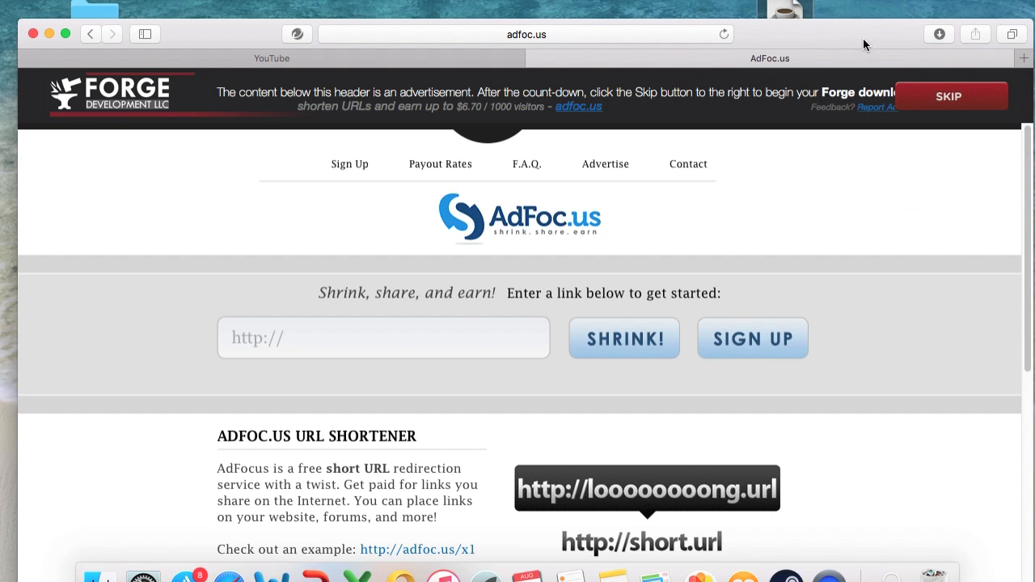
pyautogui.click(272, 58)
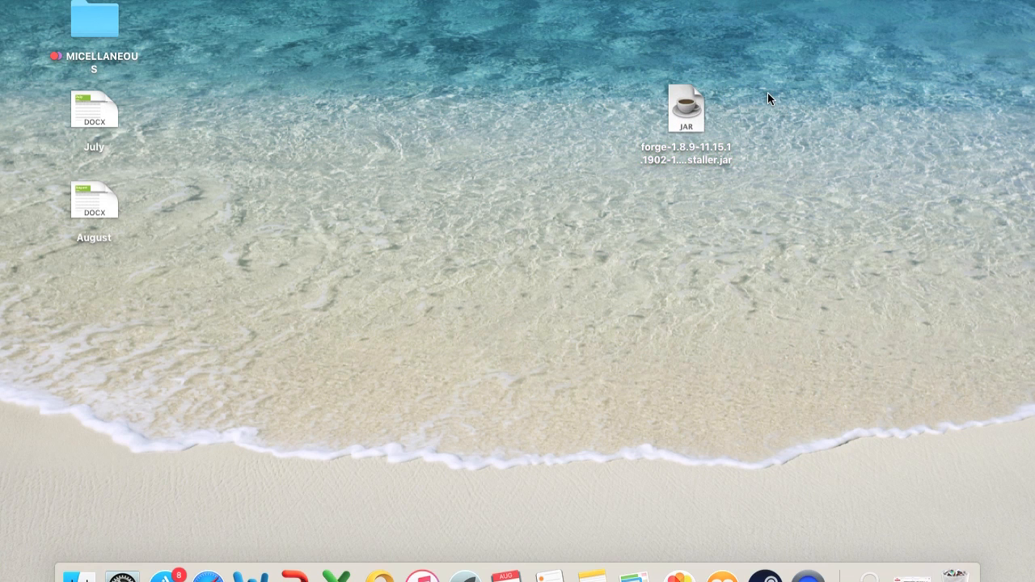
# Step: Open the Forge installer jar anyway after the unidentified-developer warning blocks it
pyautogui.doubleClick(686, 106)
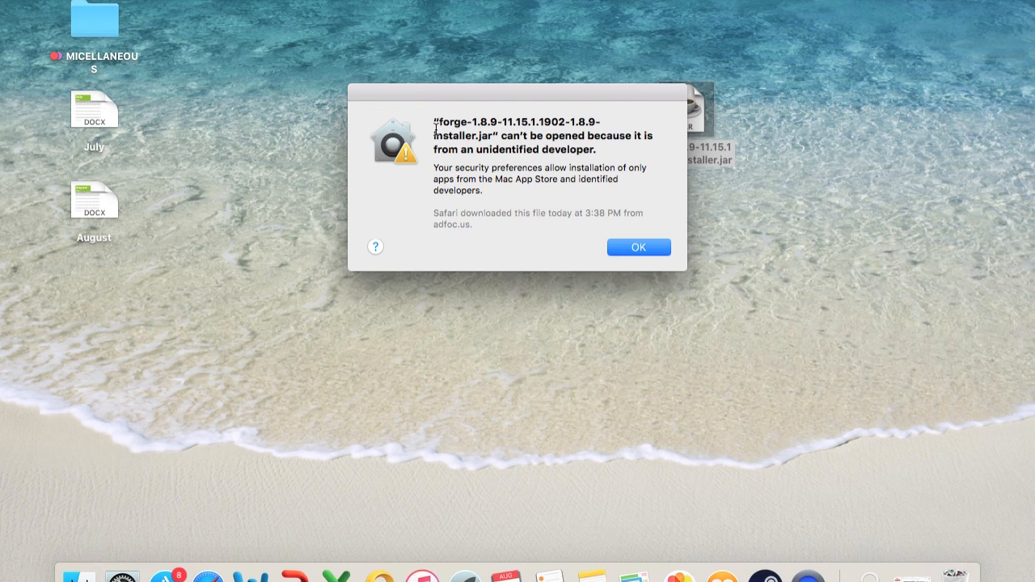
pyautogui.moveTo(595, 219)
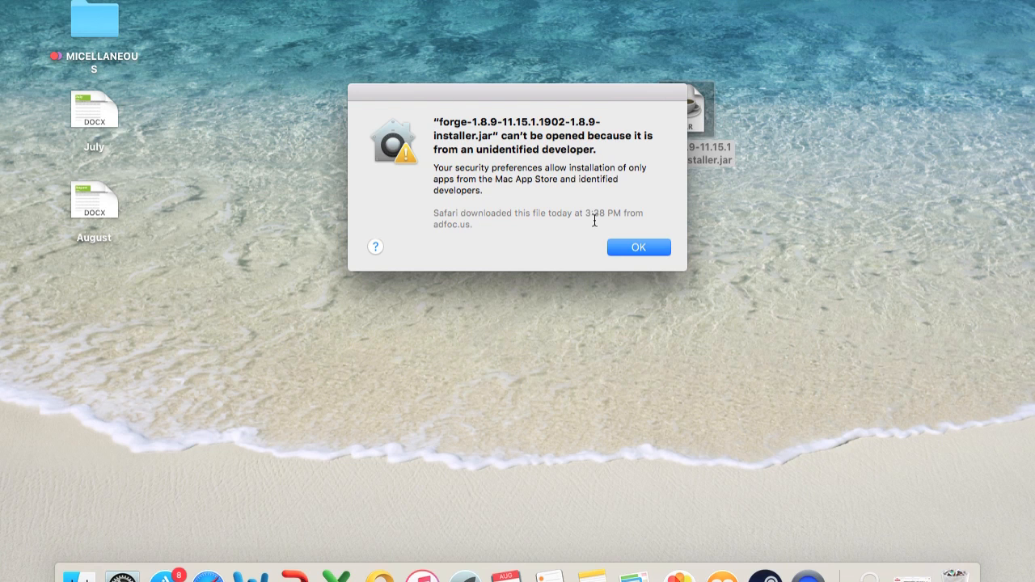
pyautogui.click(637, 246)
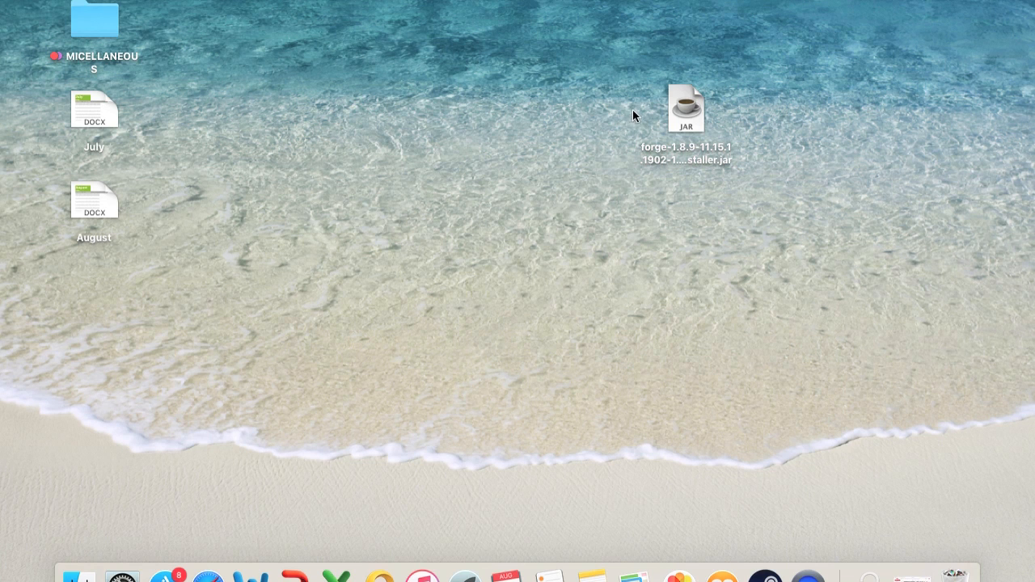
pyautogui.rightClick(685, 106)
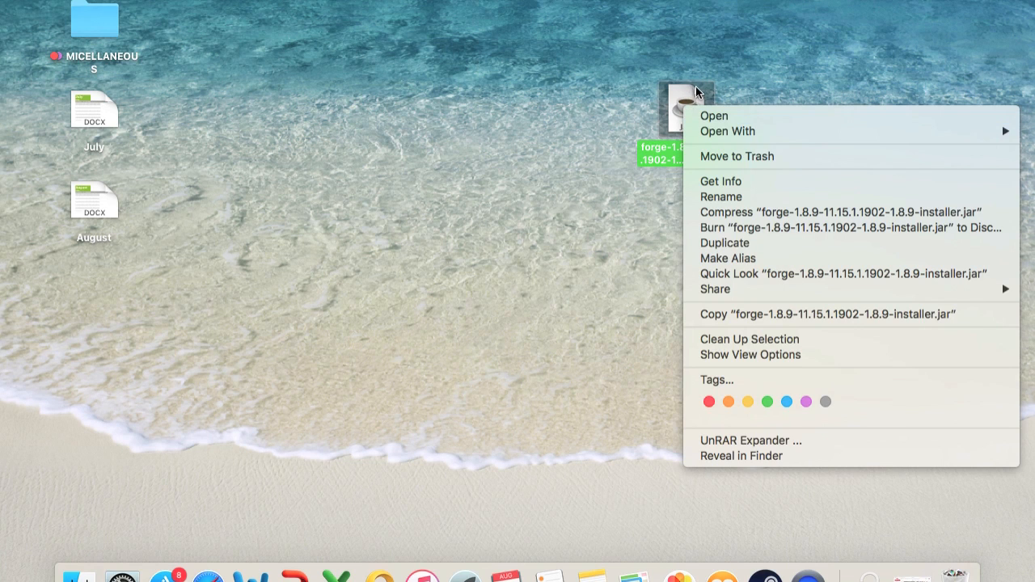
pyautogui.moveTo(724, 116)
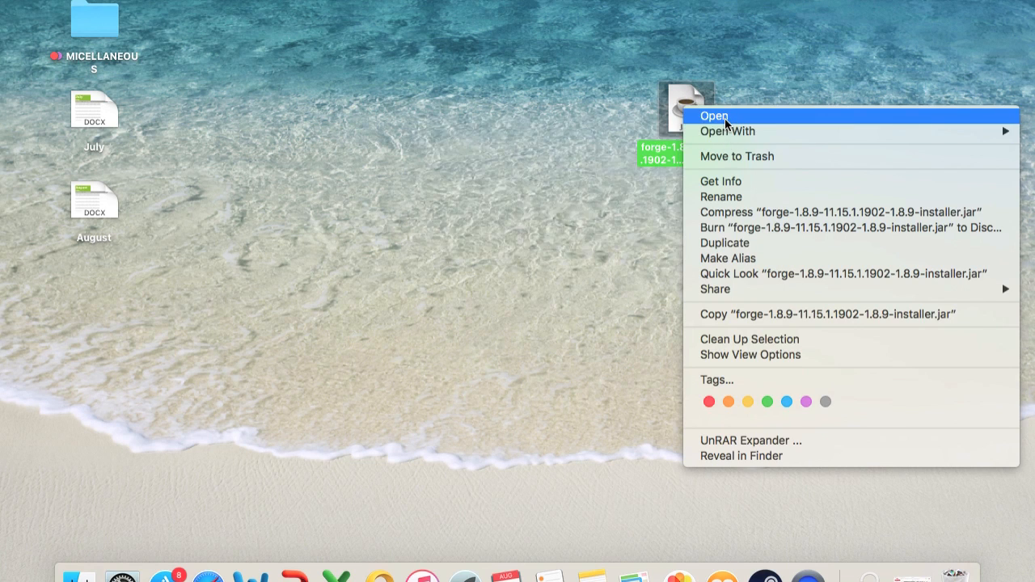
pyautogui.click(713, 117)
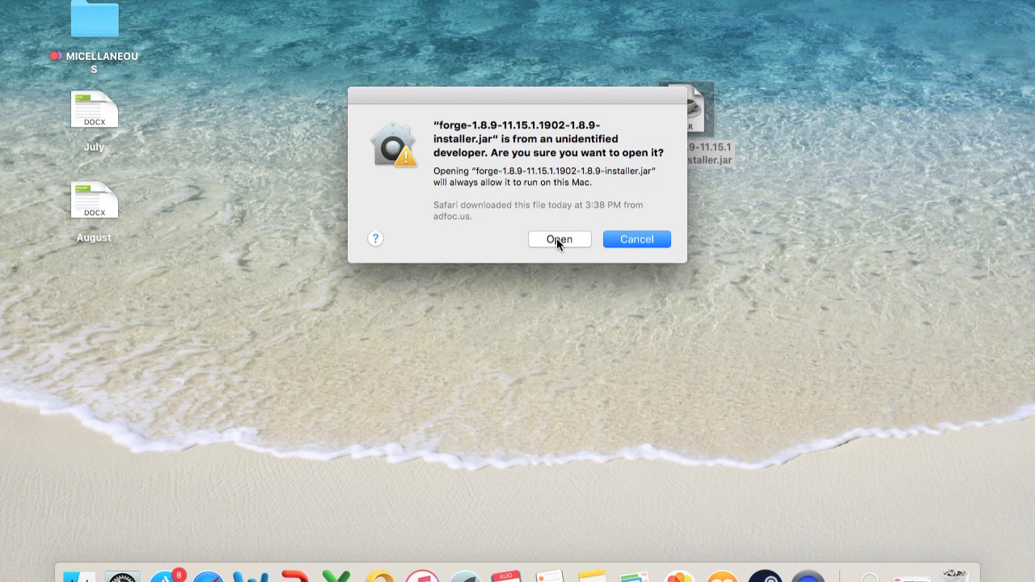
pyautogui.click(560, 239)
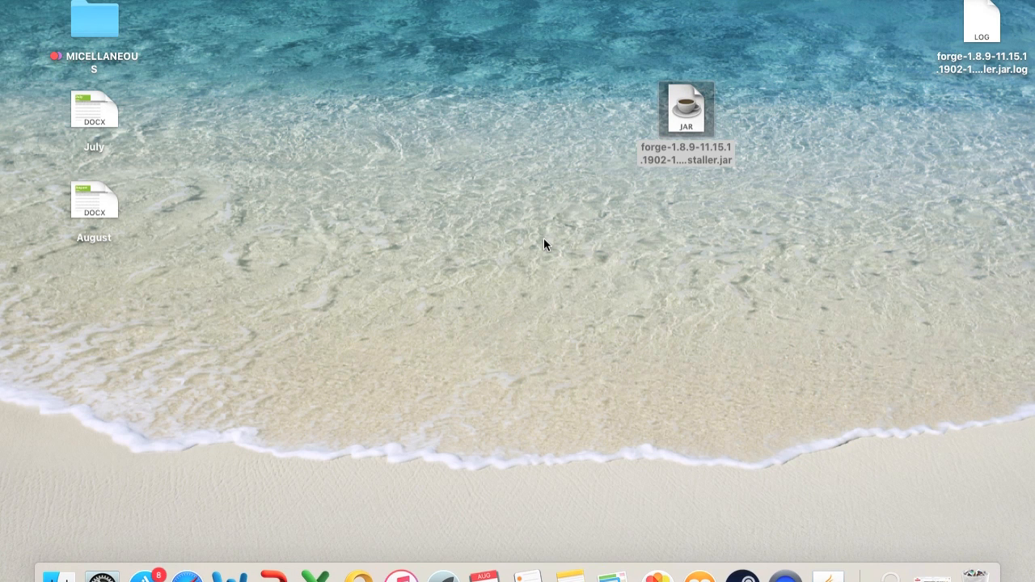
# Step: Install the Forge 1.8.9 client into the default Minecraft folder
pyautogui.doubleClick(686, 107)
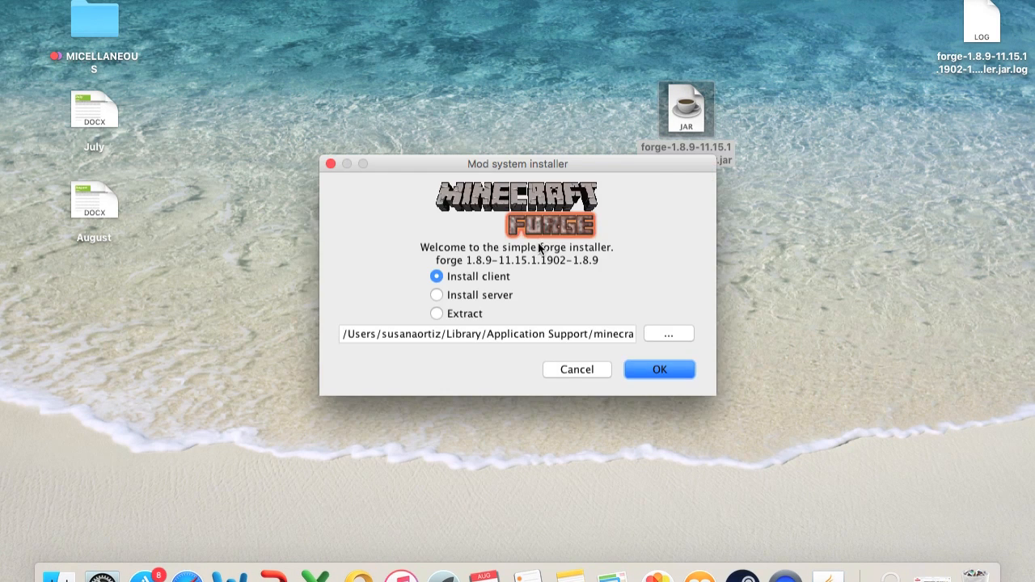
pyautogui.moveTo(518, 163); pyautogui.dragTo(489, 101)
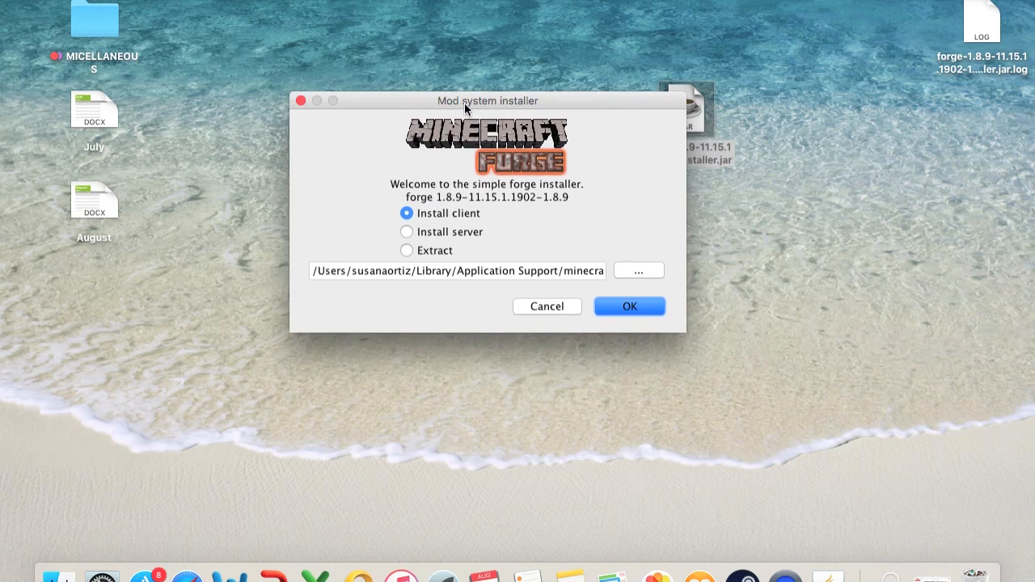
pyautogui.moveTo(488, 101); pyautogui.dragTo(537, 120)
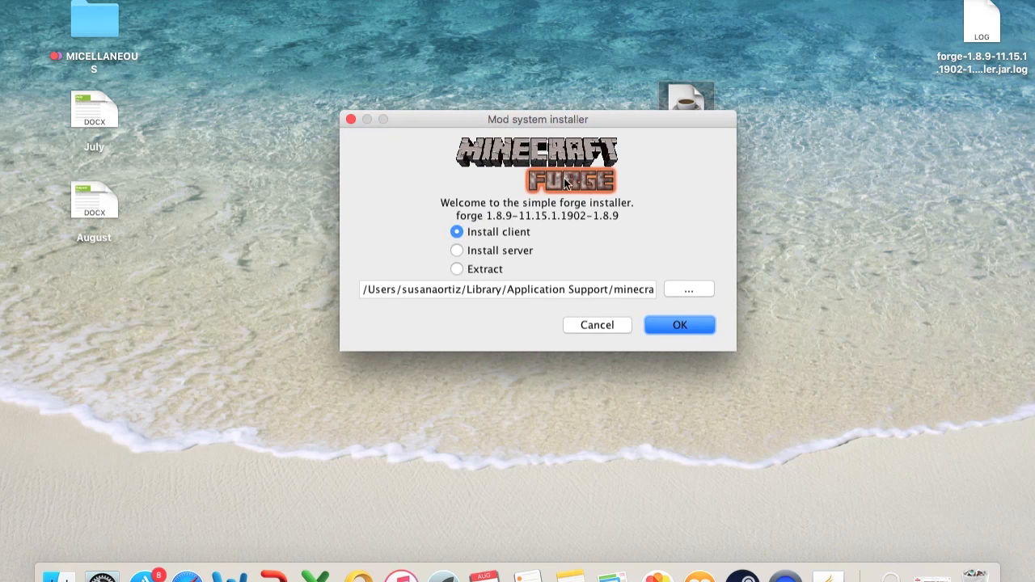
pyautogui.moveTo(601, 217)
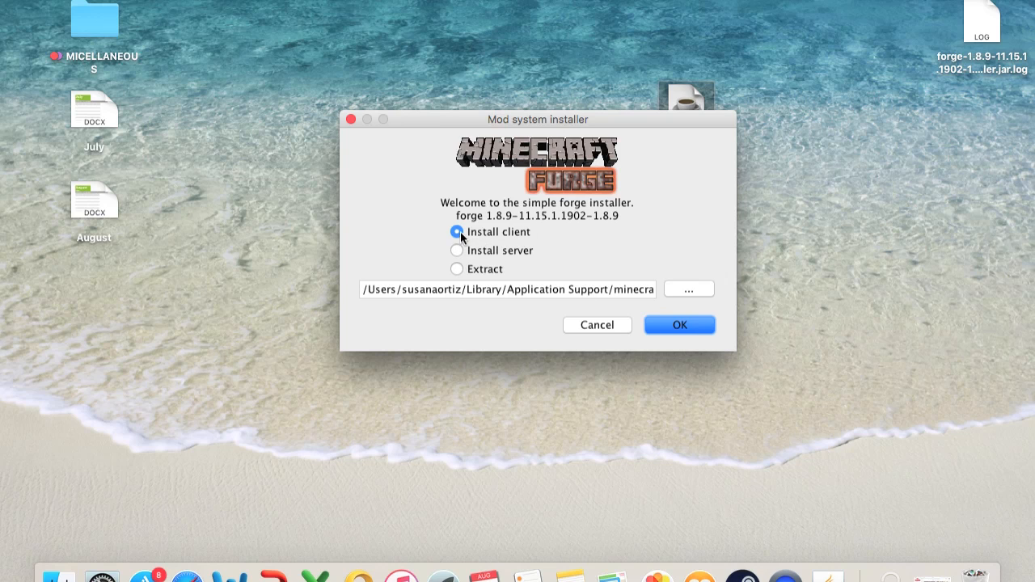
pyautogui.moveTo(485, 240)
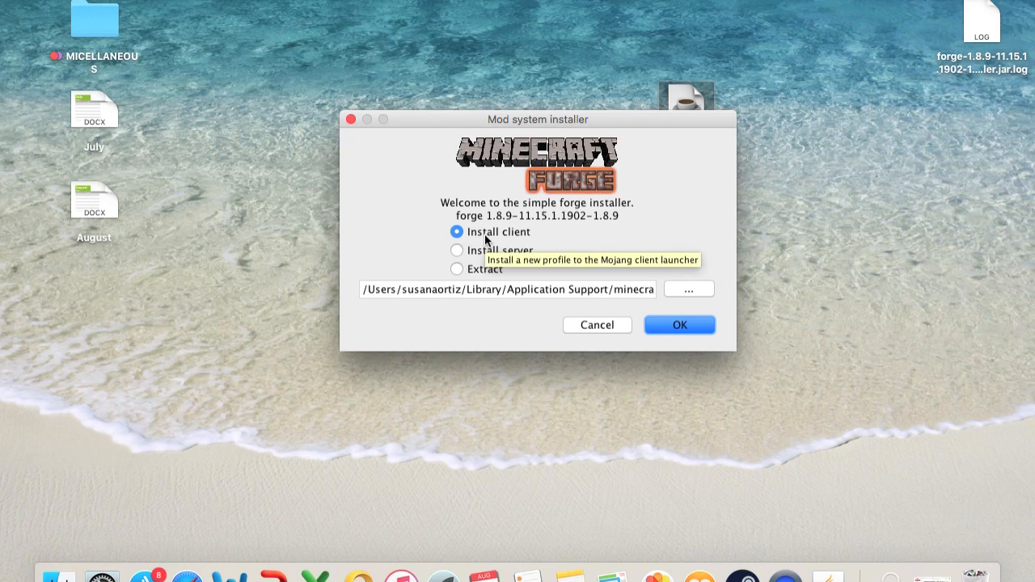
pyautogui.moveTo(615, 294)
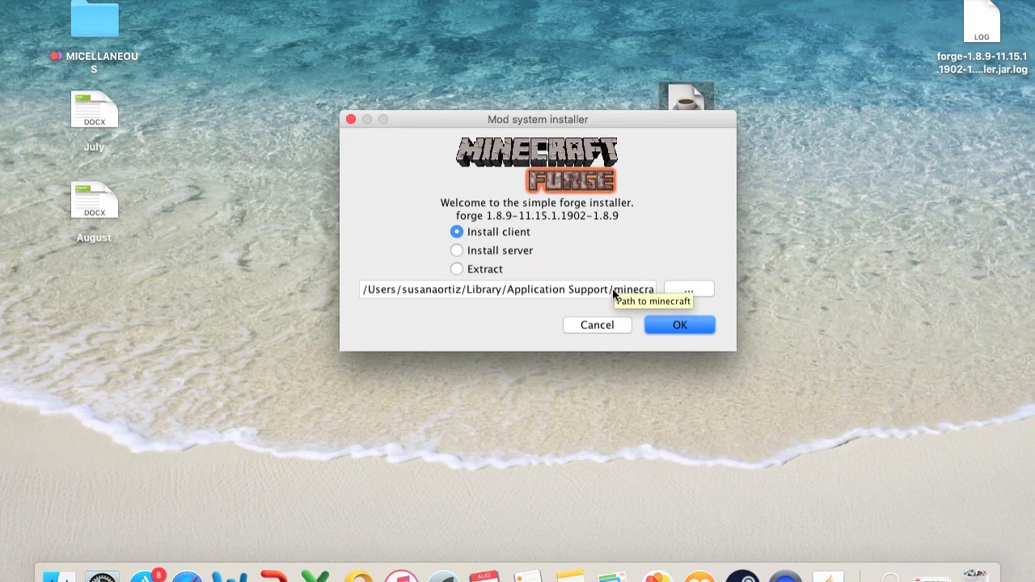
pyautogui.moveTo(677, 330)
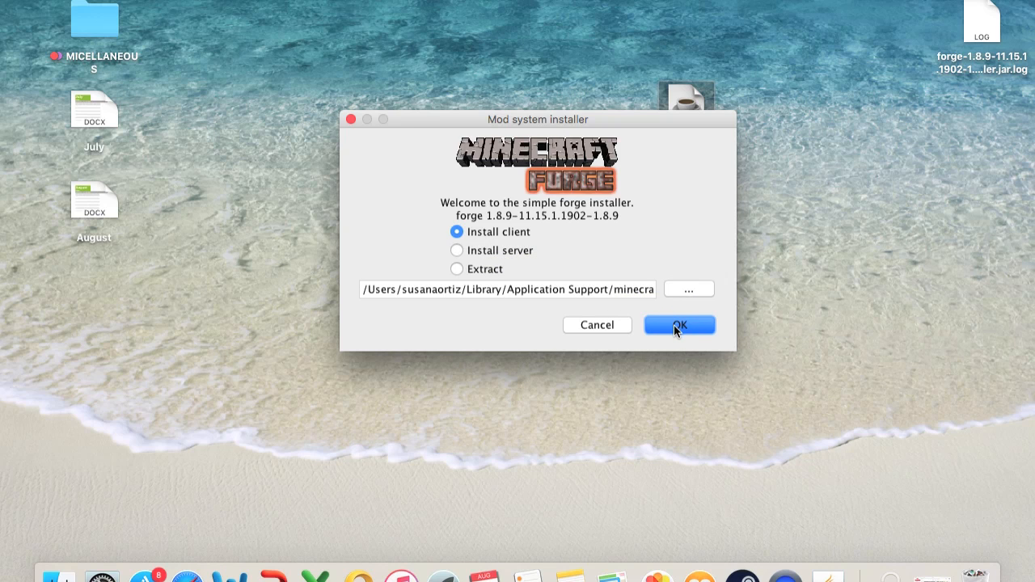
pyautogui.click(679, 323)
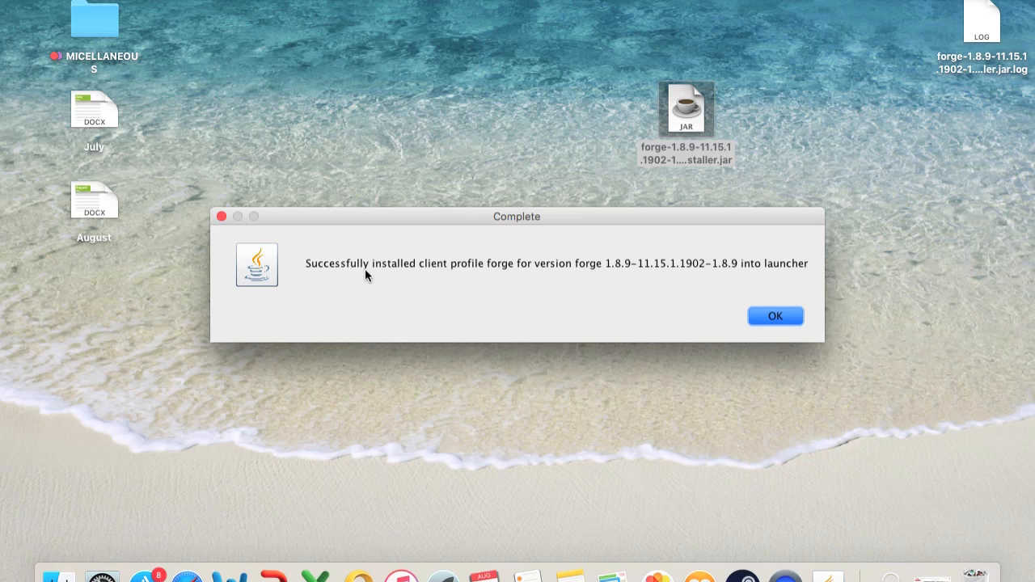
pyautogui.moveTo(653, 279)
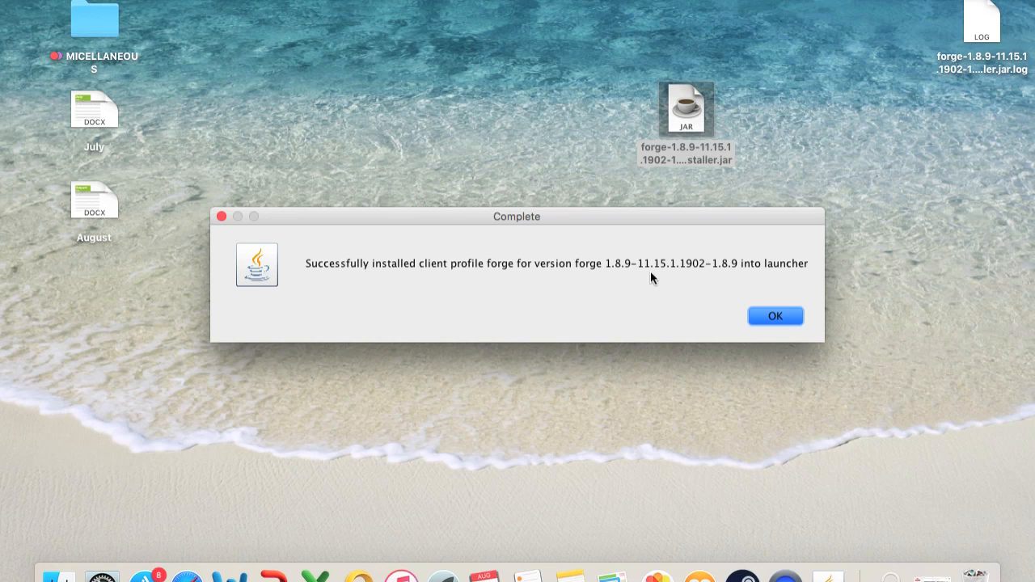
pyautogui.moveTo(612, 269)
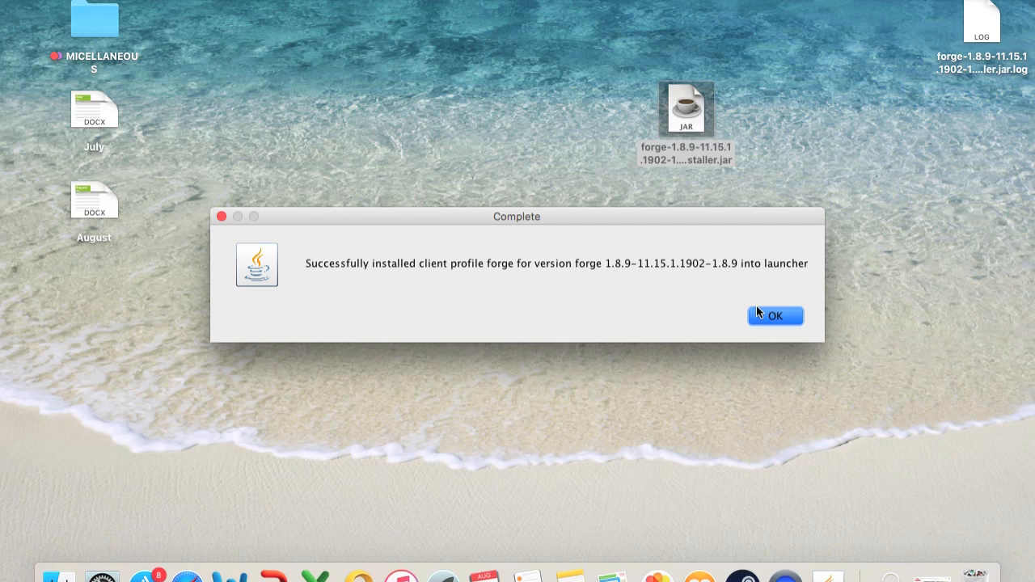
# Step: Dismiss the Forge installation complete notice
pyautogui.click(773, 316)
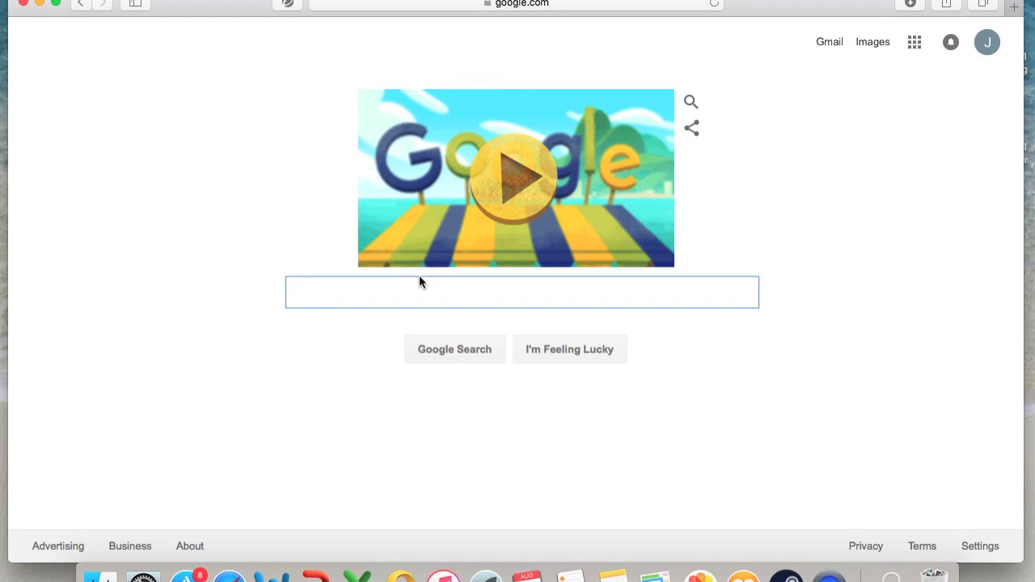
# Step: Search Google for 'pixelmon' and choose the Pixelmon Mod News result
pyautogui.write('pixelm')
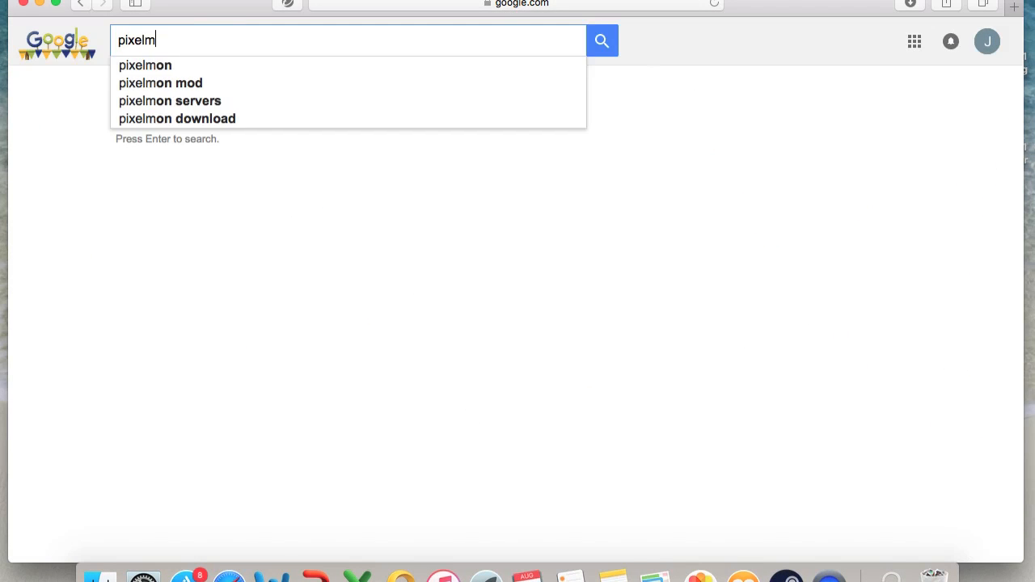
pyautogui.write('on')
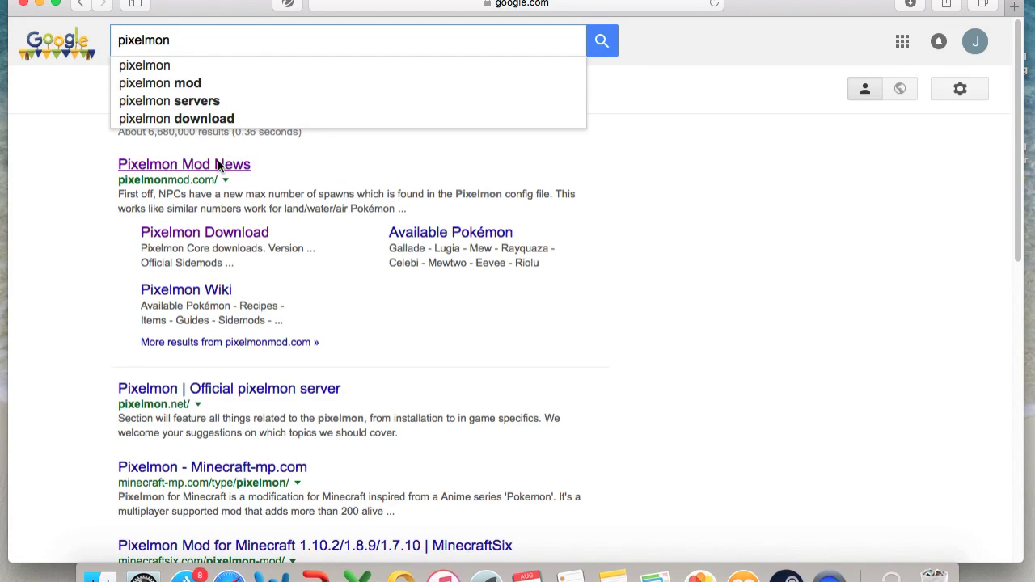
pyautogui.moveTo(223, 168)
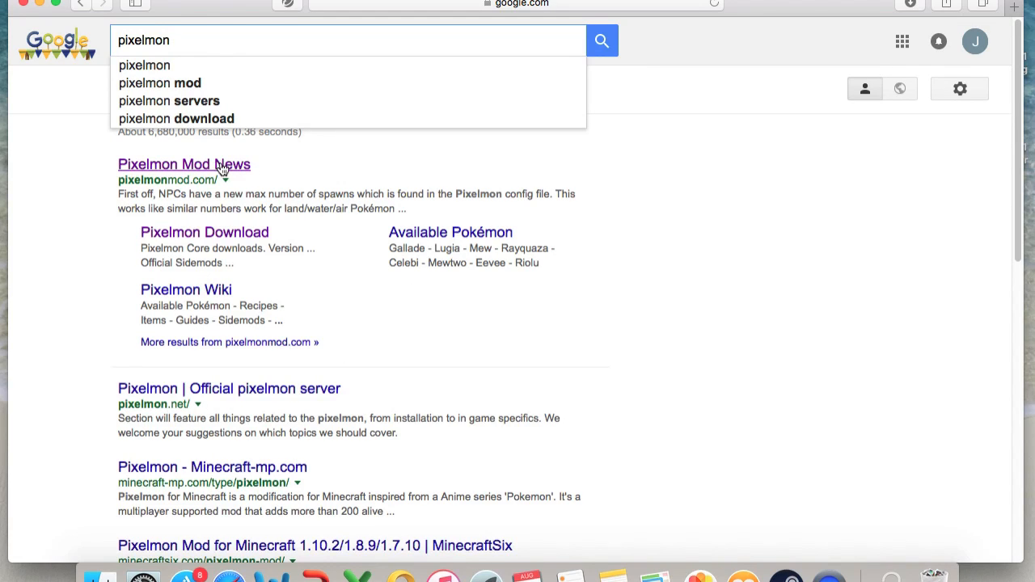
pyautogui.click(184, 165)
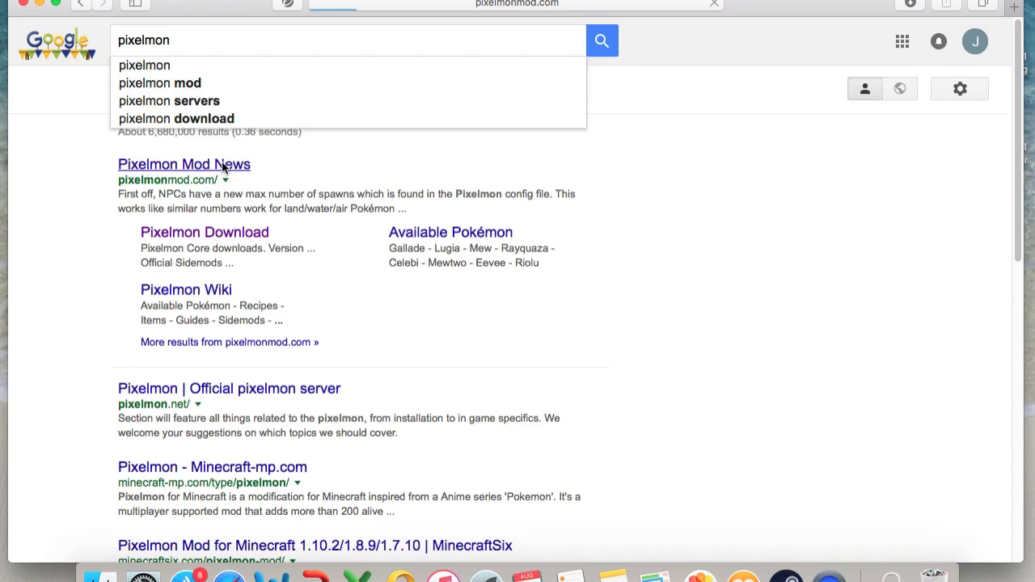
# Step: Browse the Pixelmon site's Downloads table to the 4.2.7 - 1.8.9 Recommended release
pyautogui.click(185, 165)
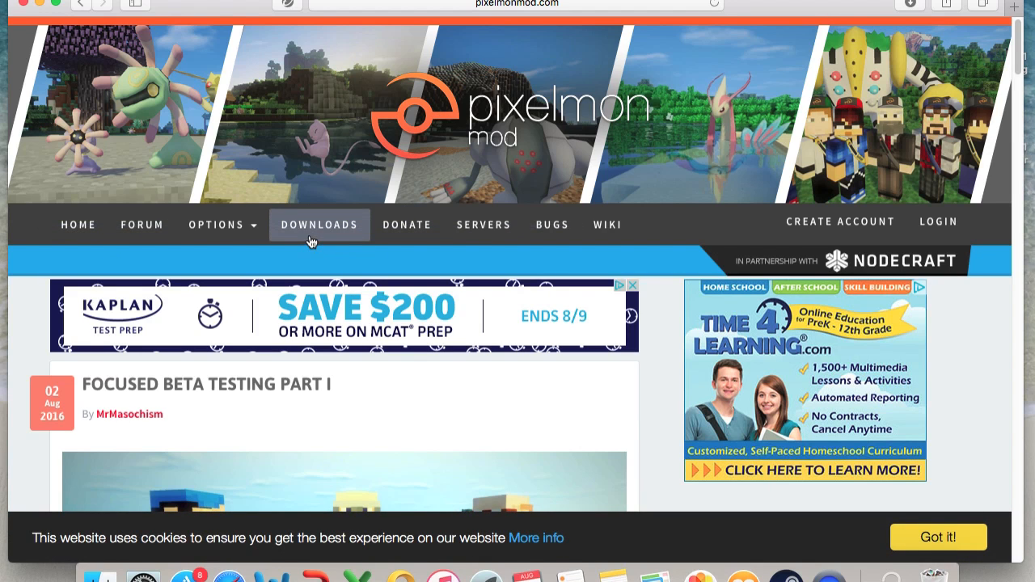
pyautogui.click(319, 223)
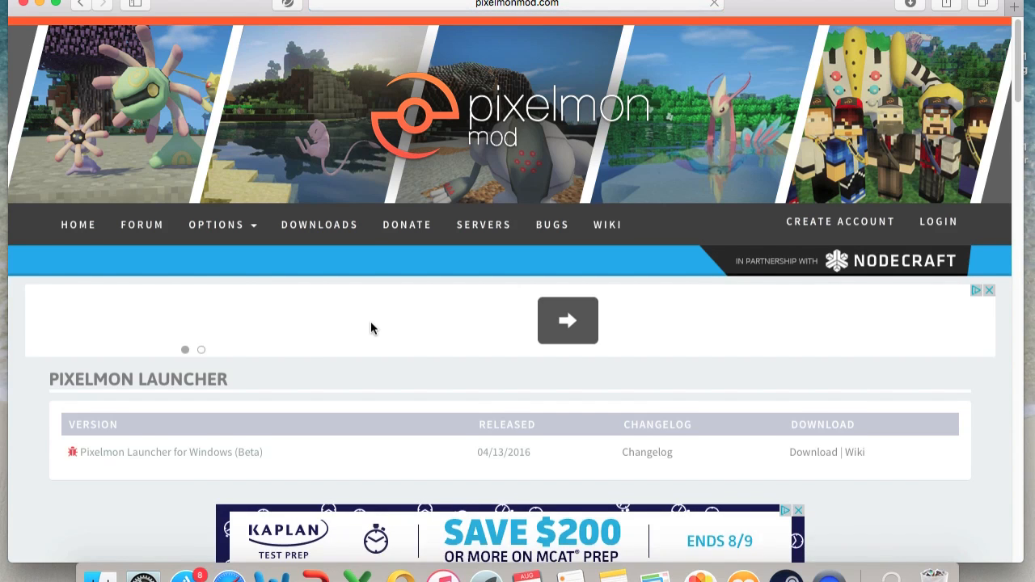
pyautogui.scroll(-3)
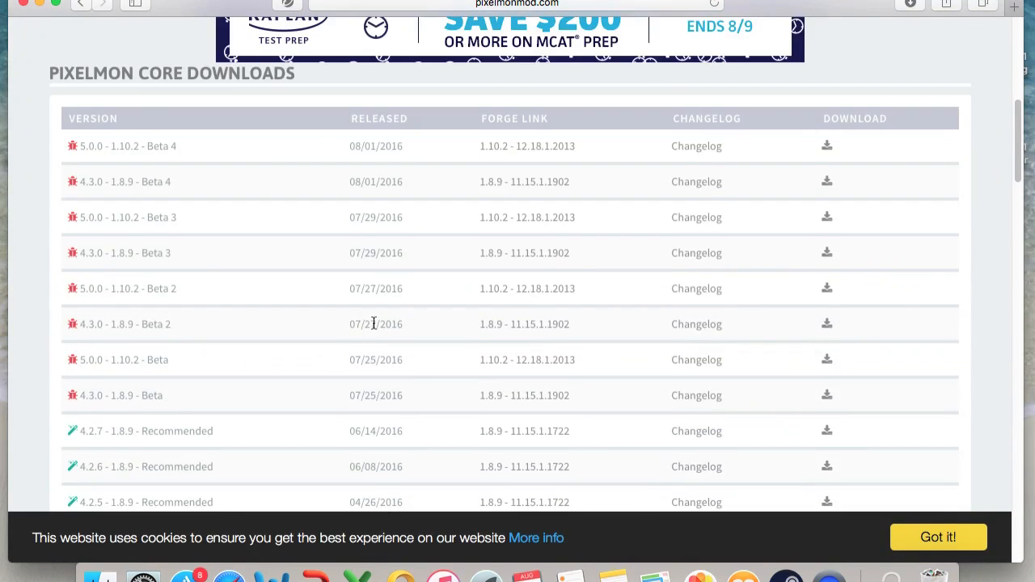
pyautogui.scroll(-3)
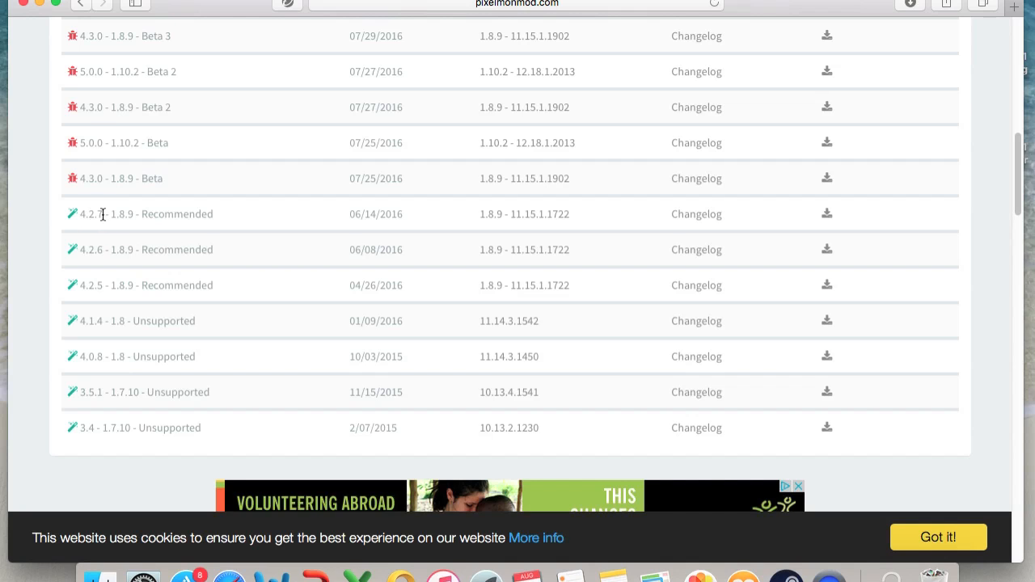
pyautogui.moveTo(815, 207)
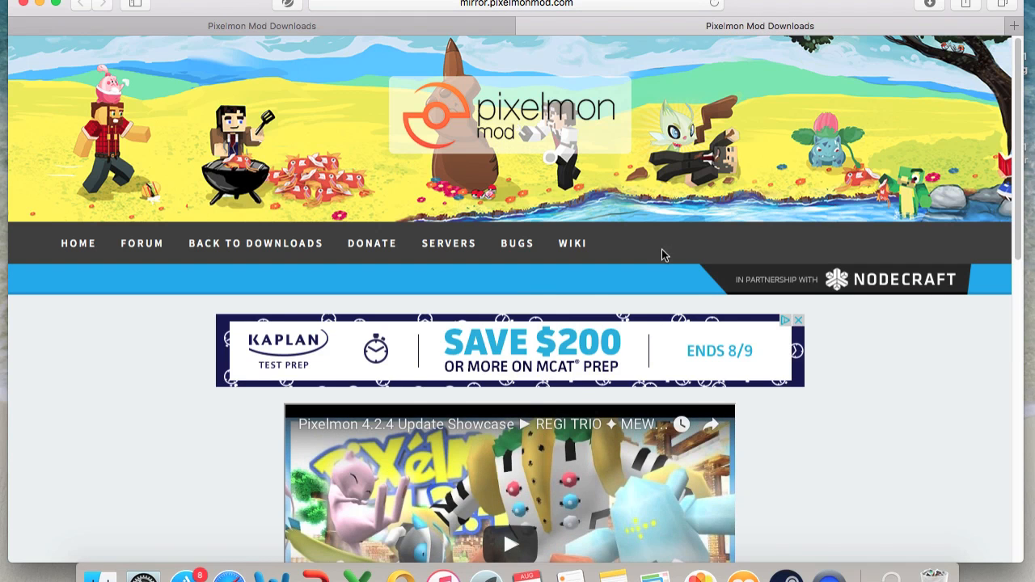
# Step: Download the Pixelmon 4.2.7 universal jar for 1.8.9 to the desktop
pyautogui.scroll(-3)
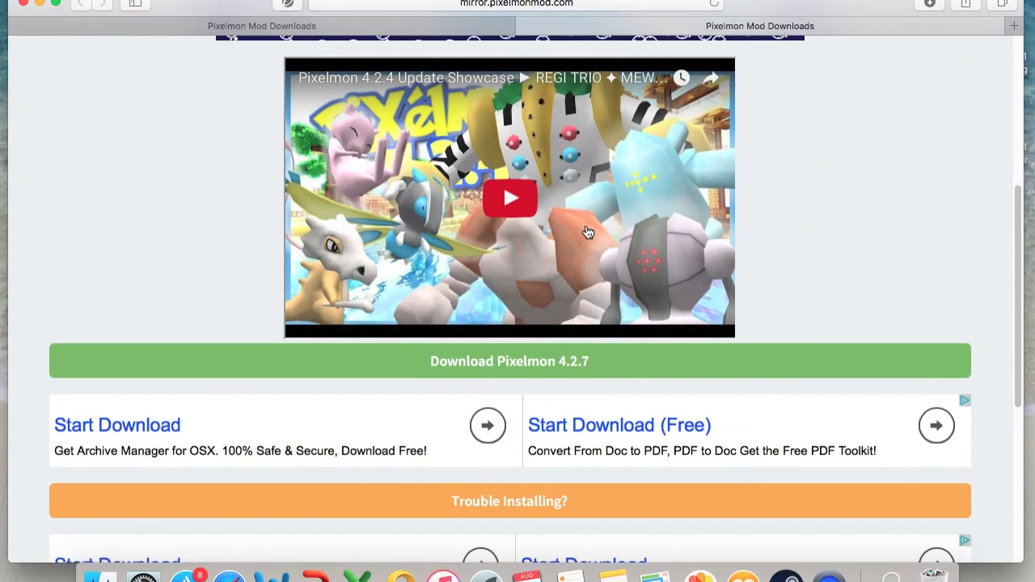
pyautogui.scroll(-3)
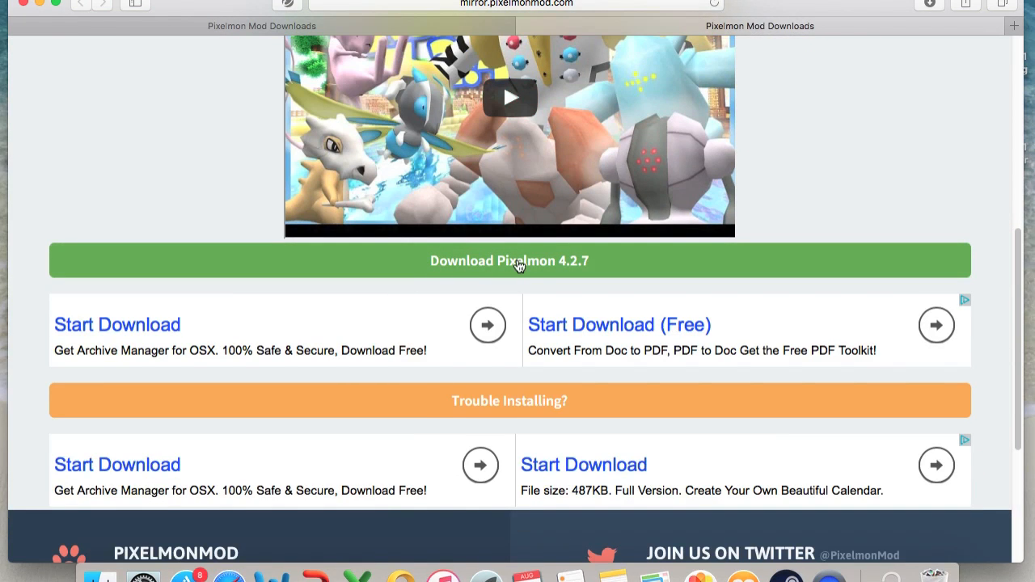
pyautogui.moveTo(585, 269)
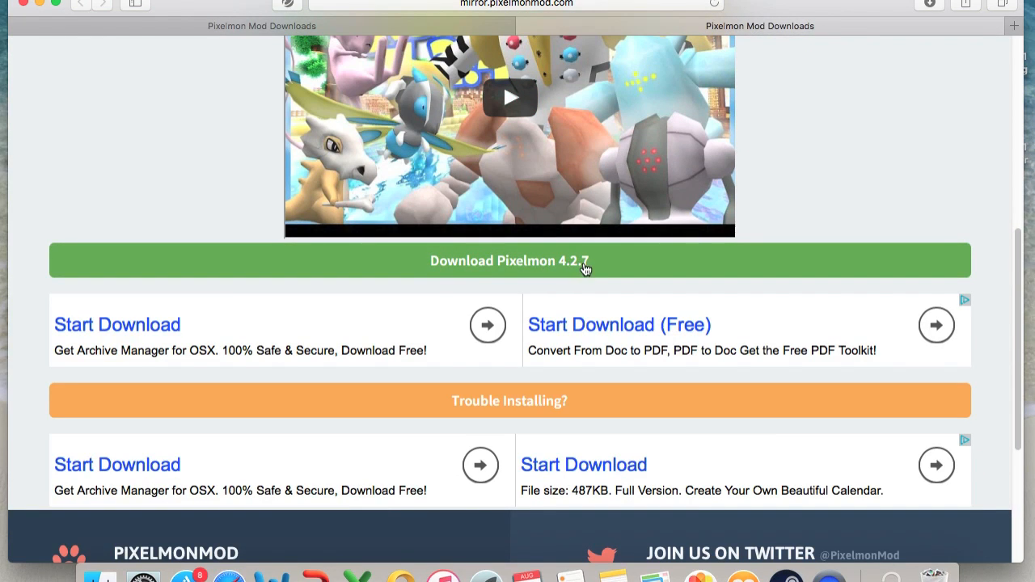
pyautogui.moveTo(993, 26)
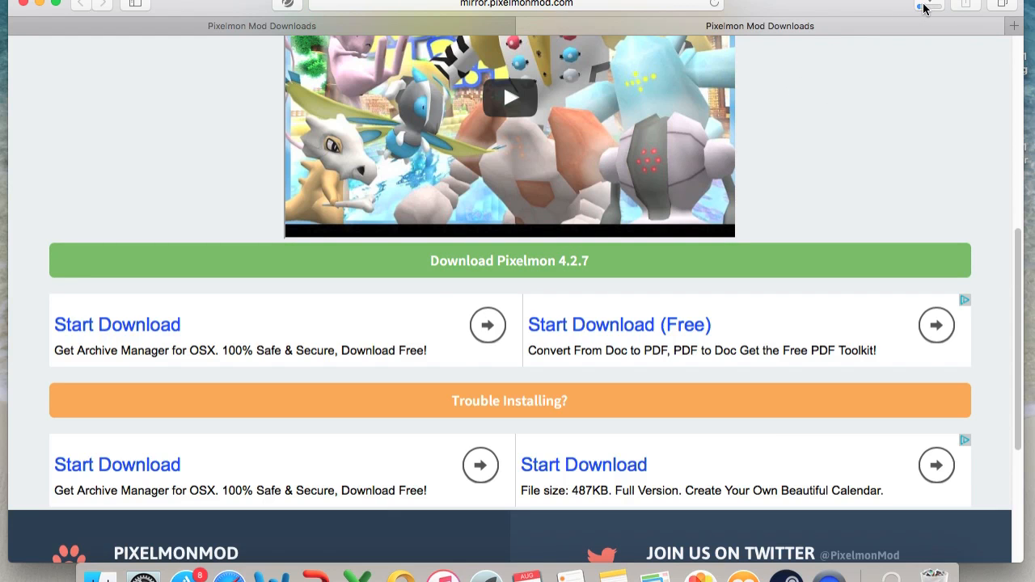
pyautogui.click(928, 7)
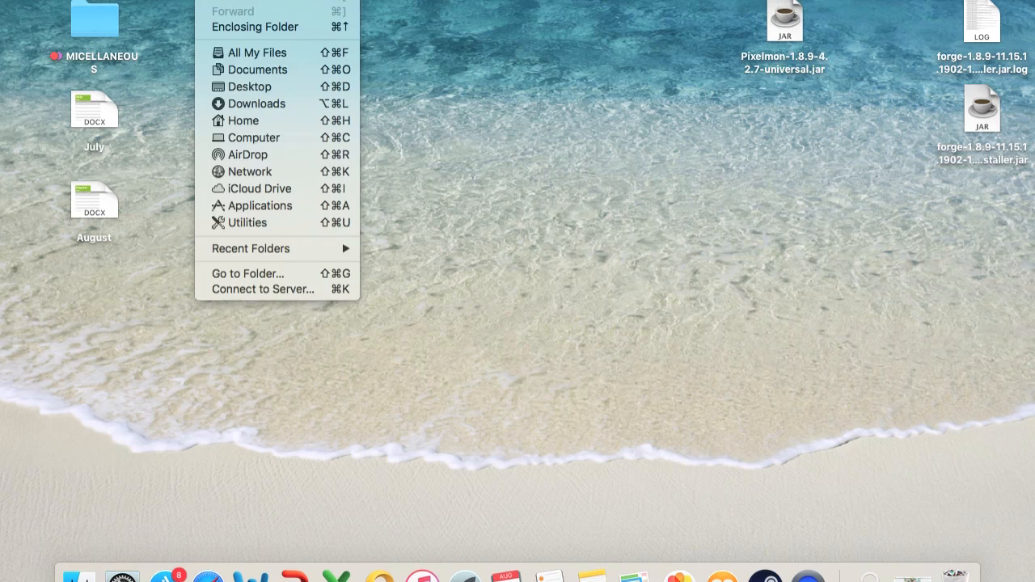
pyautogui.moveTo(267, 272)
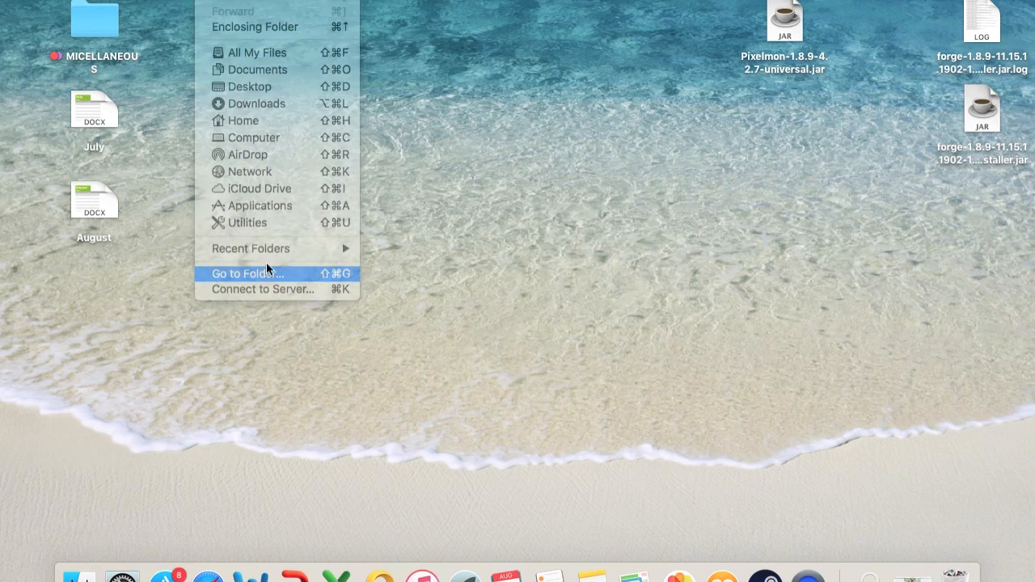
# Step: Navigate Finder to ~/Library/Application Support/minecraft via Go to Folder
pyautogui.click(246, 271)
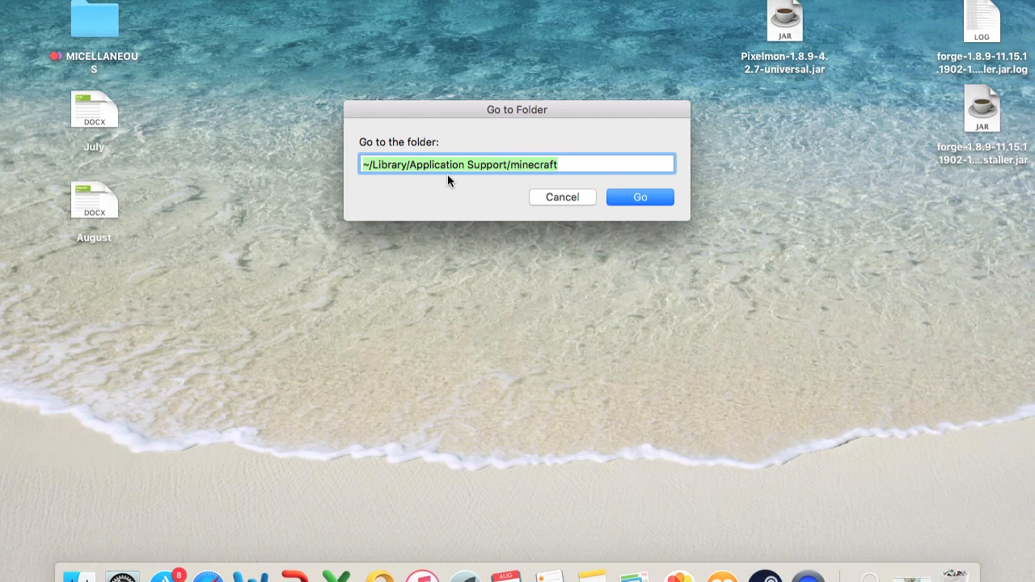
pyautogui.click(640, 197)
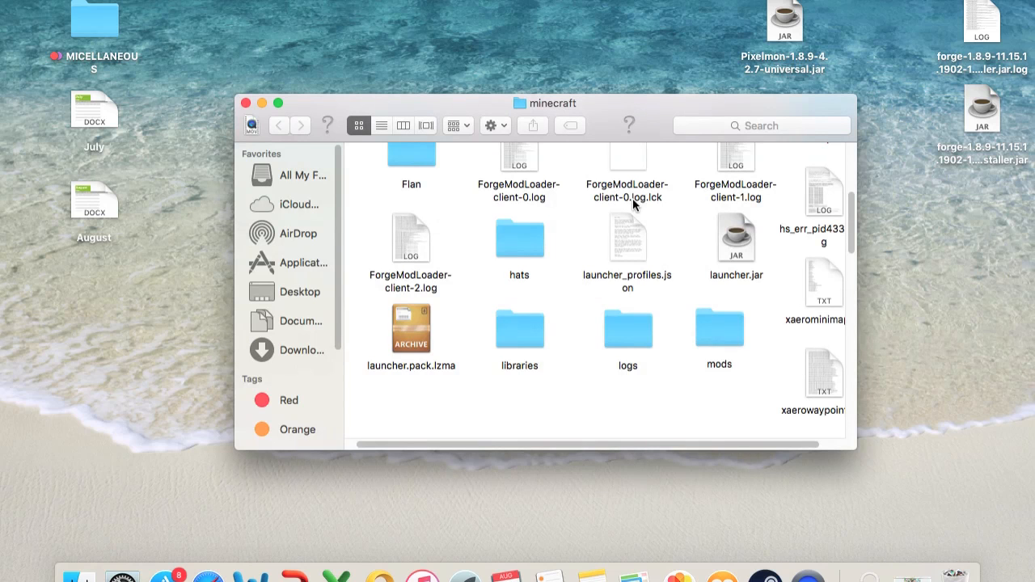
pyautogui.moveTo(741, 304)
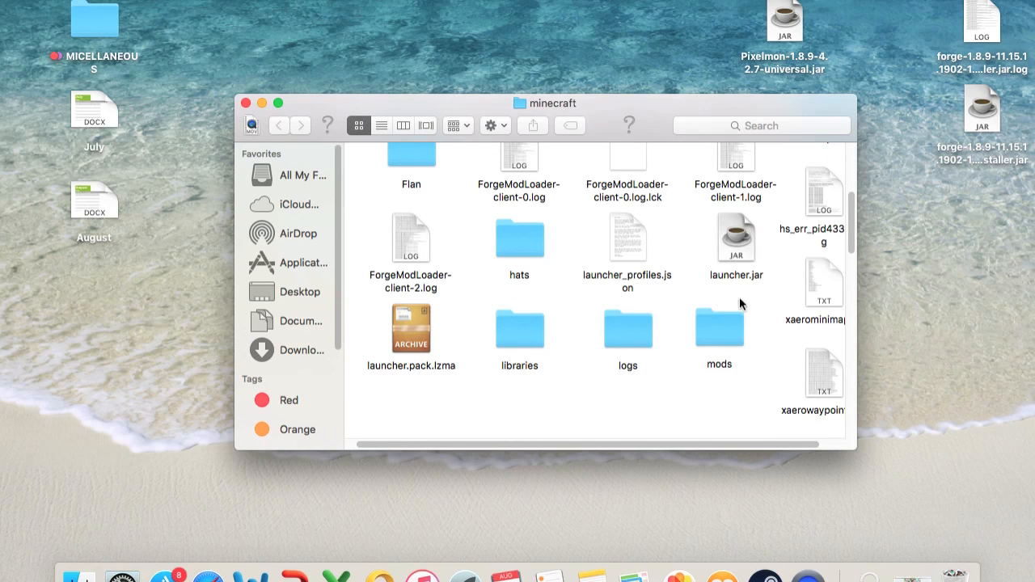
# Step: Move the Pixelmon 1.8.9-4.2.7 universal jar into the mods folder and close the window
pyautogui.doubleClick(718, 327)
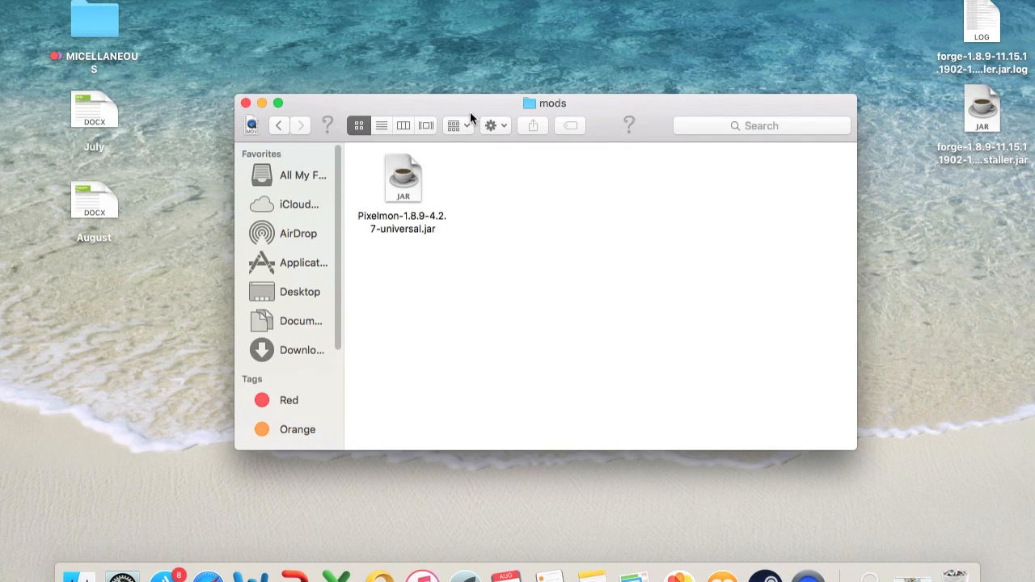
pyautogui.moveTo(226, 122)
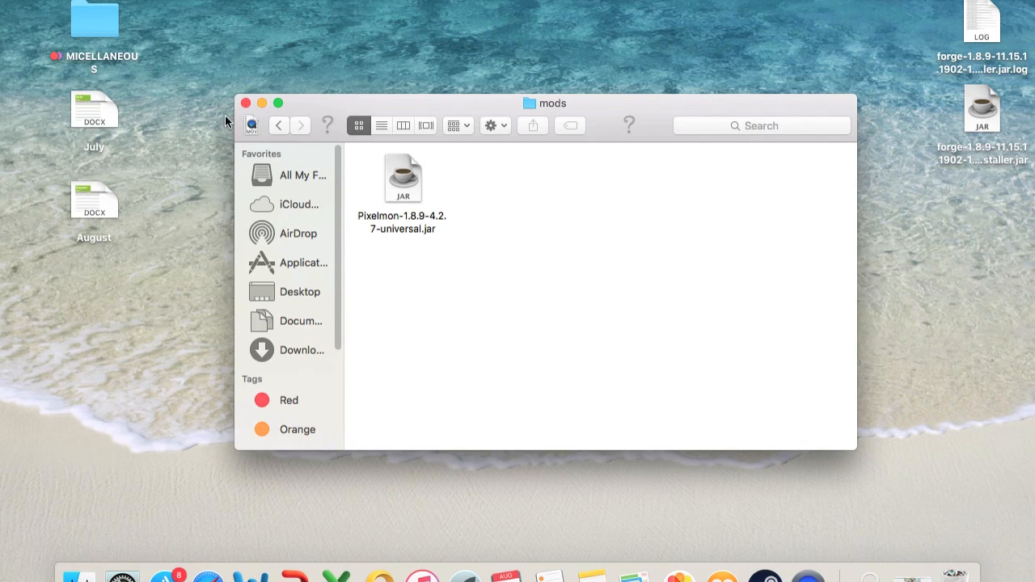
pyautogui.click(246, 104)
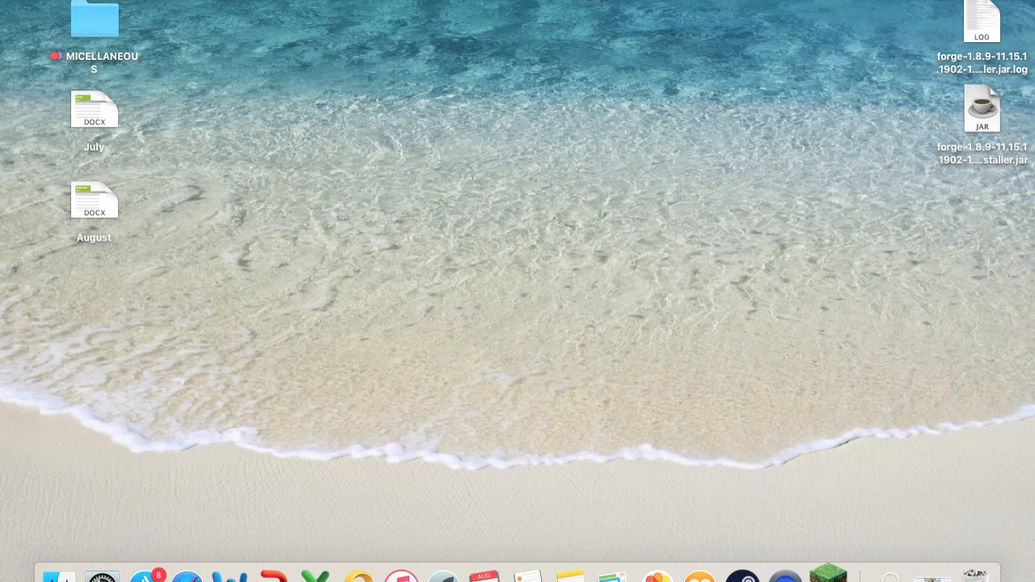
# Step: Start the launcher, choose the Forge 1.8.9 profile and bring up its Profile Editor
pyautogui.click(828, 576)
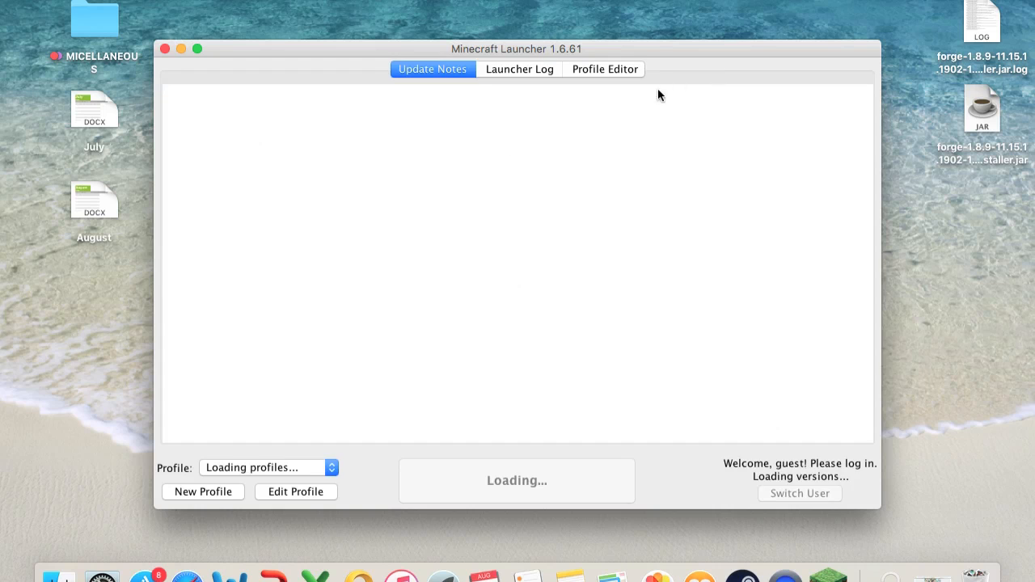
pyautogui.moveTo(339, 366)
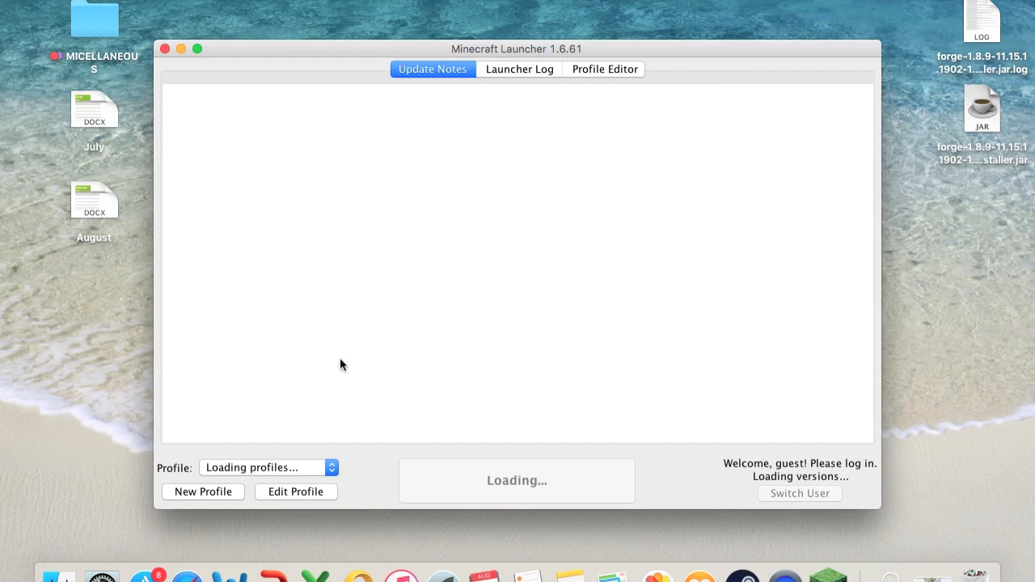
pyautogui.moveTo(347, 385)
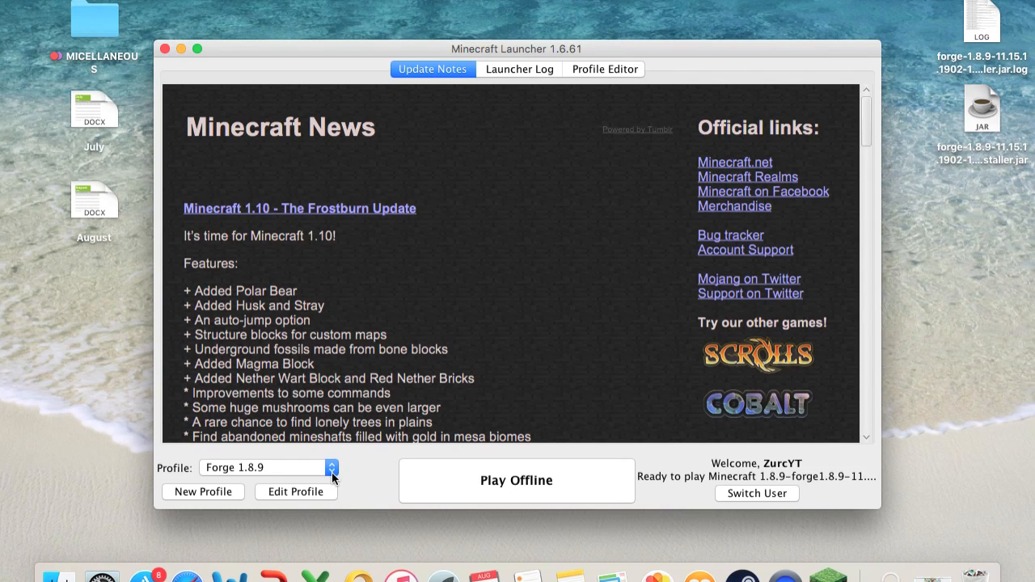
pyautogui.click(330, 467)
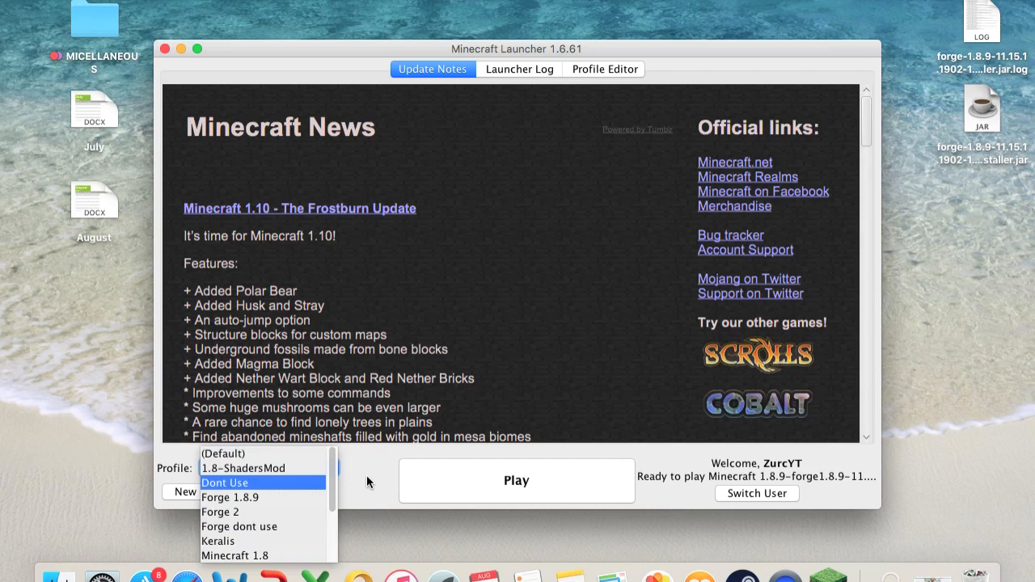
pyautogui.click(229, 498)
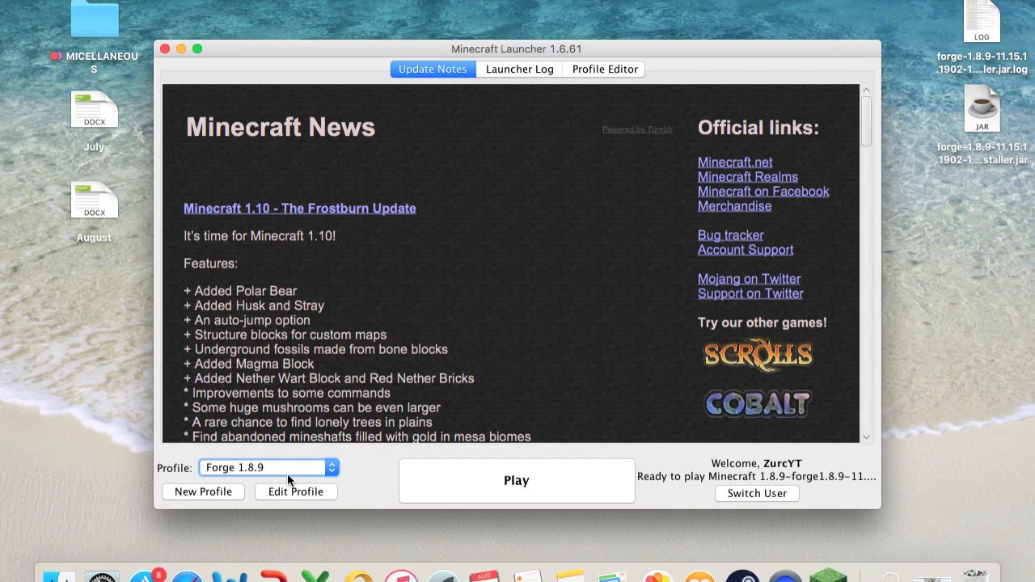
pyautogui.moveTo(266, 475)
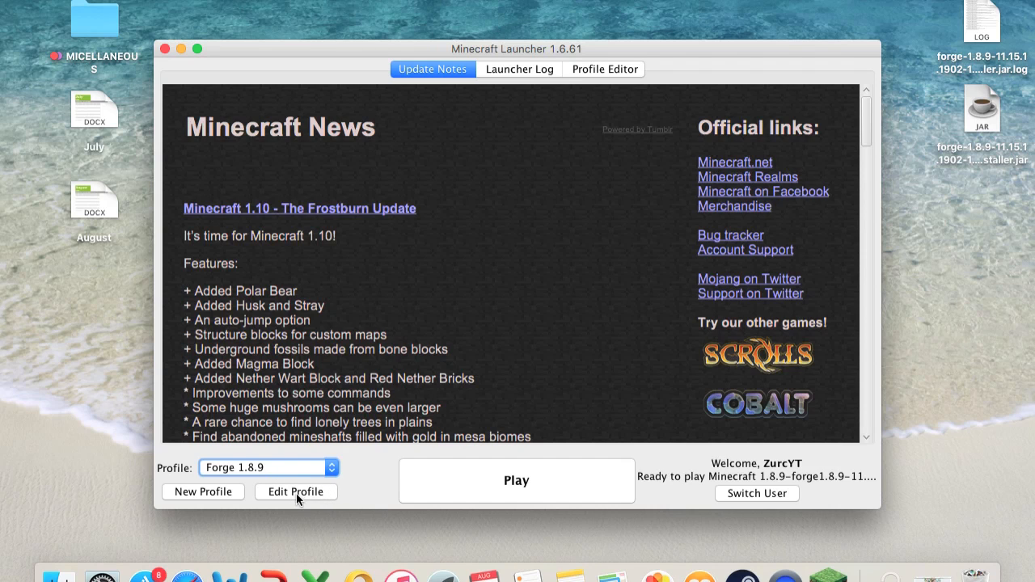
pyautogui.click(295, 492)
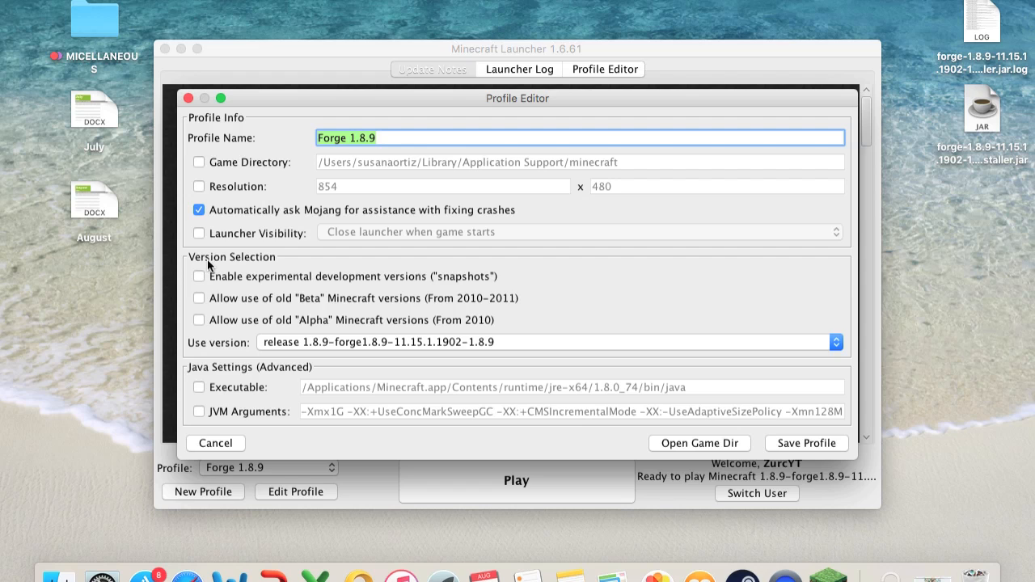
pyautogui.moveTo(304, 259)
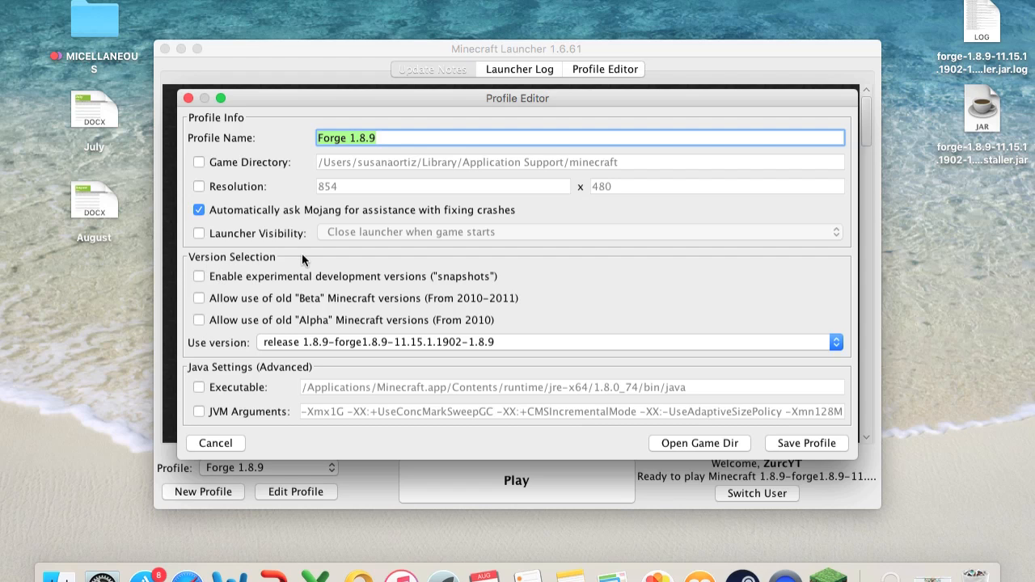
pyautogui.moveTo(252, 349)
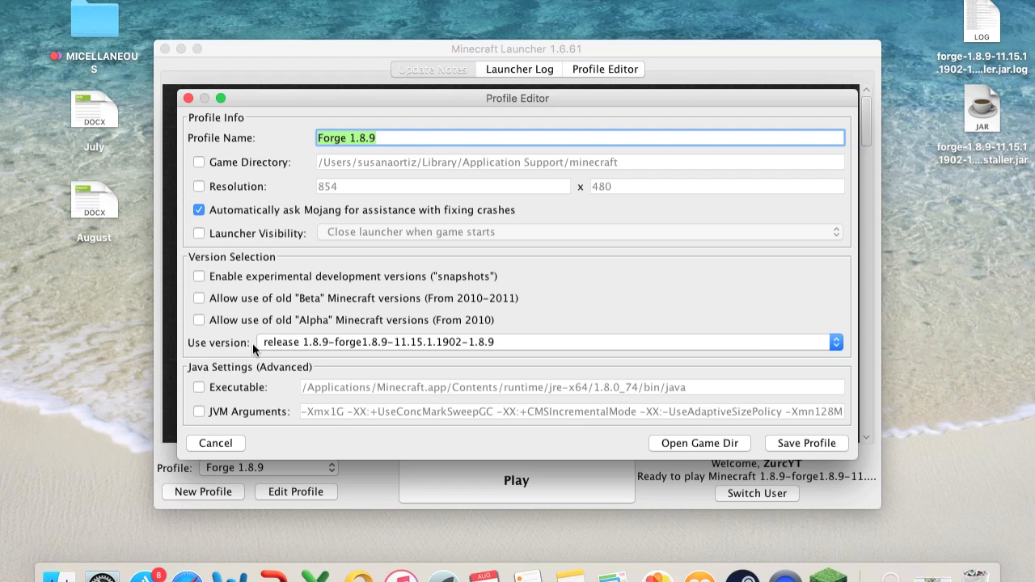
pyautogui.moveTo(482, 348)
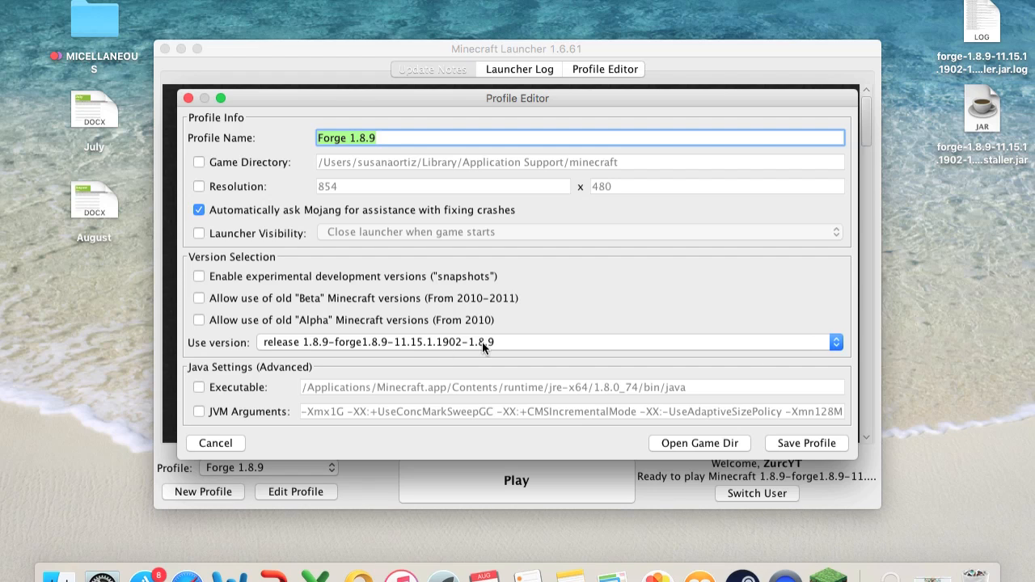
pyautogui.moveTo(444, 349)
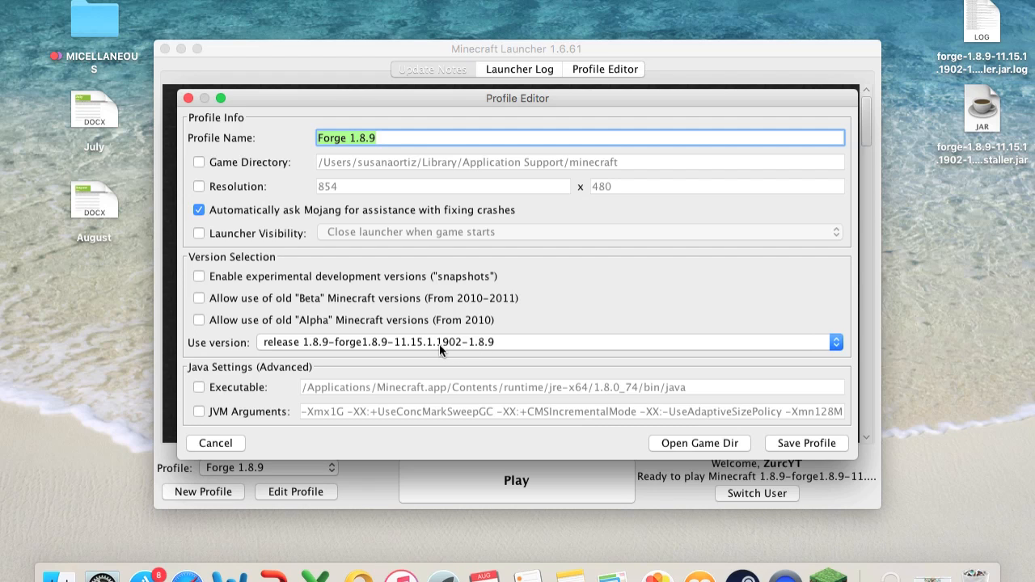
pyautogui.moveTo(460, 351)
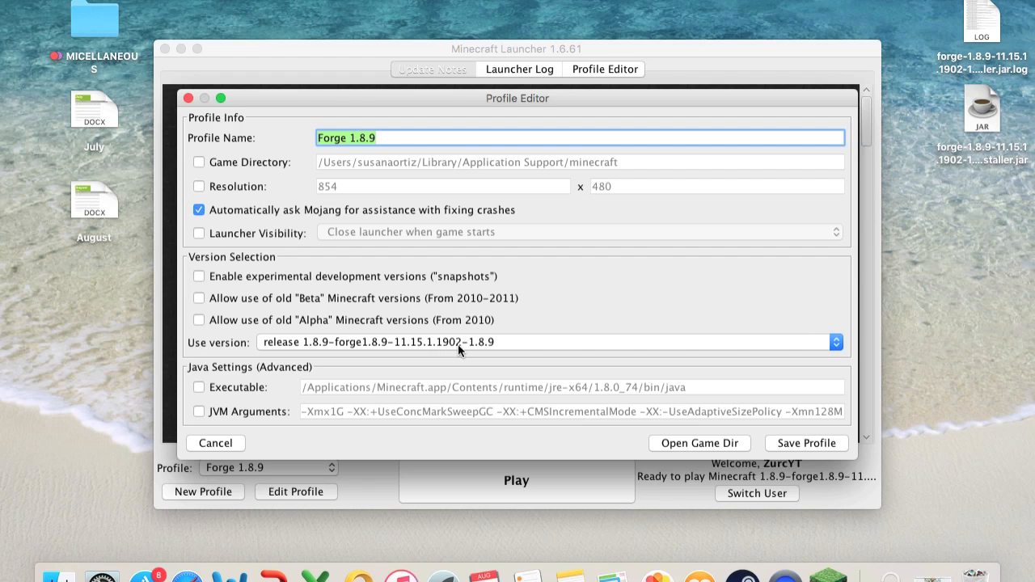
# Step: Set Use version to release 1.8.9-forge1.8.9-11.15.1.1902-1.8.9
pyautogui.click(835, 343)
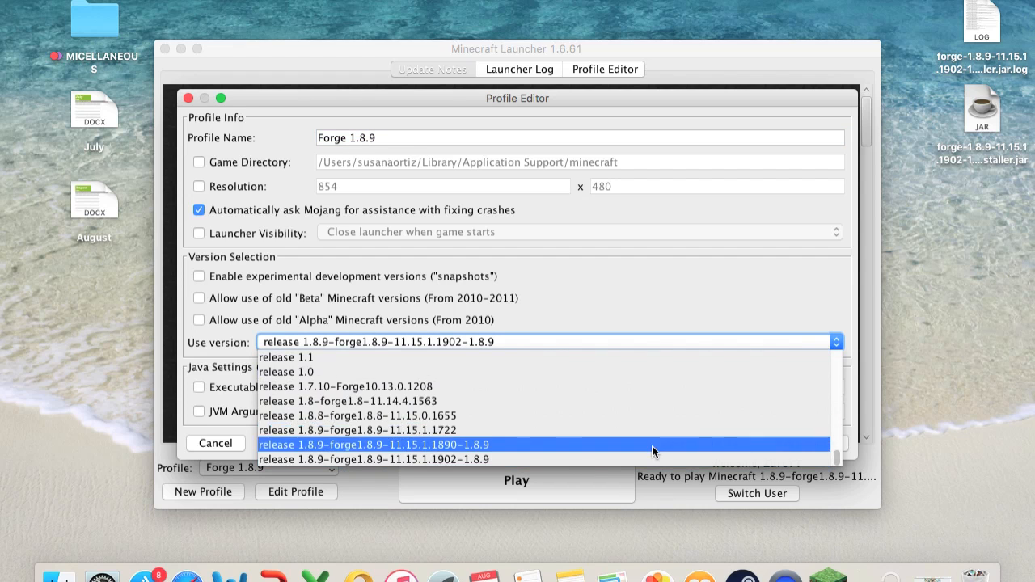
pyautogui.click(375, 459)
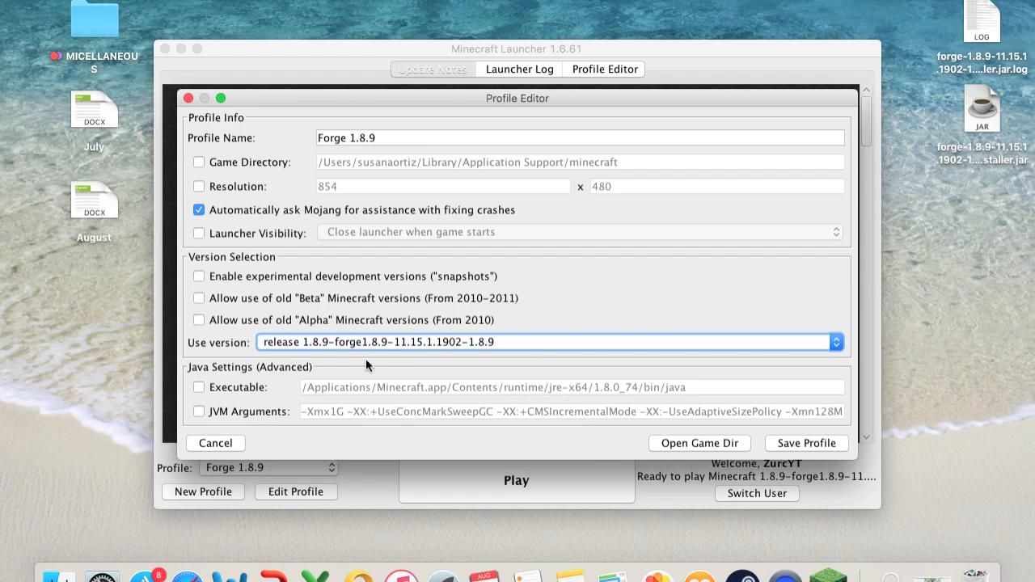
pyautogui.moveTo(466, 267)
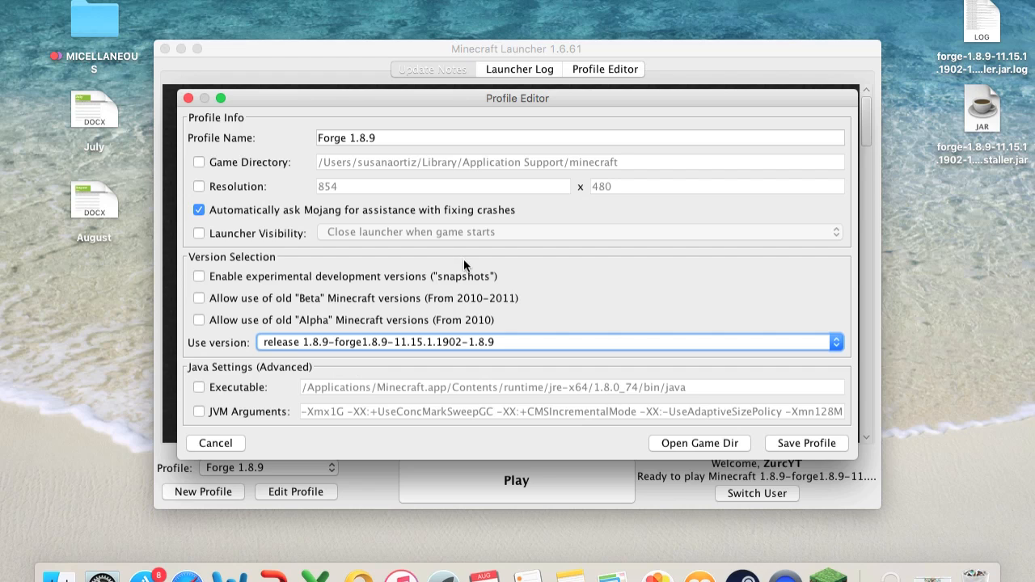
pyautogui.moveTo(422, 324)
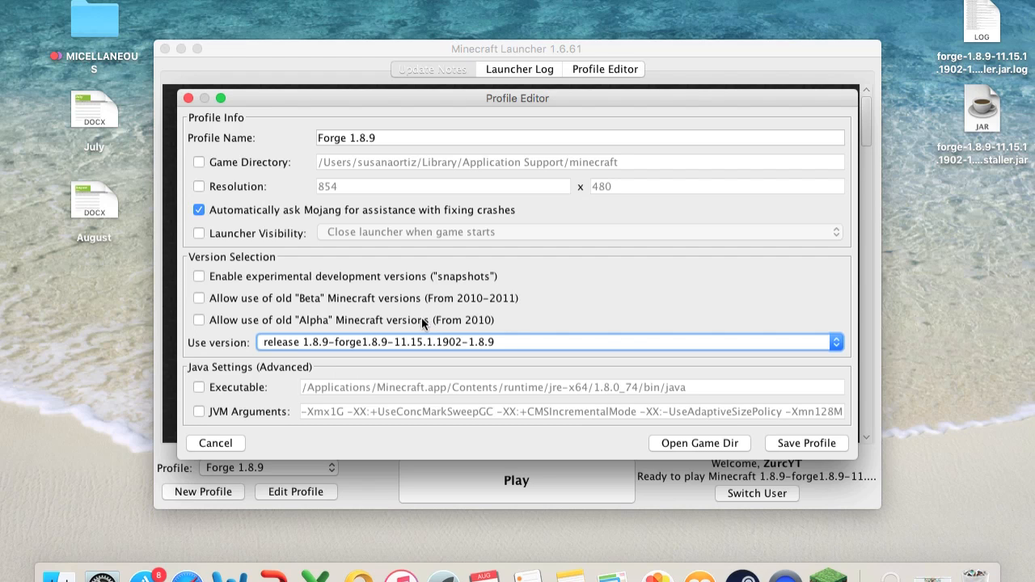
pyautogui.moveTo(314, 359)
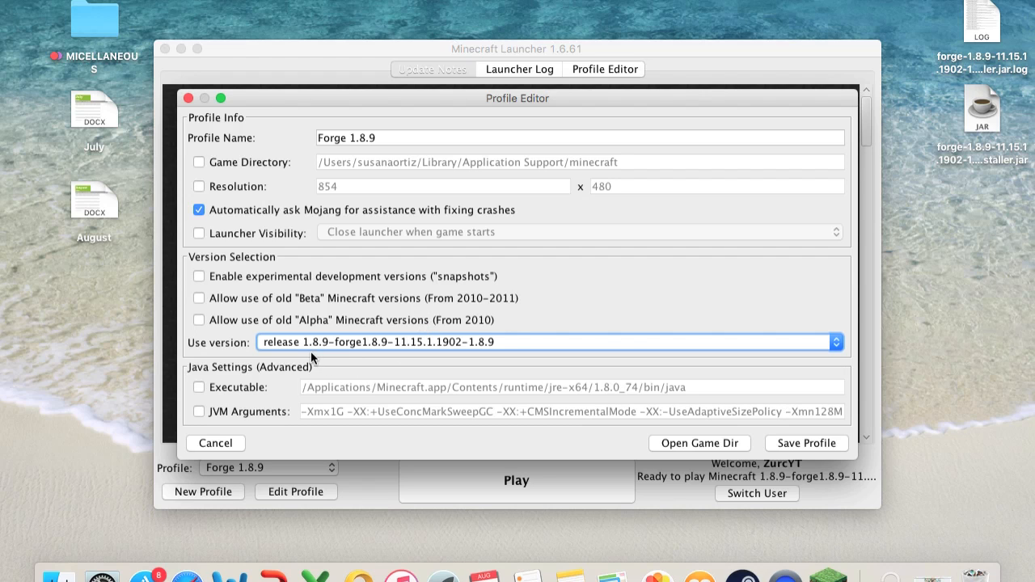
pyautogui.moveTo(246, 372)
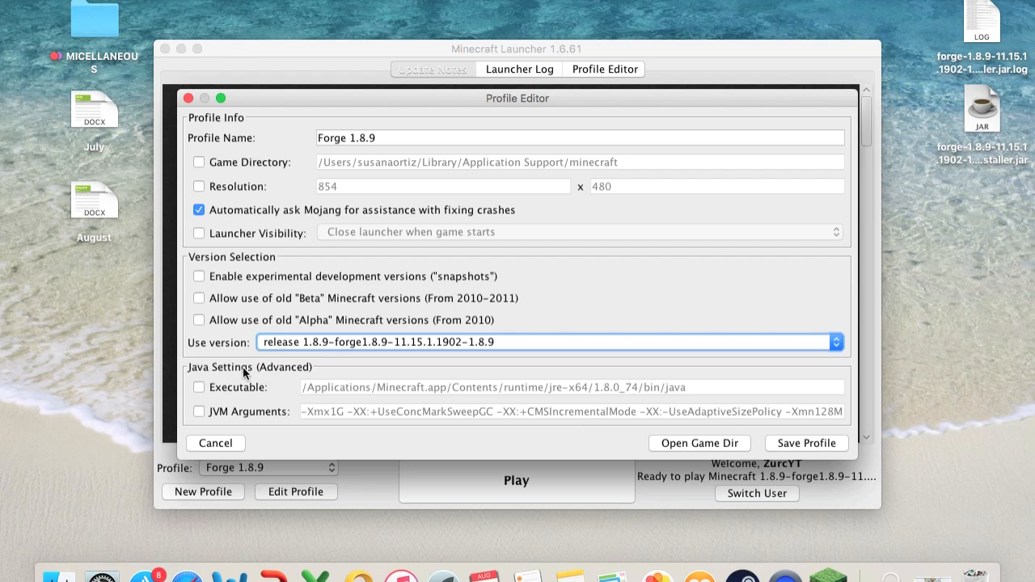
pyautogui.moveTo(204, 380)
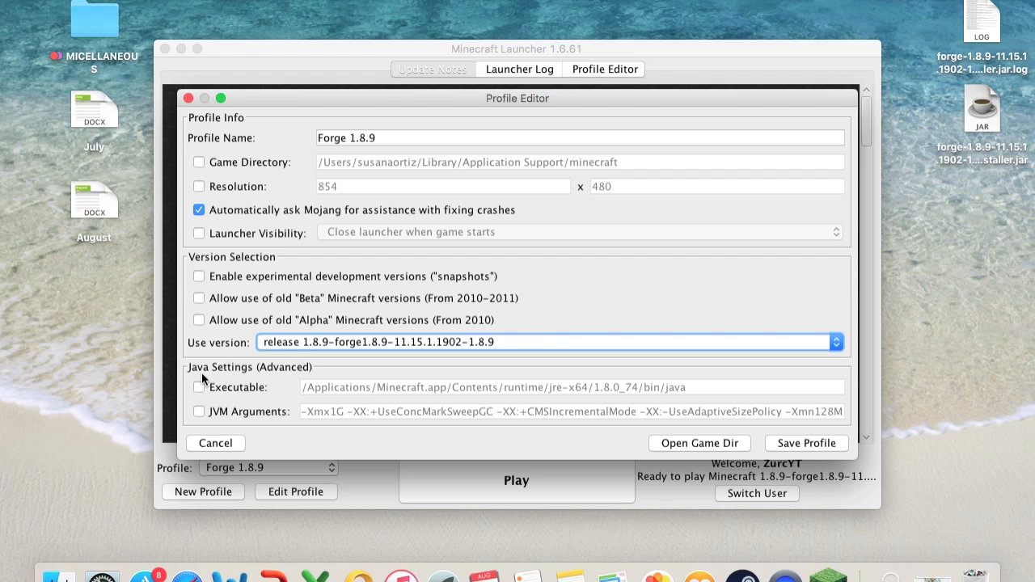
pyautogui.moveTo(200, 416)
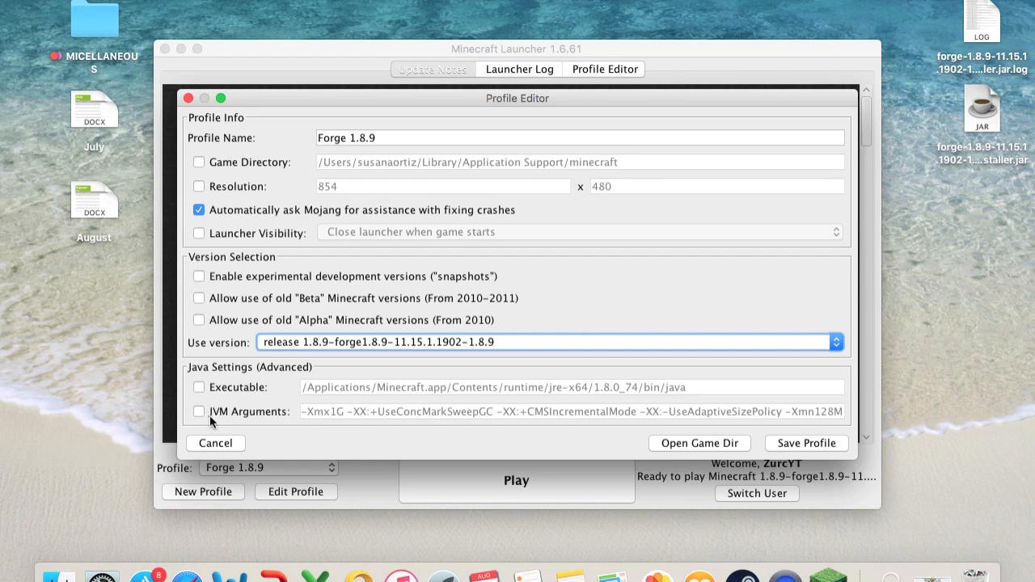
# Step: Enable JVM arguments with -Xmx4G memory and save the Forge 1.8.9 profile
pyautogui.click(199, 412)
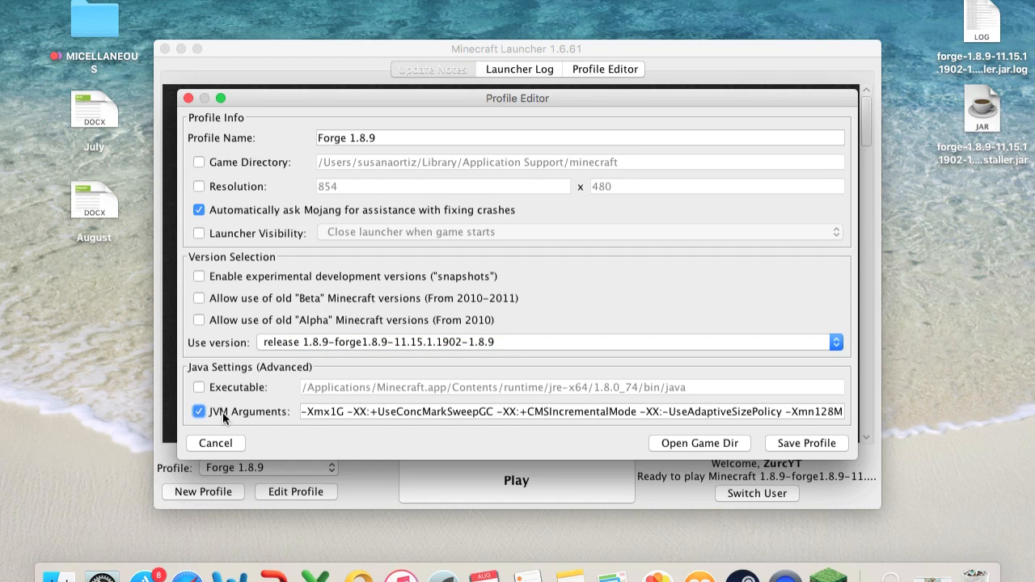
pyautogui.moveTo(340, 428)
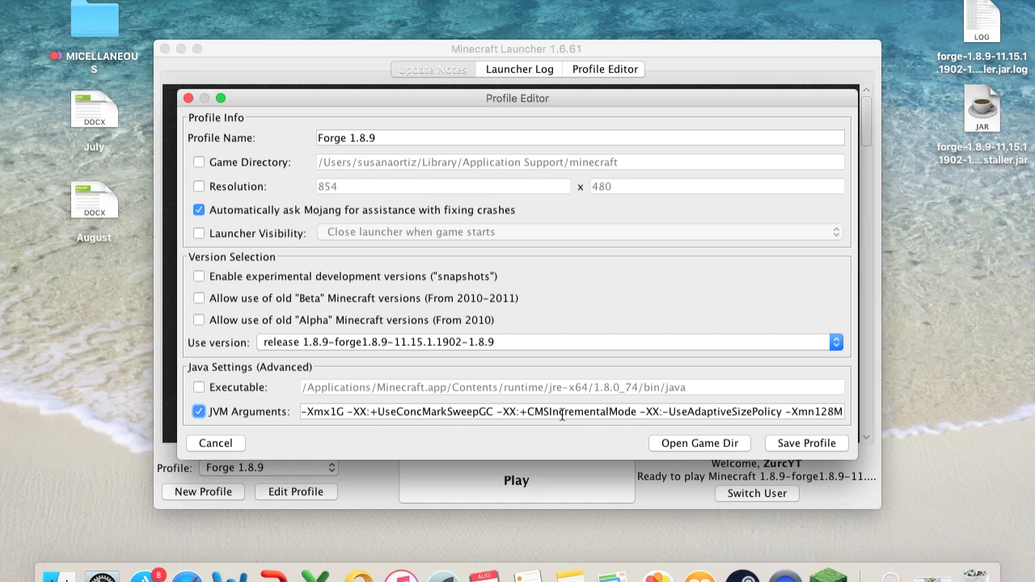
pyautogui.moveTo(340, 412)
pyautogui.write('4')
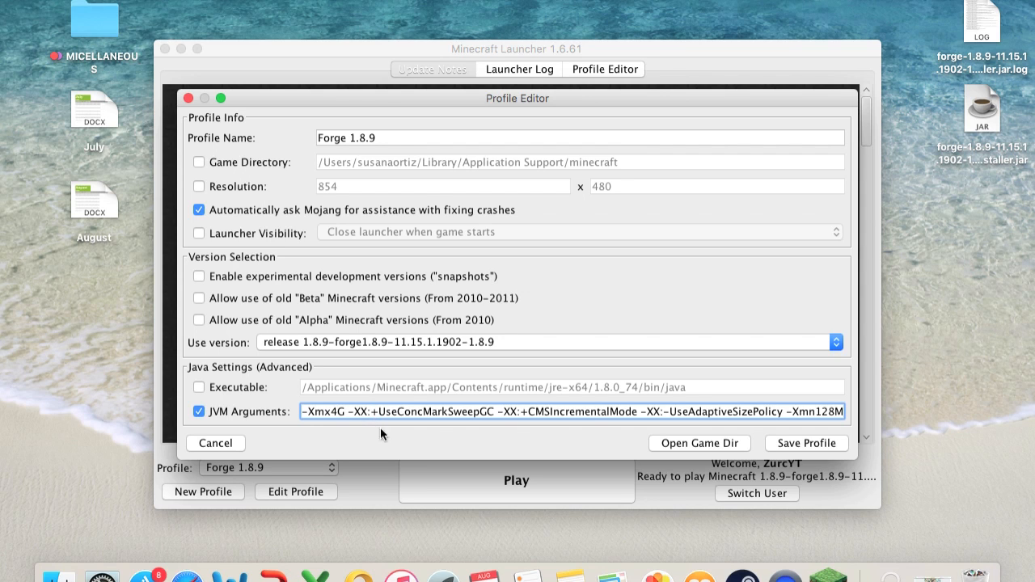
pyautogui.moveTo(803, 452)
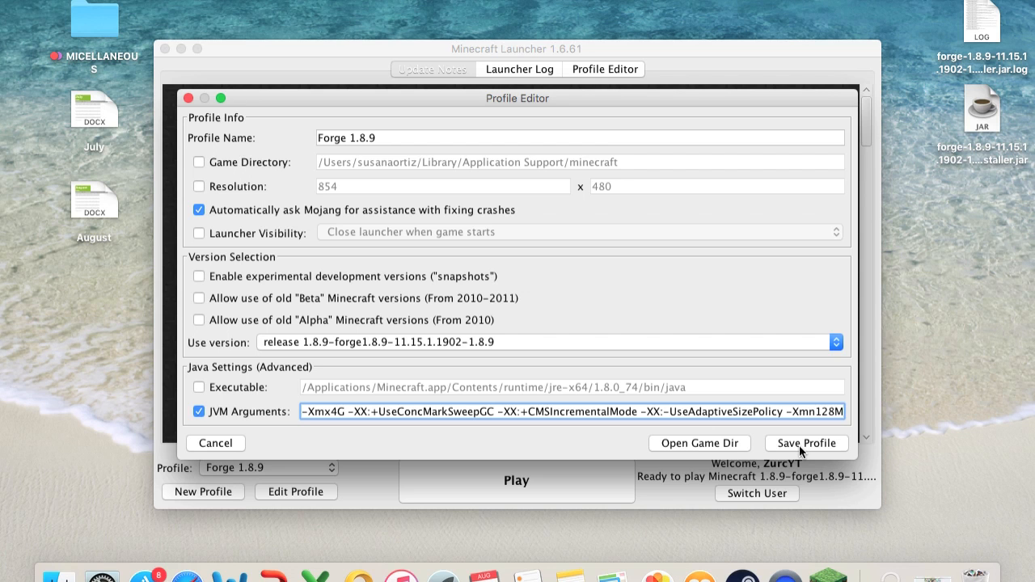
pyautogui.click(806, 443)
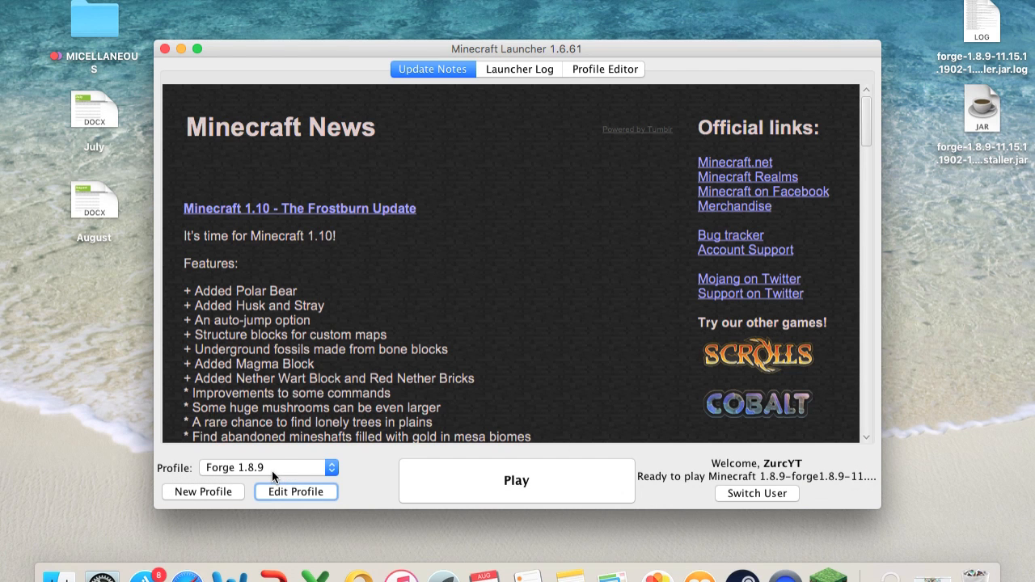
pyautogui.moveTo(297, 488)
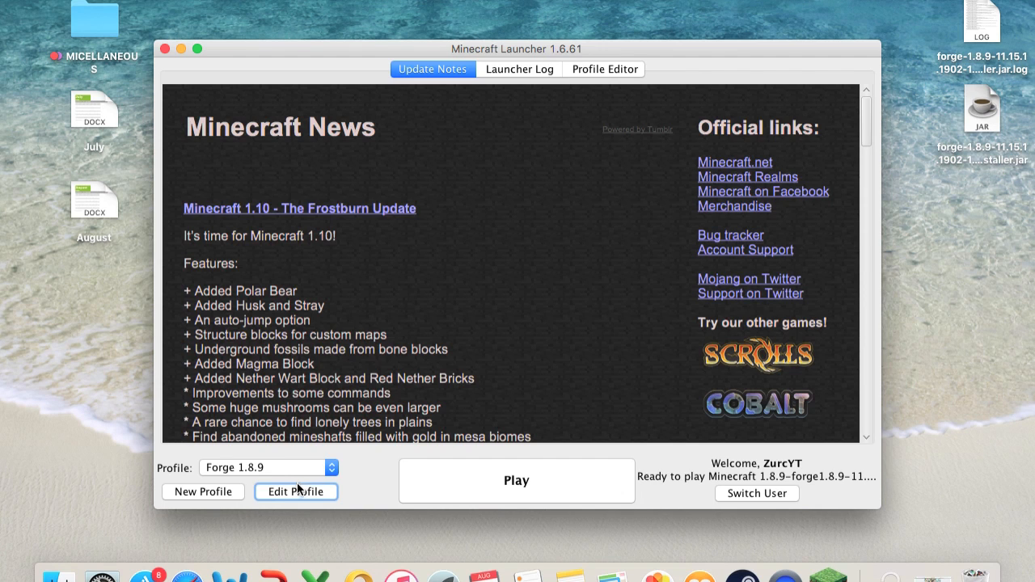
# Step: Play the Forge 1.8.9 profile so the launcher downloads the needed game files
pyautogui.click(295, 491)
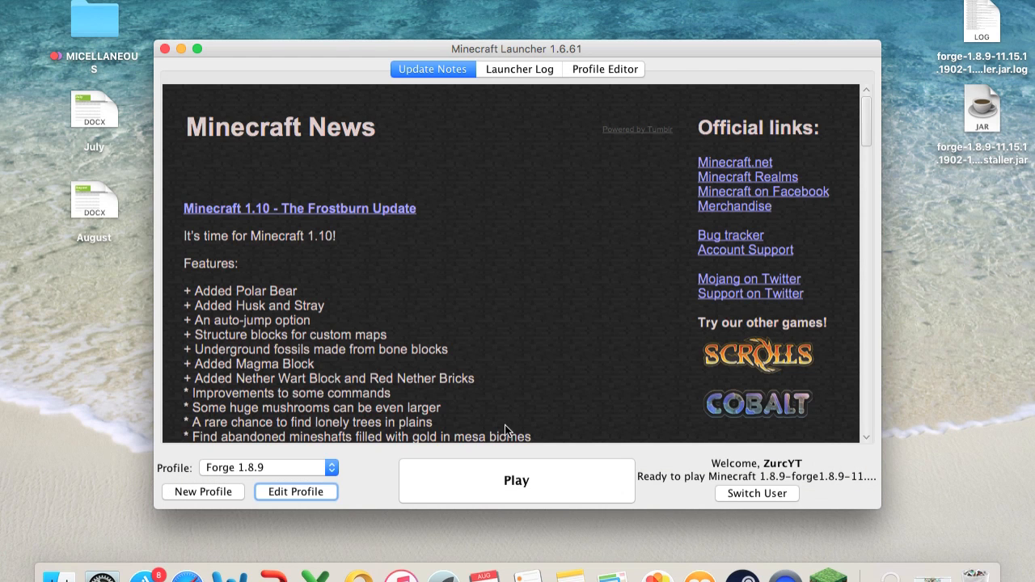
pyautogui.click(515, 479)
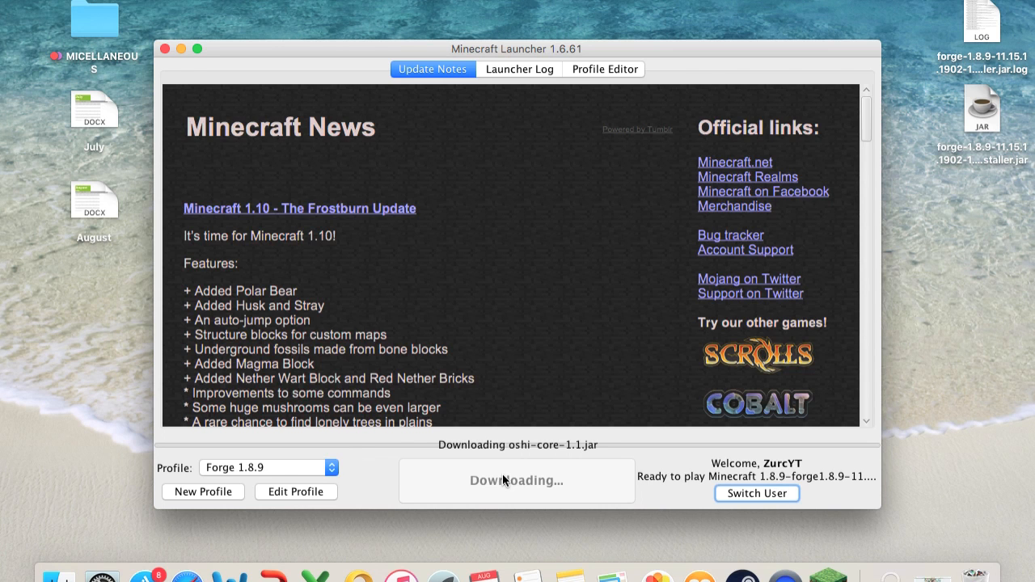
# Step: Bring the Minecraft 1.8.9 game window forward while Forge and its mods load
pyautogui.click(165, 48)
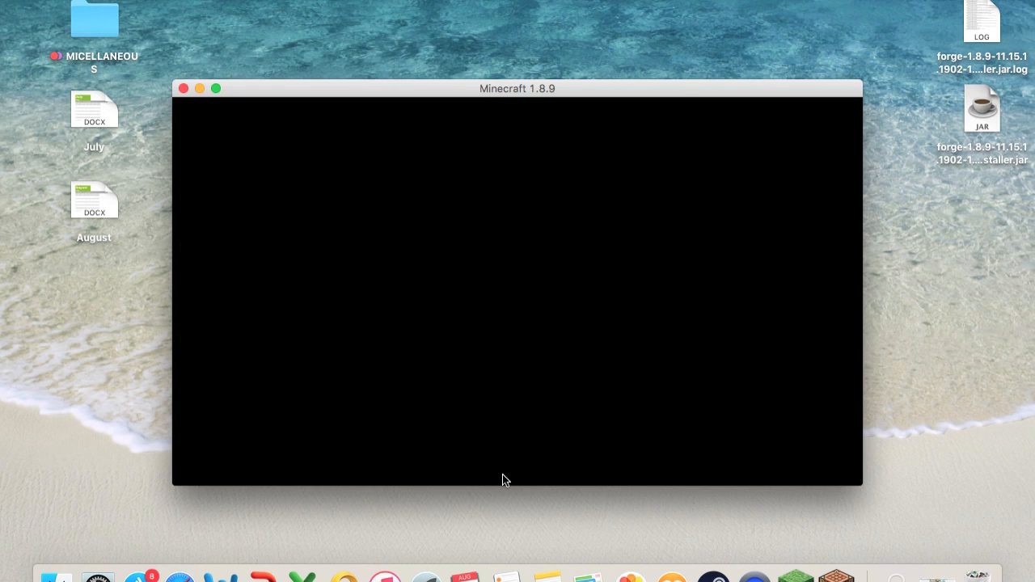
pyautogui.moveTo(488, 378)
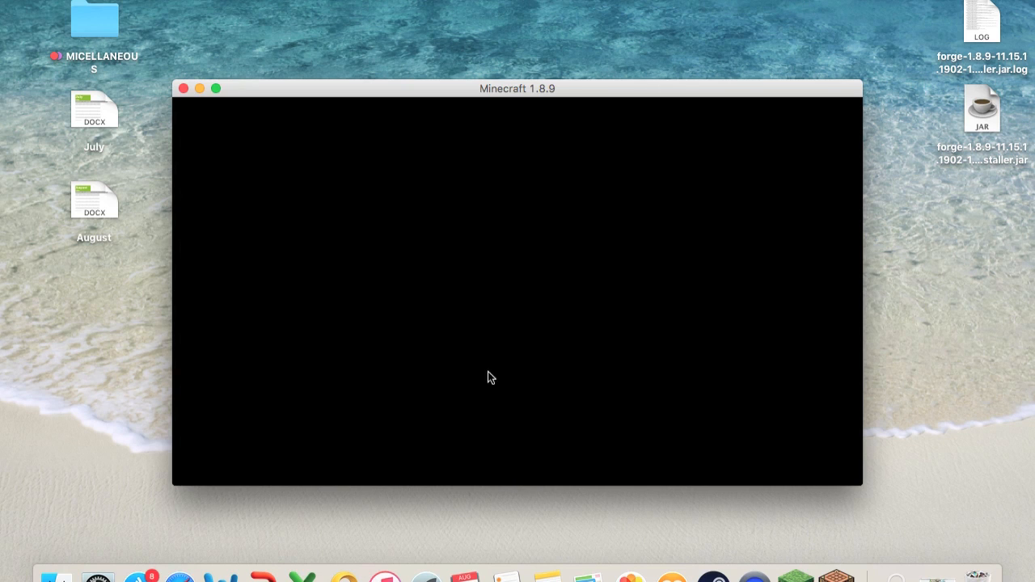
pyautogui.moveTo(586, 236)
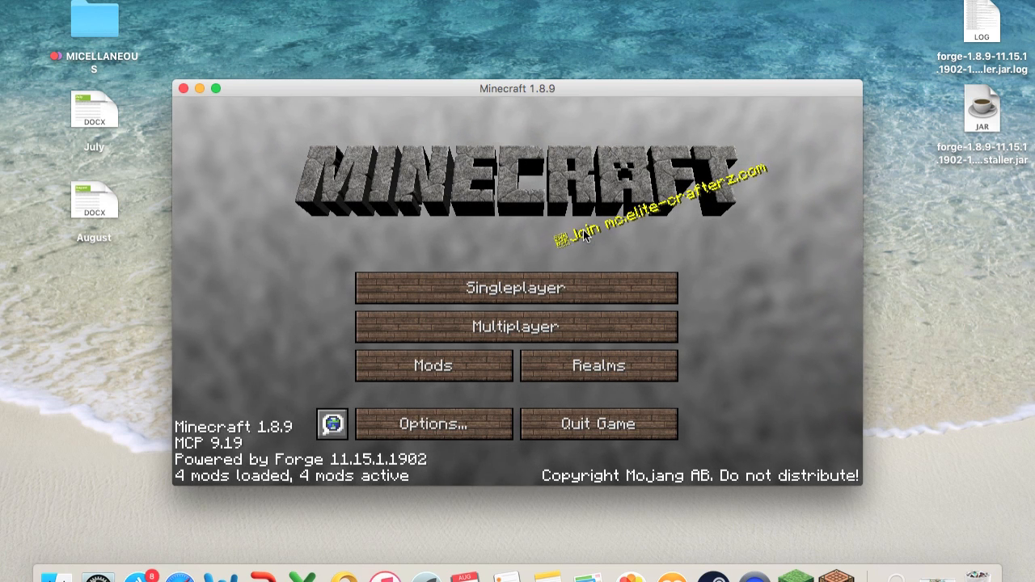
pyautogui.moveTo(429, 95)
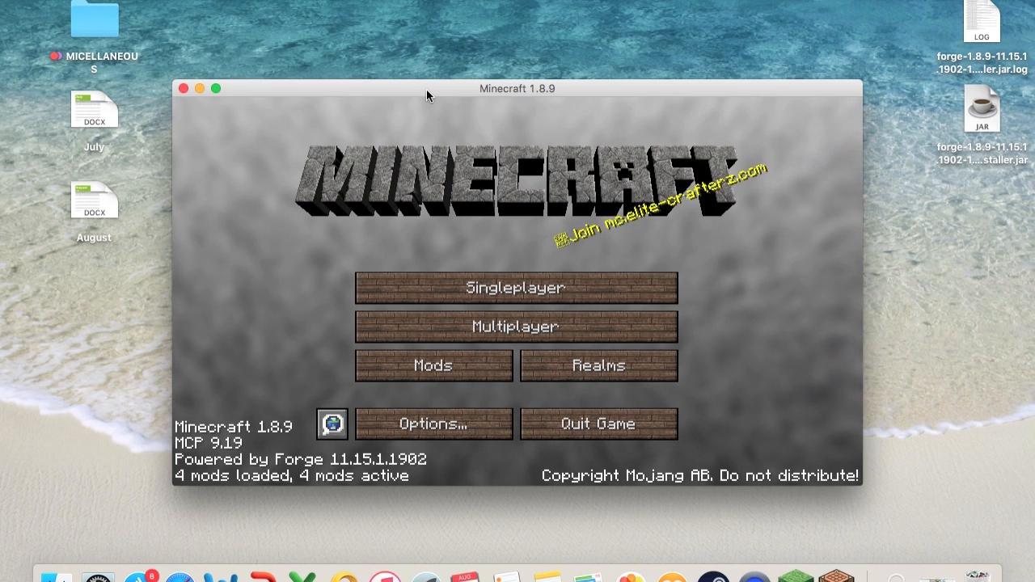
pyautogui.moveTo(419, 127)
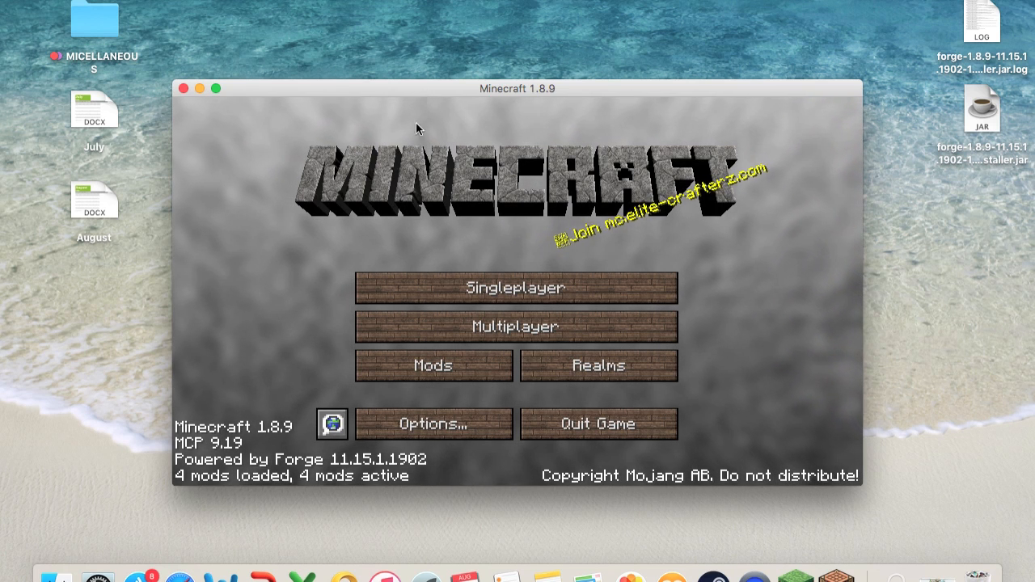
pyautogui.moveTo(408, 180)
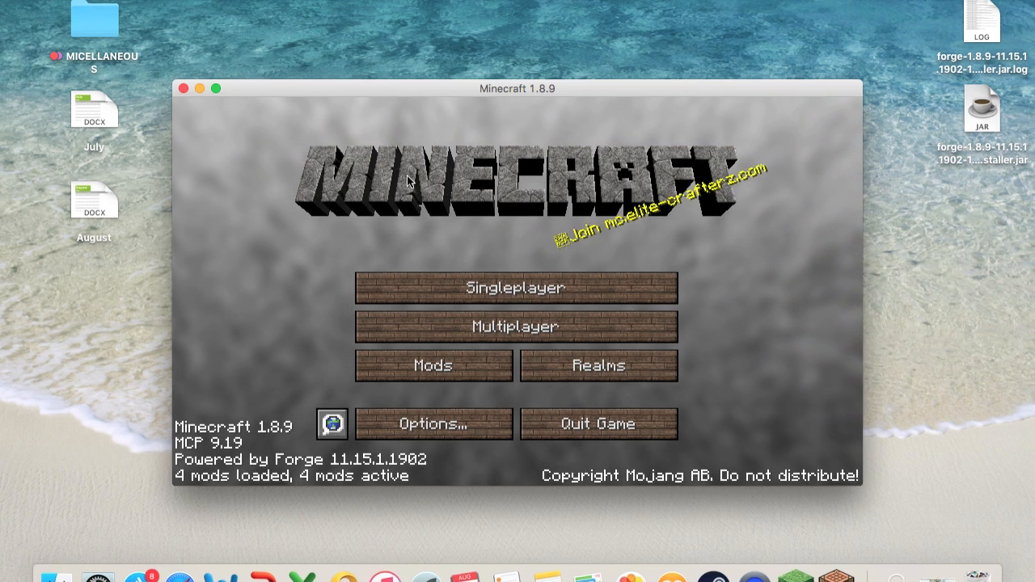
pyautogui.moveTo(434, 366)
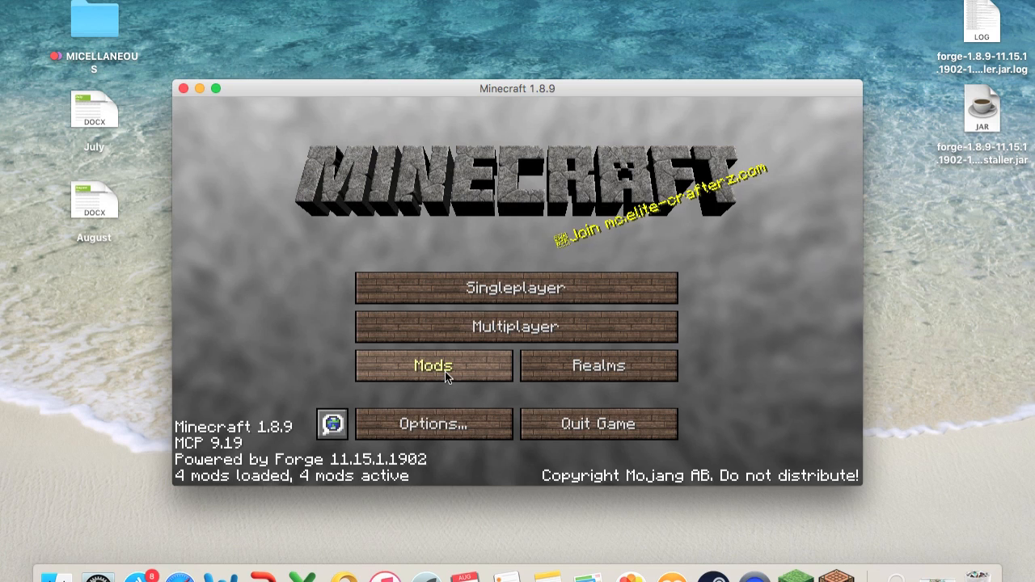
pyautogui.click(434, 365)
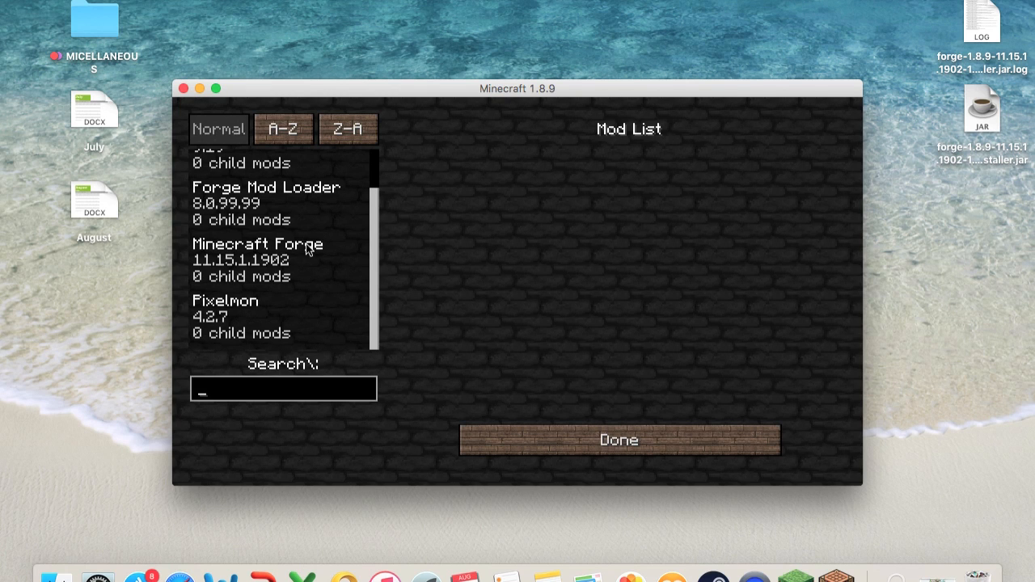
pyautogui.moveTo(219, 307)
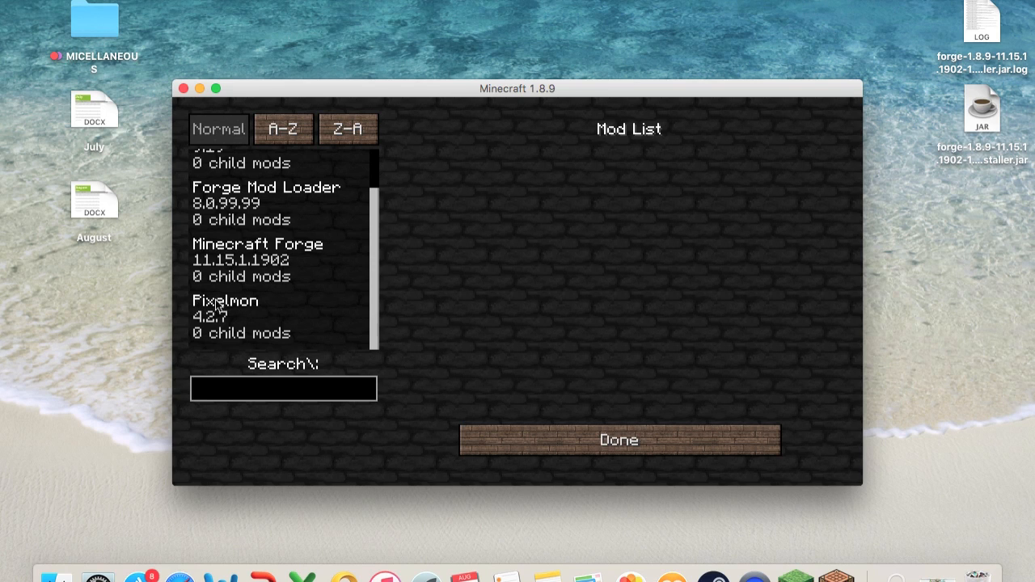
pyautogui.click(283, 389)
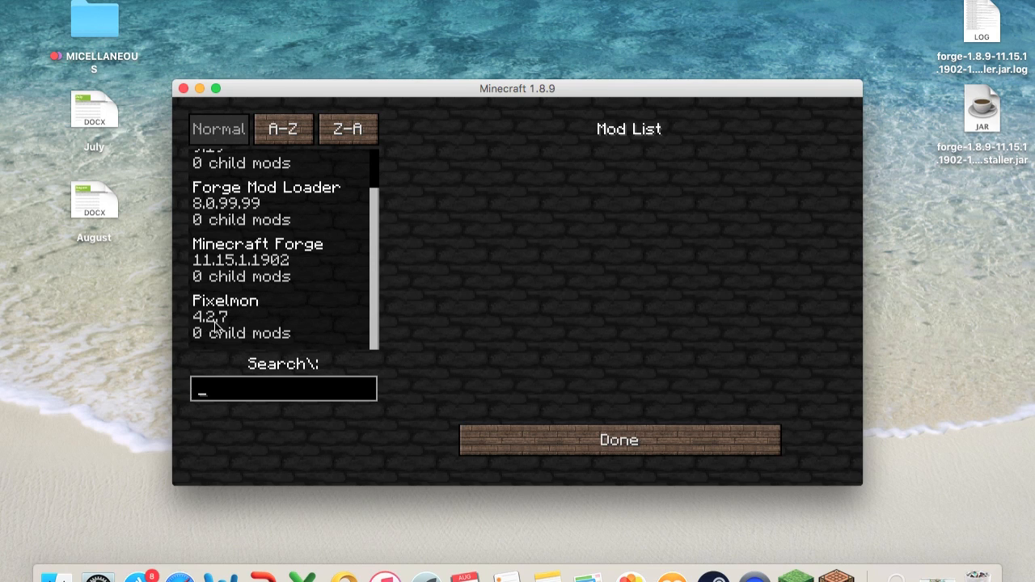
pyautogui.moveTo(505, 434)
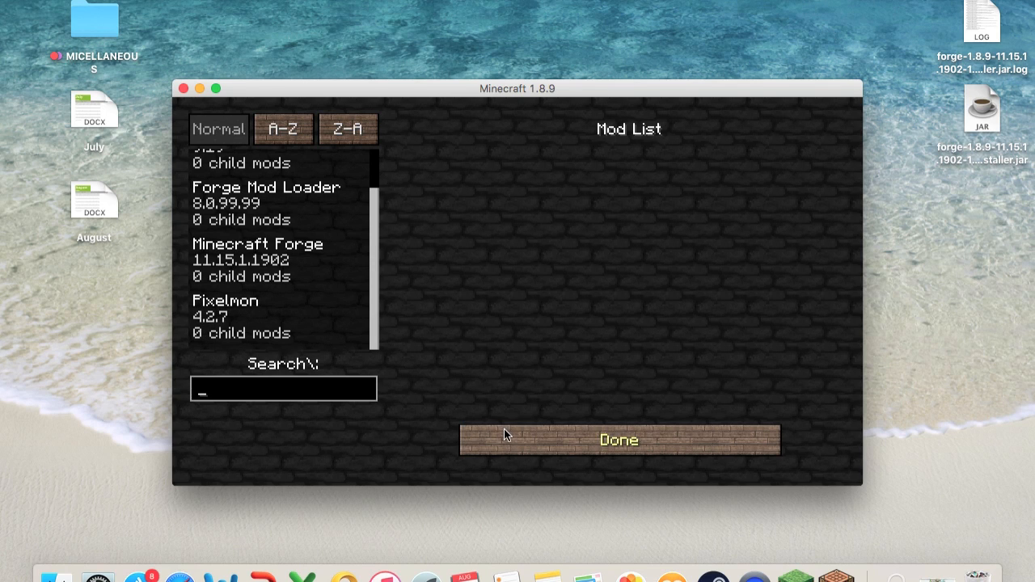
pyautogui.click(619, 439)
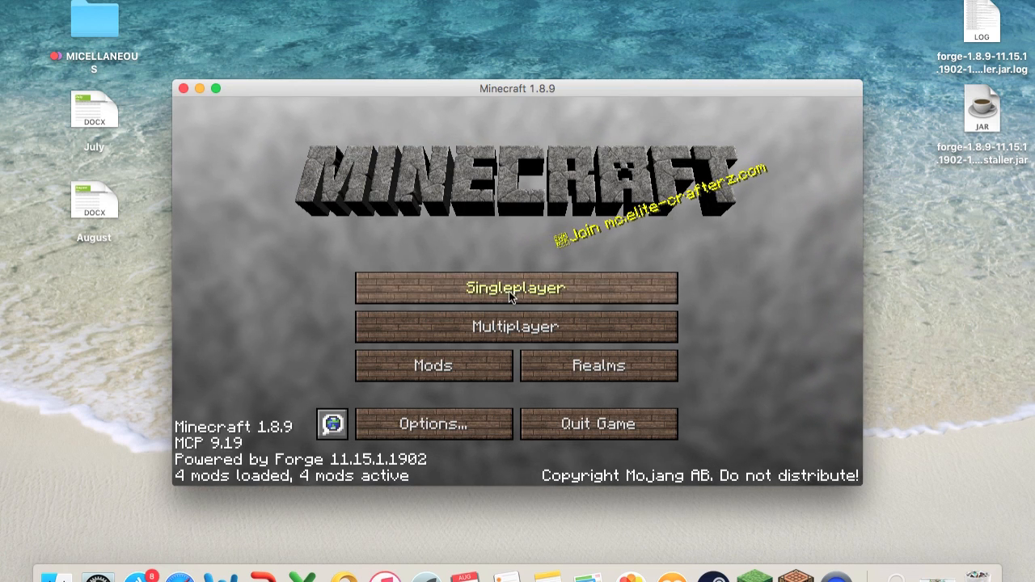
# Step: Start a singleplayer world named Pixelmon Test world in Creative mode
pyautogui.click(516, 288)
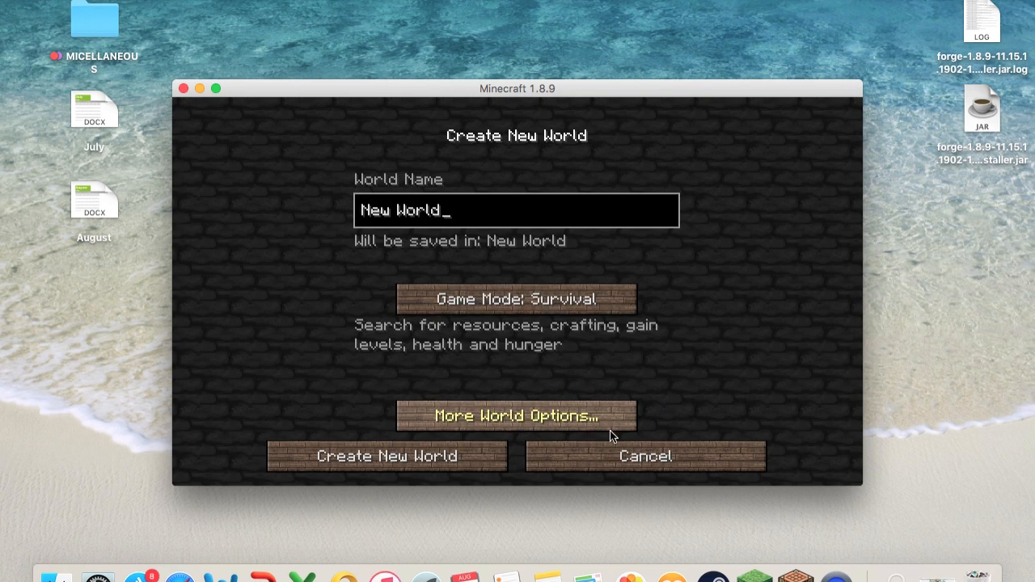
pyautogui.press('Backspace')
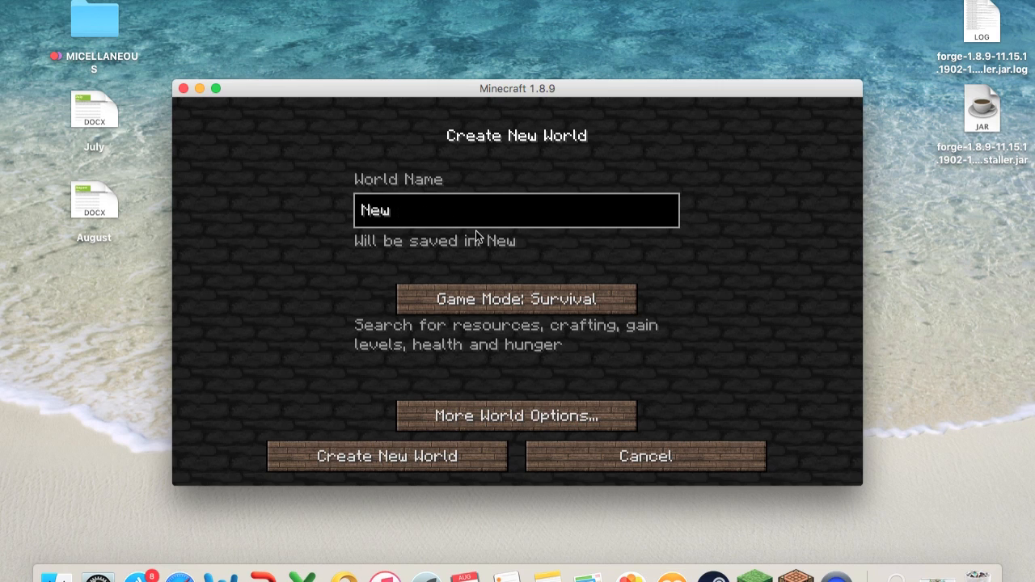
pyautogui.write('Picxelmon Test world')
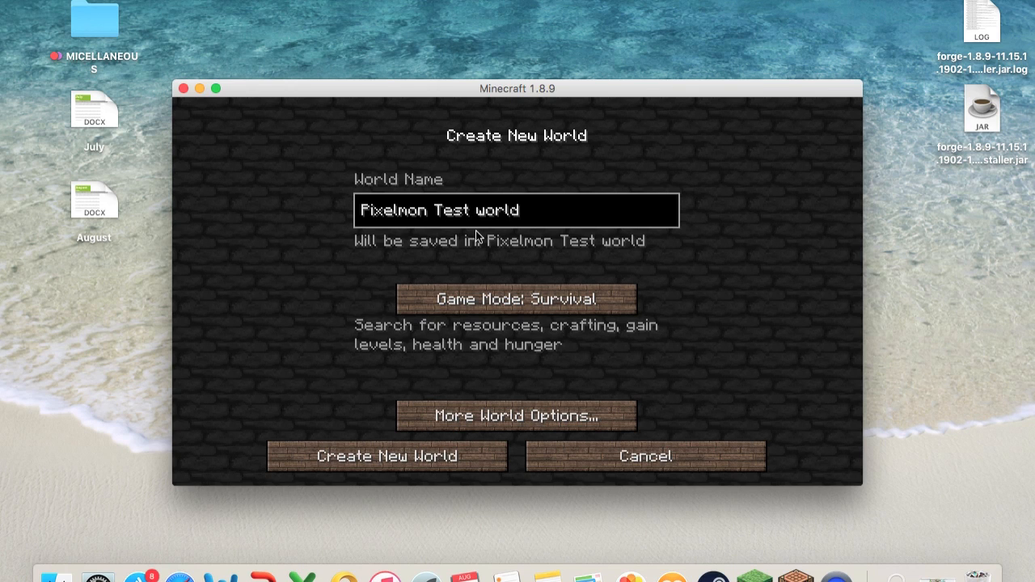
pyautogui.click(516, 298)
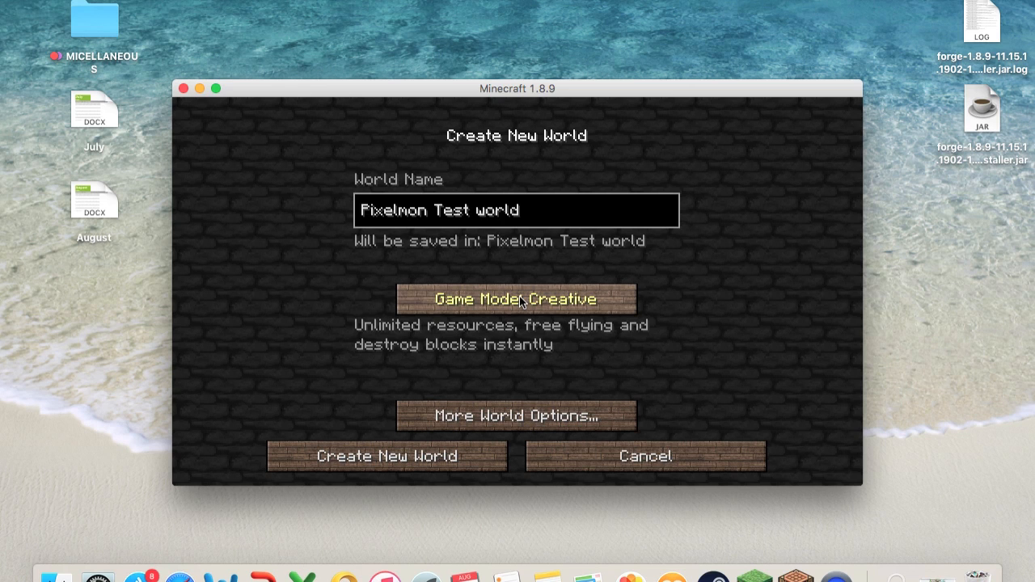
pyautogui.moveTo(514, 414)
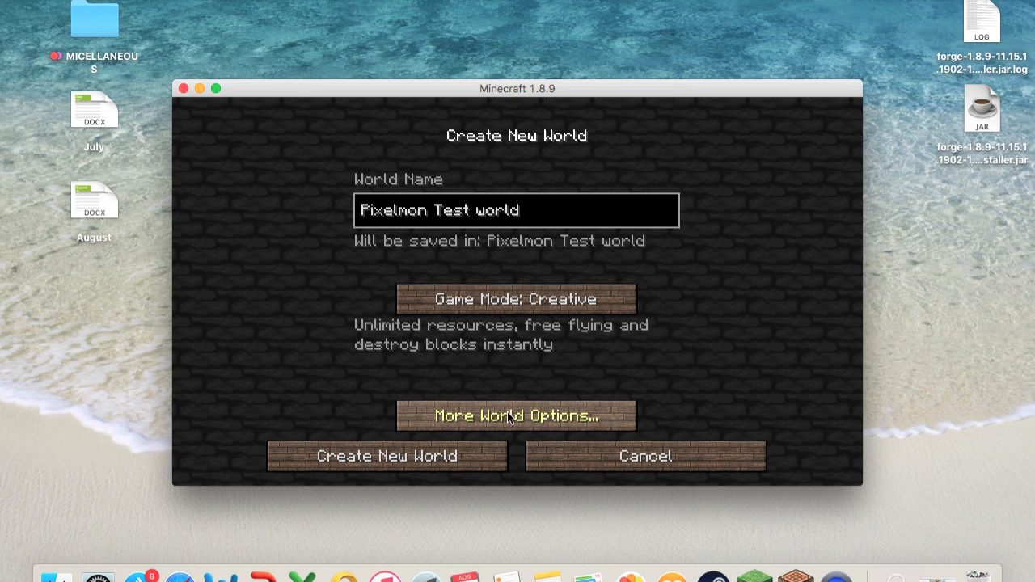
# Step: Show More World Options and toggle Bonus Chest on then back off
pyautogui.click(515, 414)
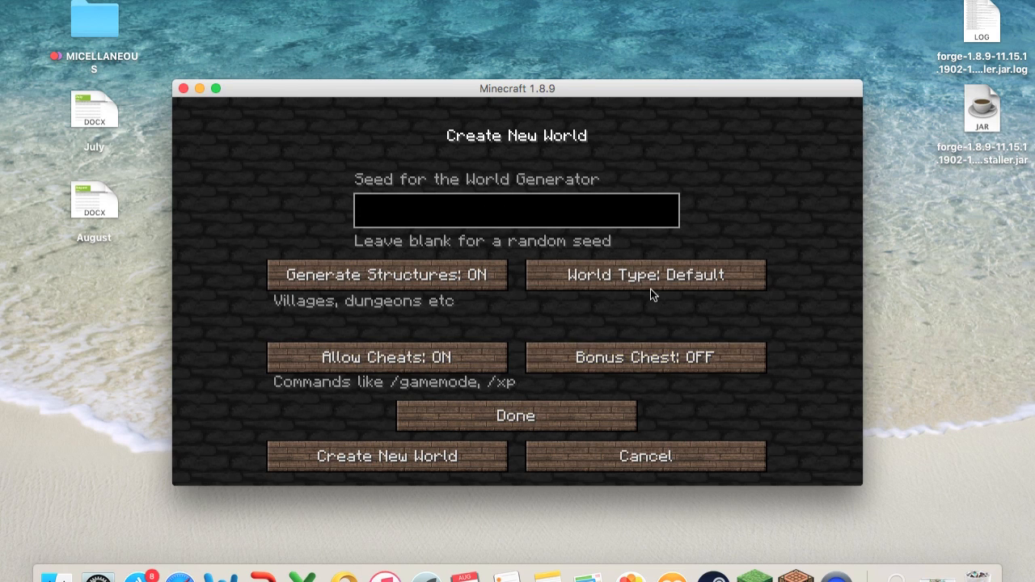
pyautogui.click(646, 358)
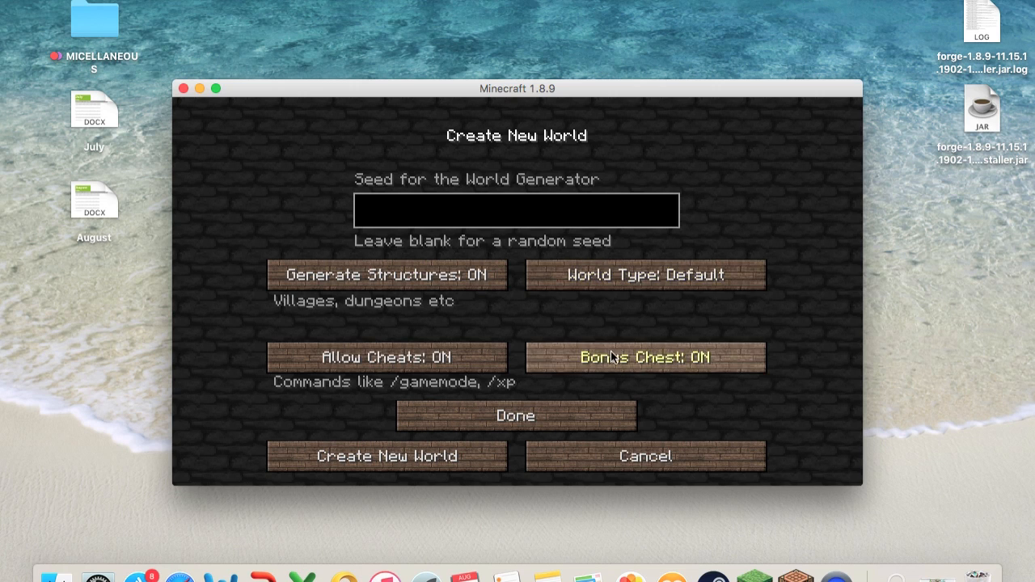
pyautogui.click(646, 357)
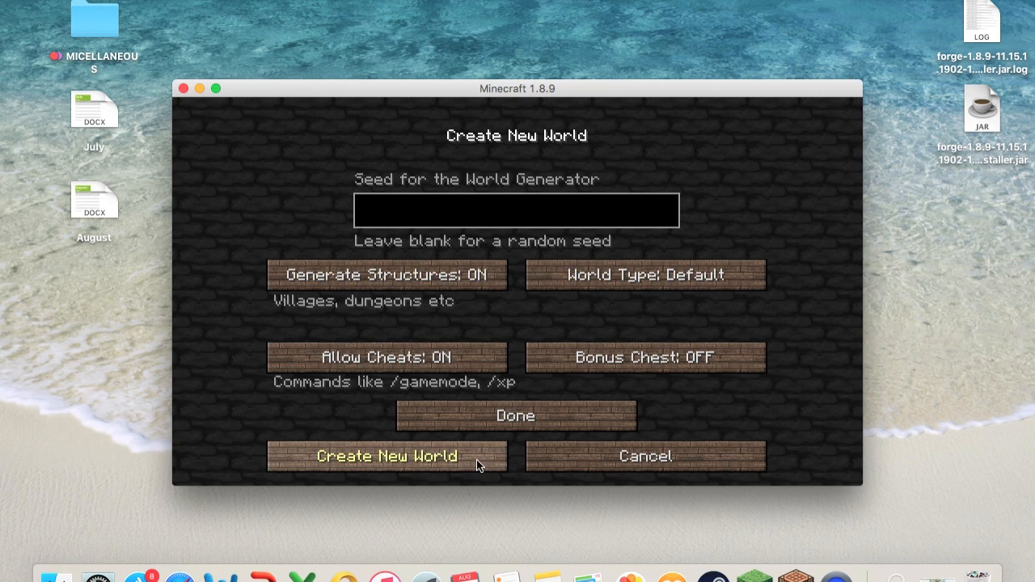
# Step: Create the world and reach the Pixelmon starter Pokémon selection screen
pyautogui.click(385, 456)
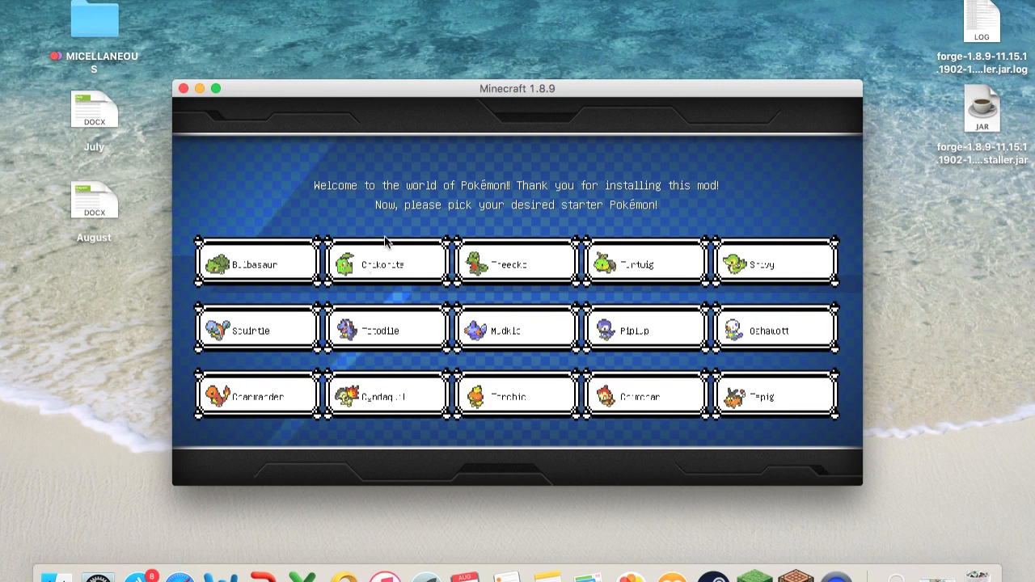
pyautogui.moveTo(284, 173)
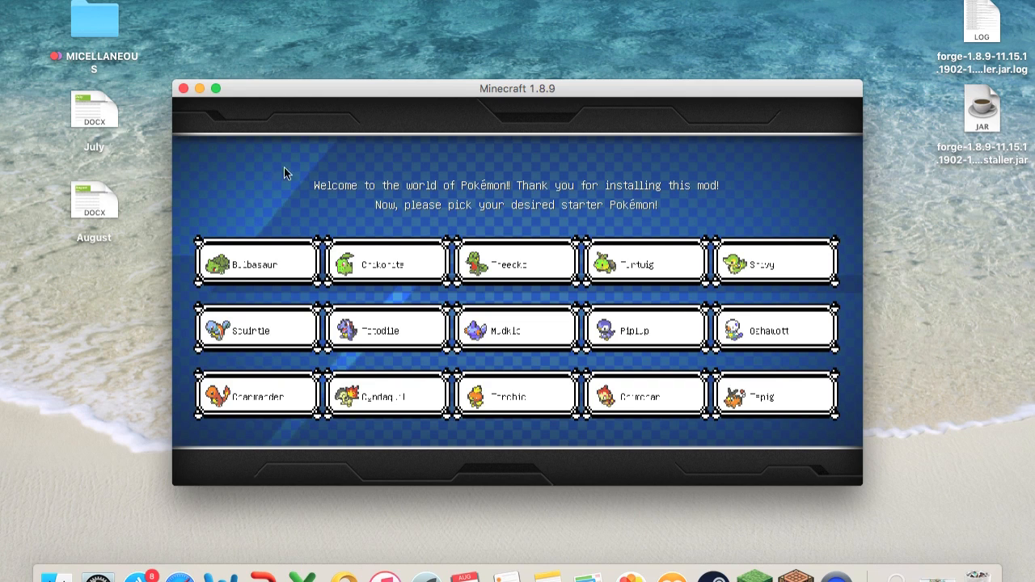
pyautogui.moveTo(746, 430)
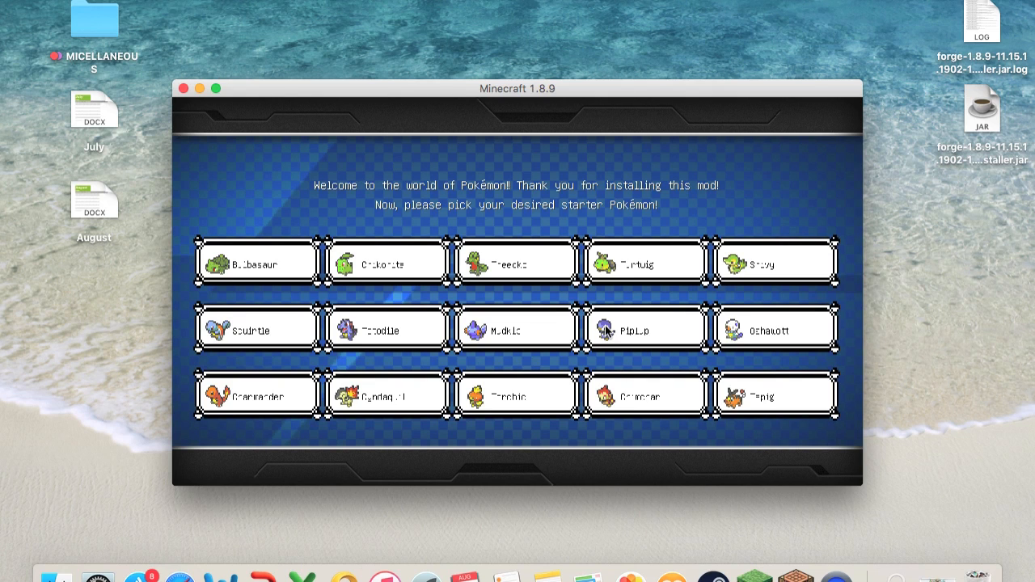
pyautogui.moveTo(505, 191)
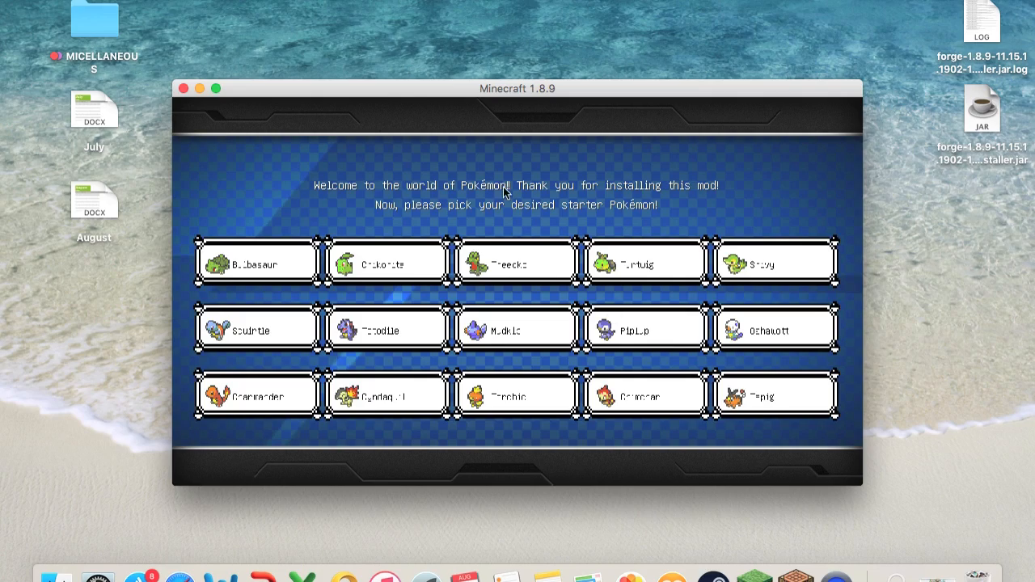